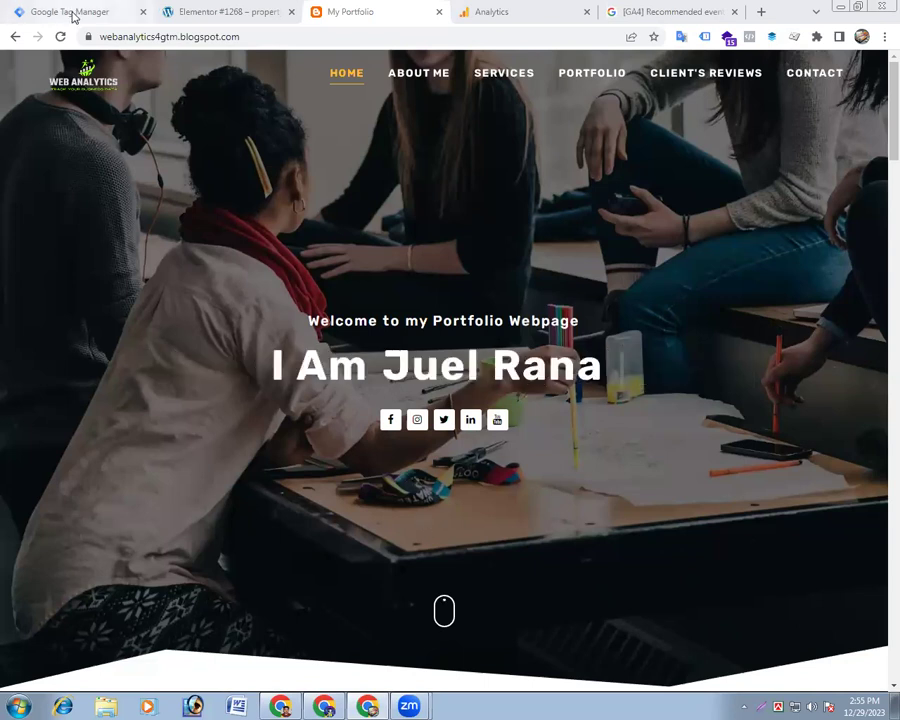
Check the property site's contact form, then show the Varies Form container's Triggers list.
{"action": "left_click", "coordinate": [70, 12]}
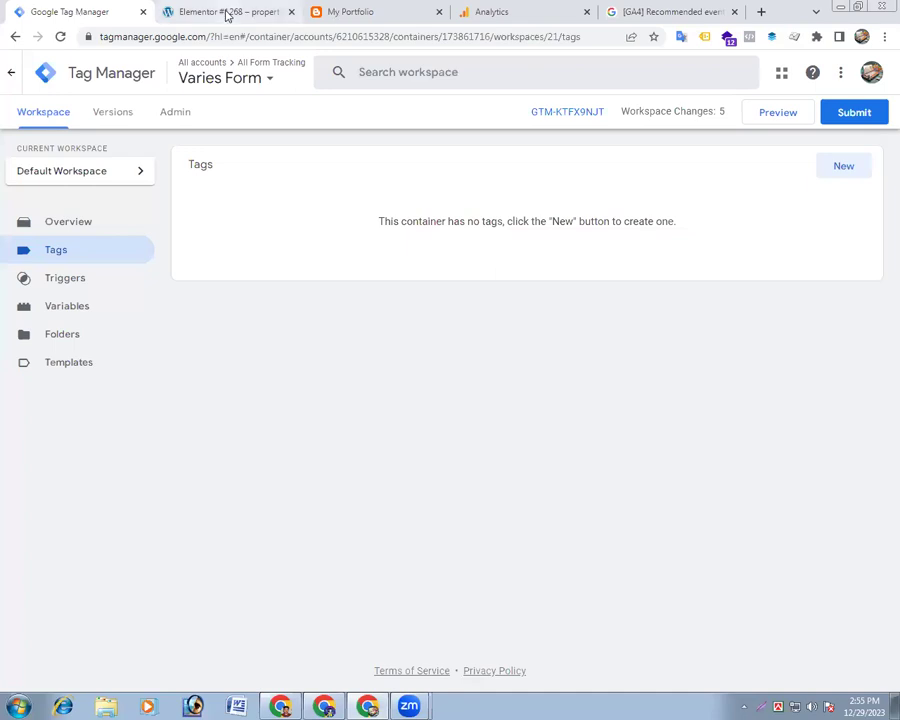
{"action": "left_click", "coordinate": [228, 12]}
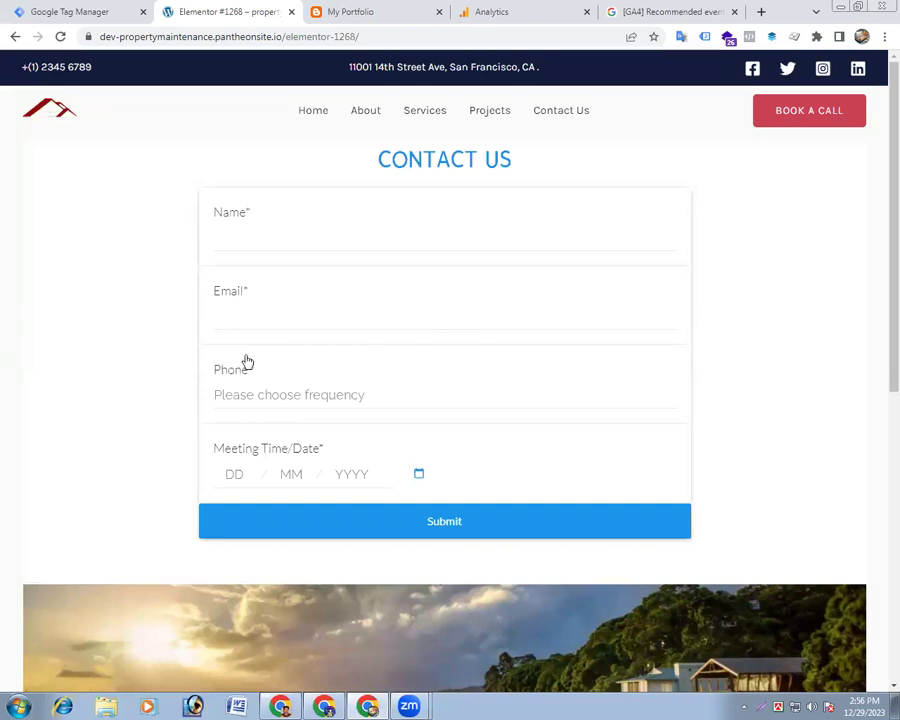
{"action": "left_click", "coordinate": [68, 12]}
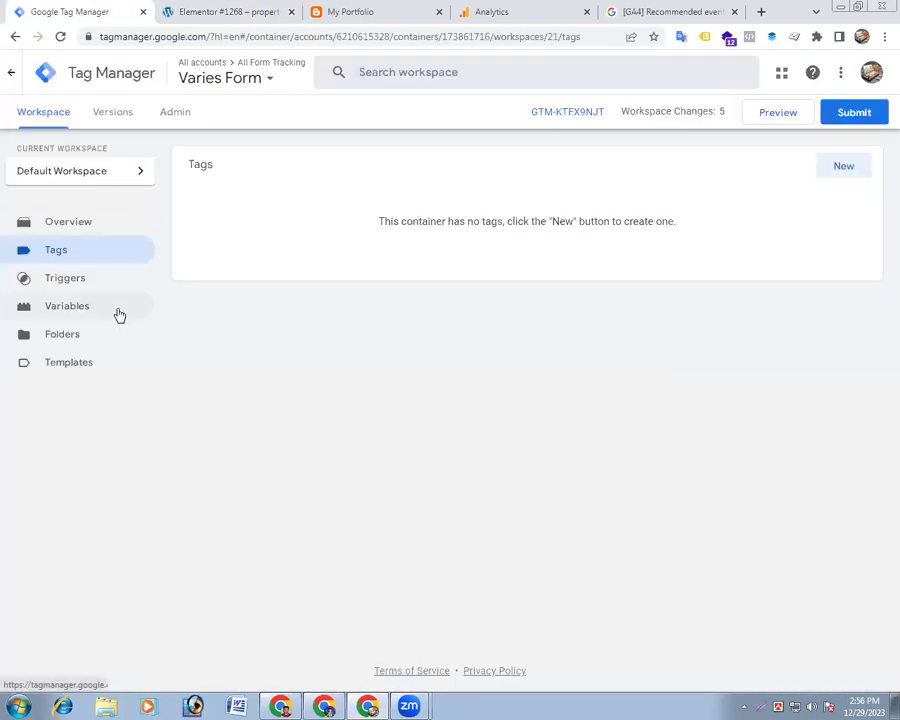
{"action": "mouse_move", "coordinate": [122, 308]}
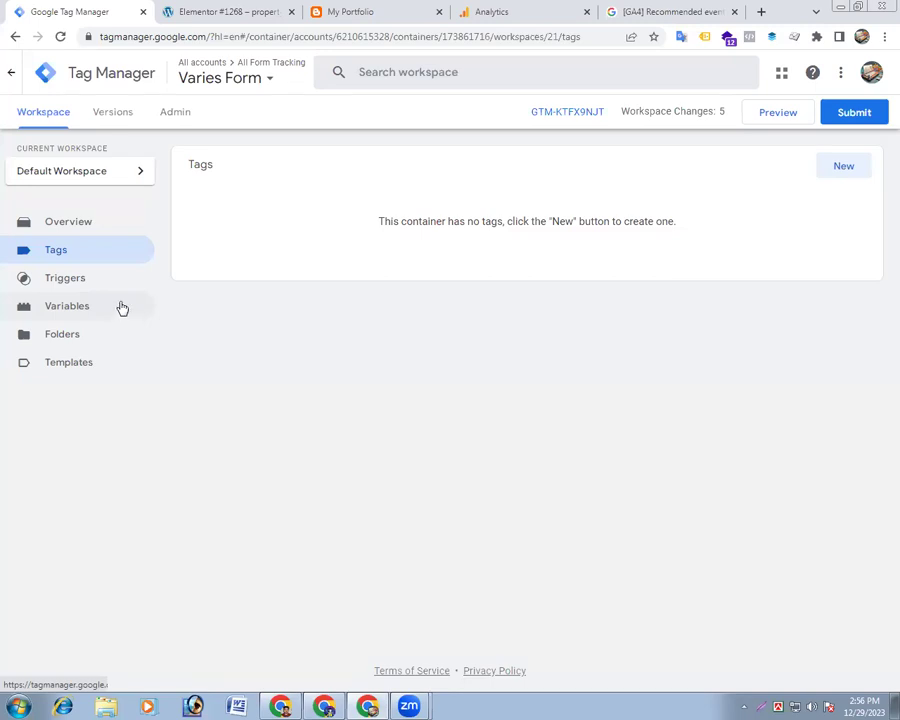
{"action": "left_click", "coordinate": [64, 276]}
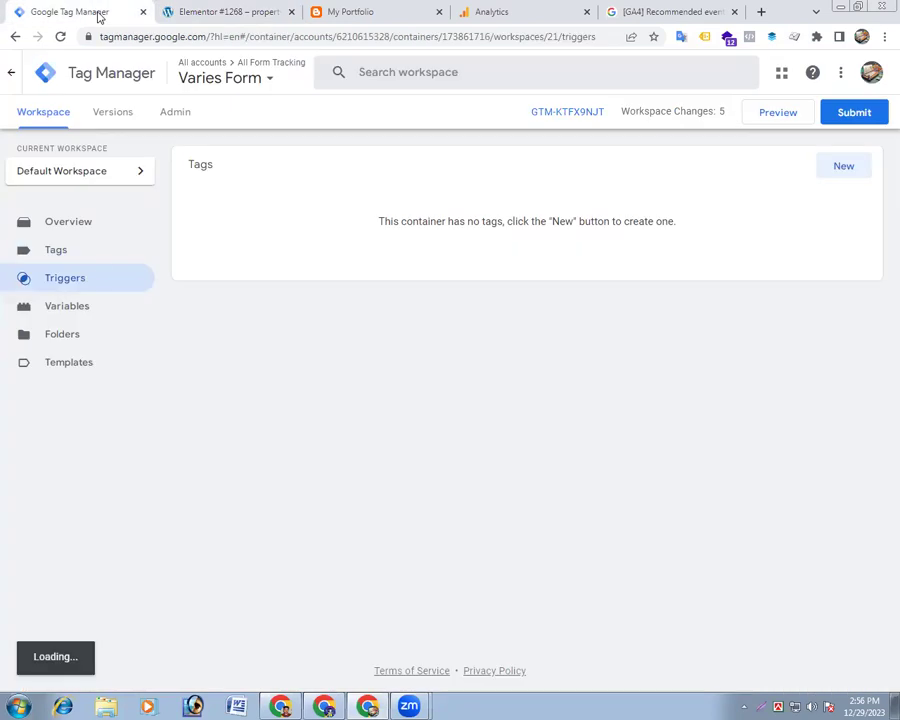
Create and save a Click – All Elements trigger, glancing at the contact form meanwhile.
{"action": "left_click", "coordinate": [64, 278]}
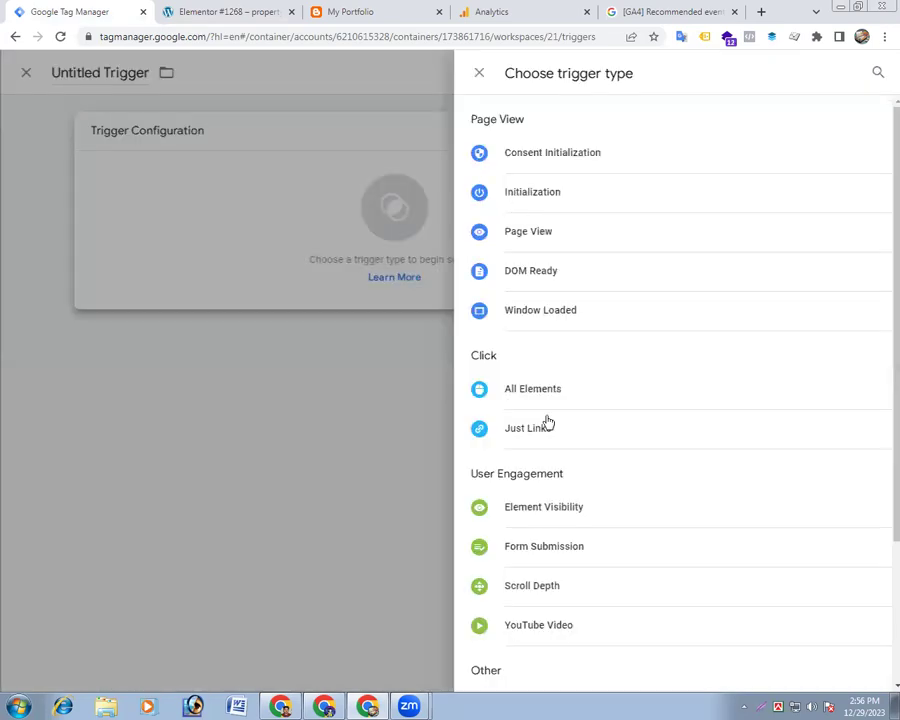
{"action": "mouse_move", "coordinate": [532, 388]}
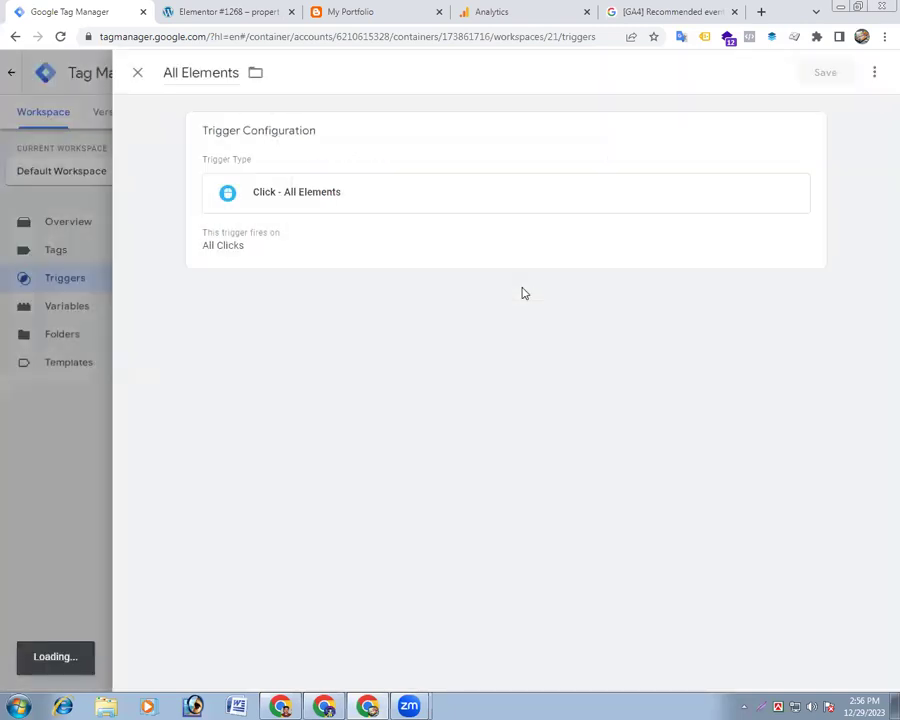
{"action": "left_click", "coordinate": [136, 72]}
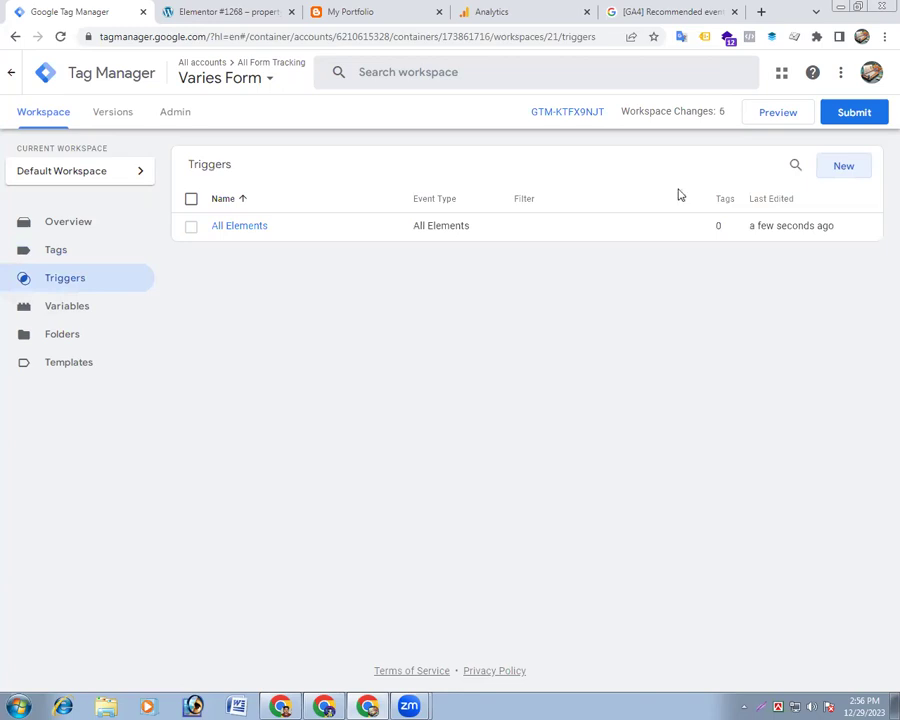
{"action": "mouse_move", "coordinate": [496, 144]}
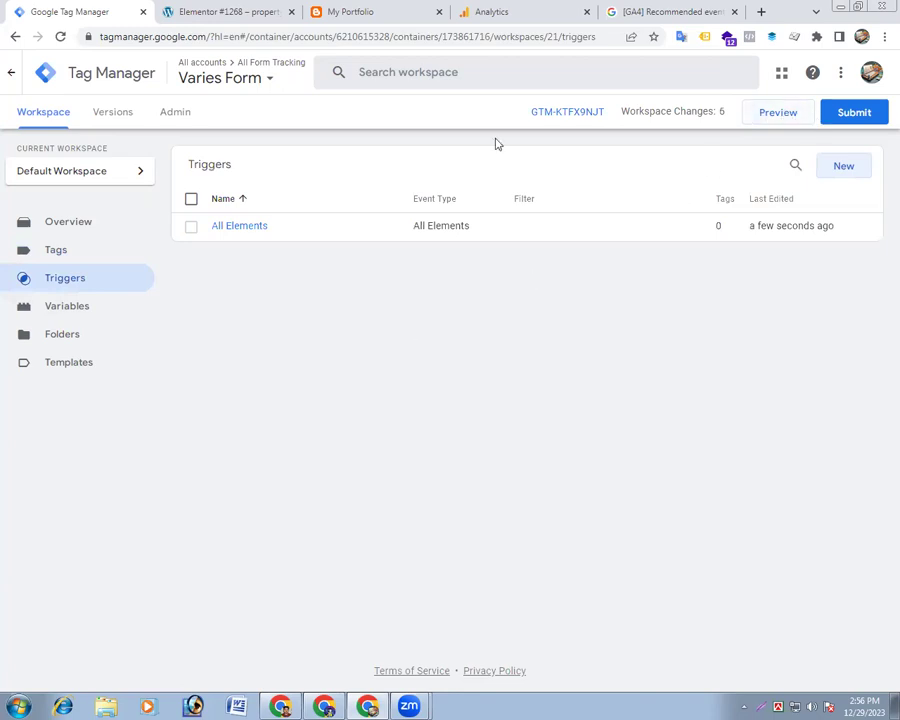
{"action": "mouse_move", "coordinate": [340, 204]}
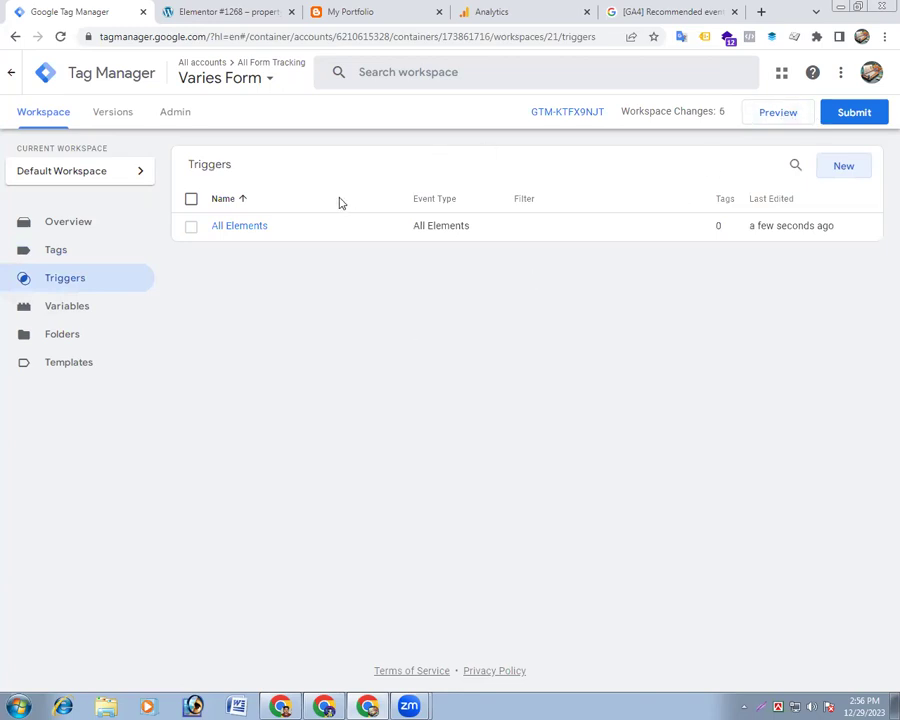
{"action": "mouse_move", "coordinate": [490, 400]}
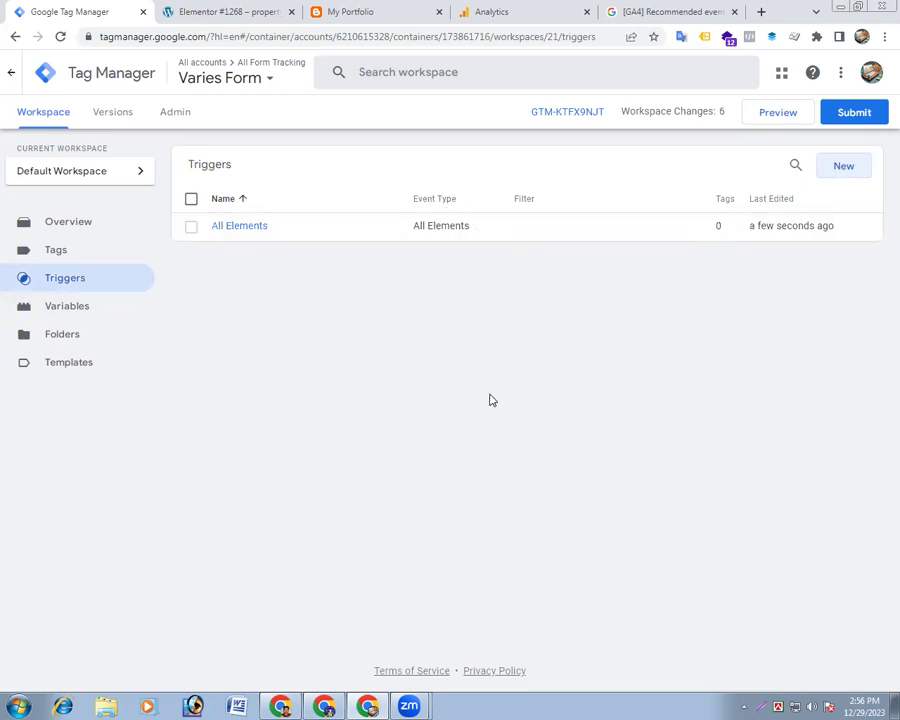
{"action": "mouse_move", "coordinate": [488, 396]}
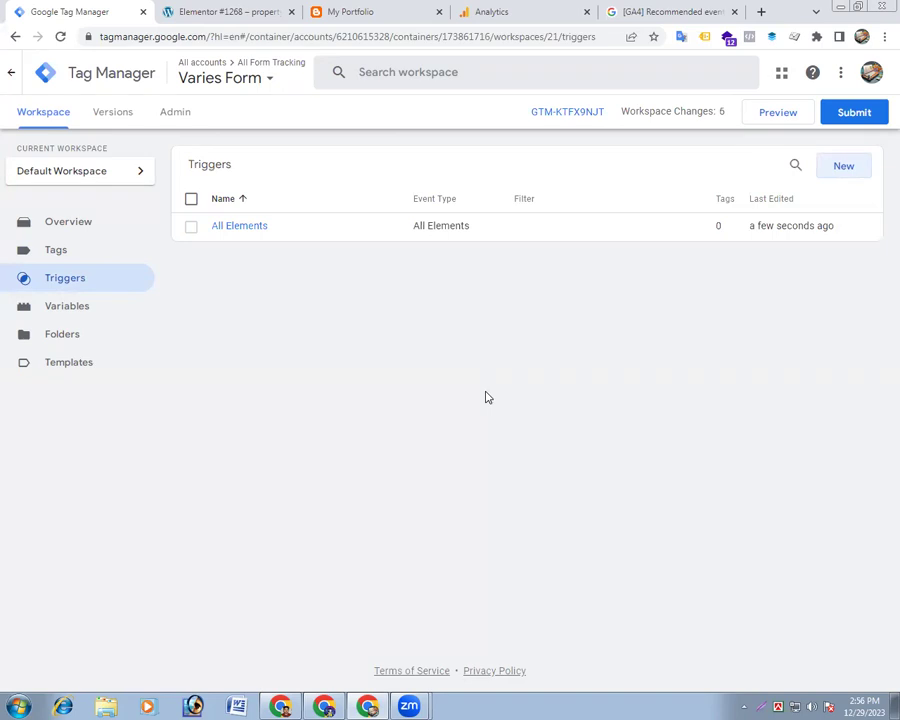
{"action": "mouse_move", "coordinate": [230, 196]}
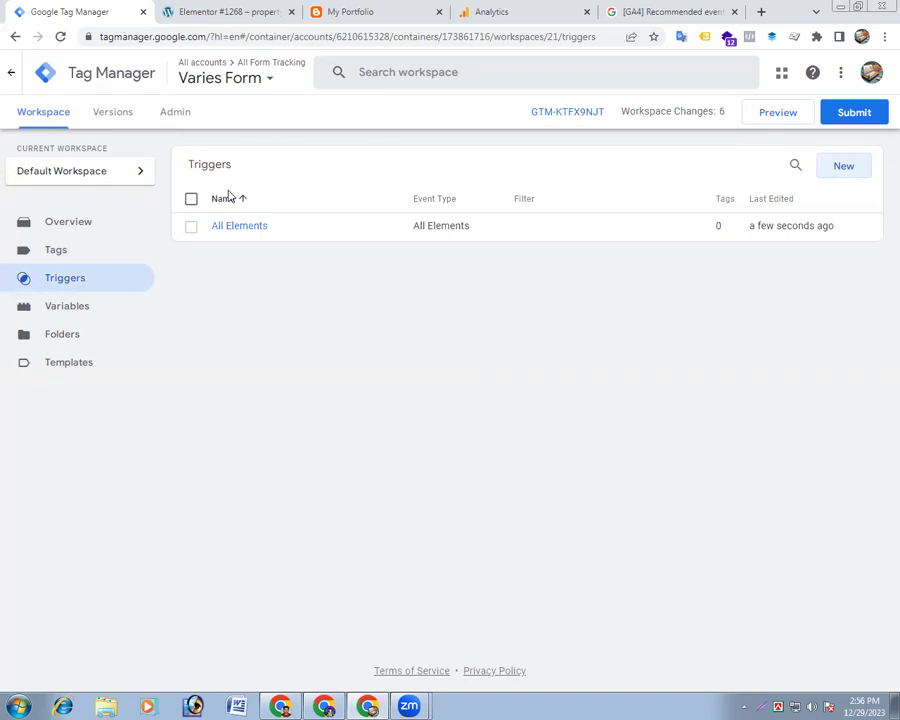
{"action": "left_click", "coordinate": [228, 12]}
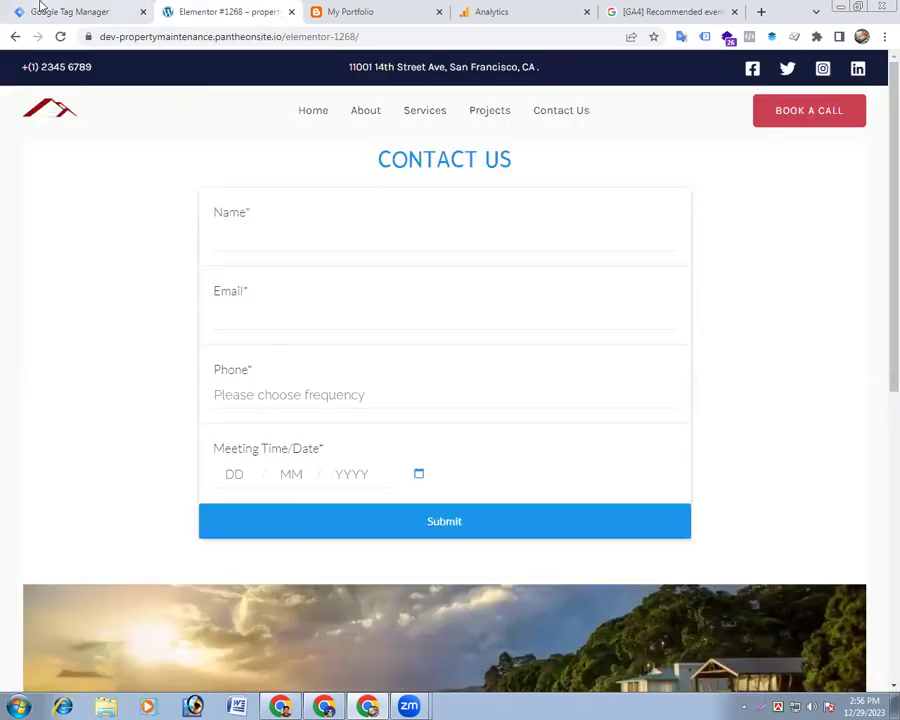
{"action": "left_click", "coordinate": [70, 12]}
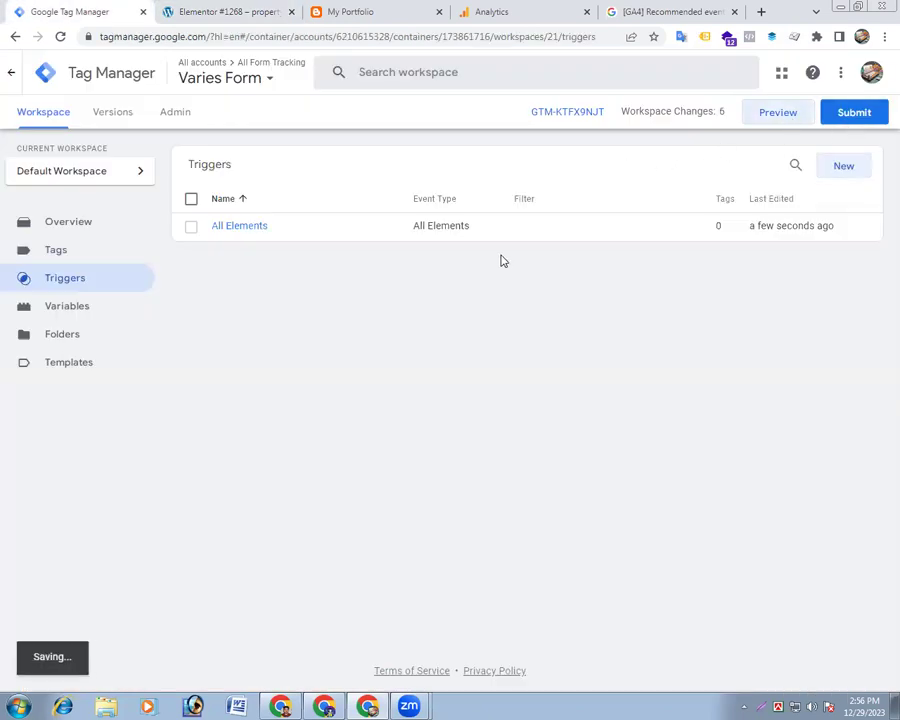
Copy the iframe message-listener JavaScript snippet from the Notion Personal Home page.
{"action": "left_click", "coordinate": [776, 112]}
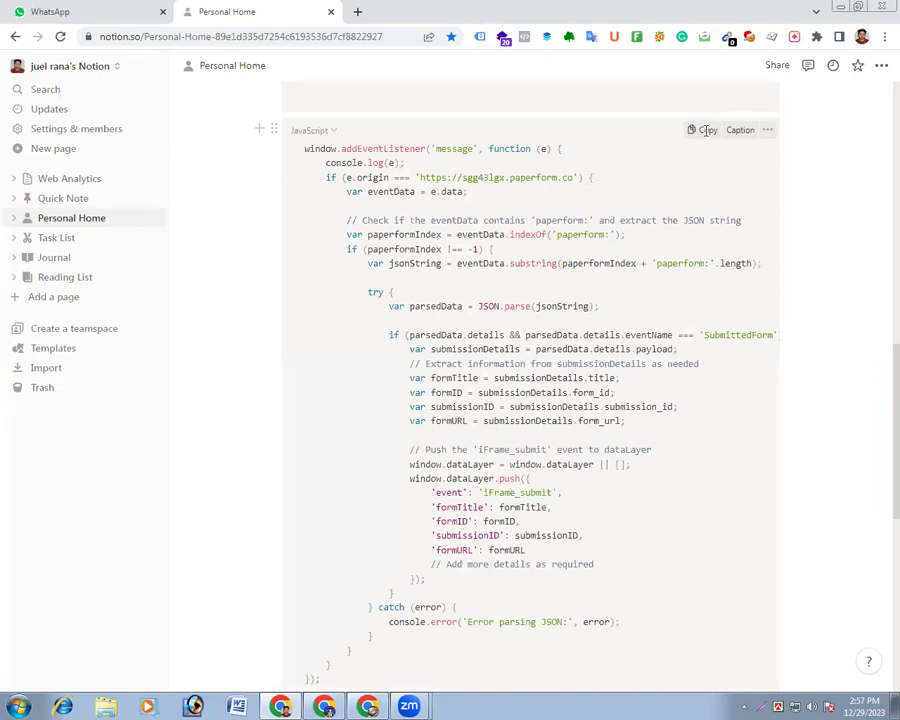
{"action": "left_click", "coordinate": [708, 130]}
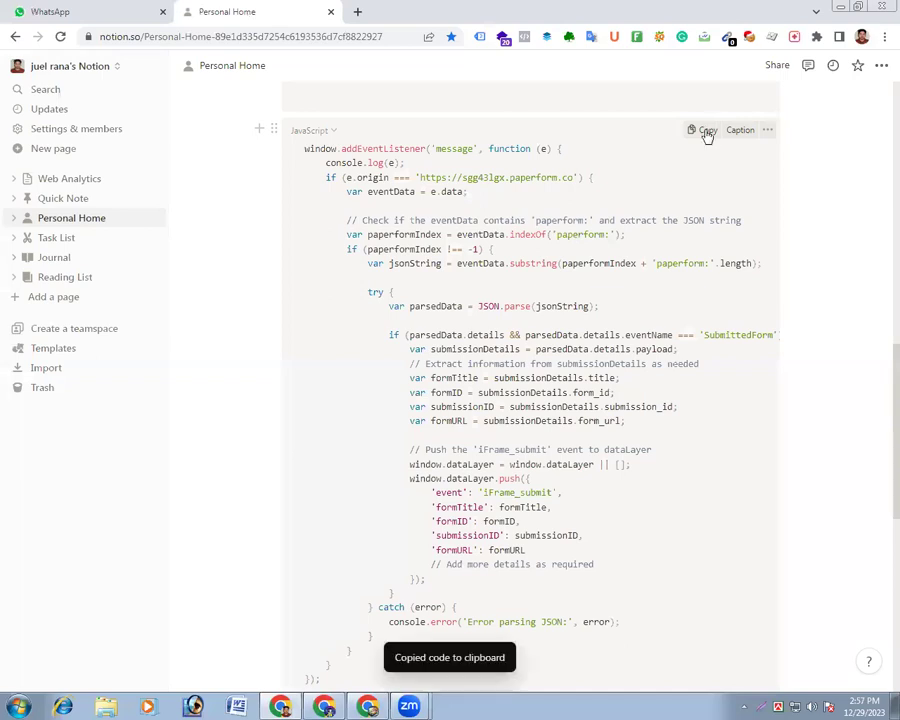
{"action": "mouse_move", "coordinate": [424, 432]}
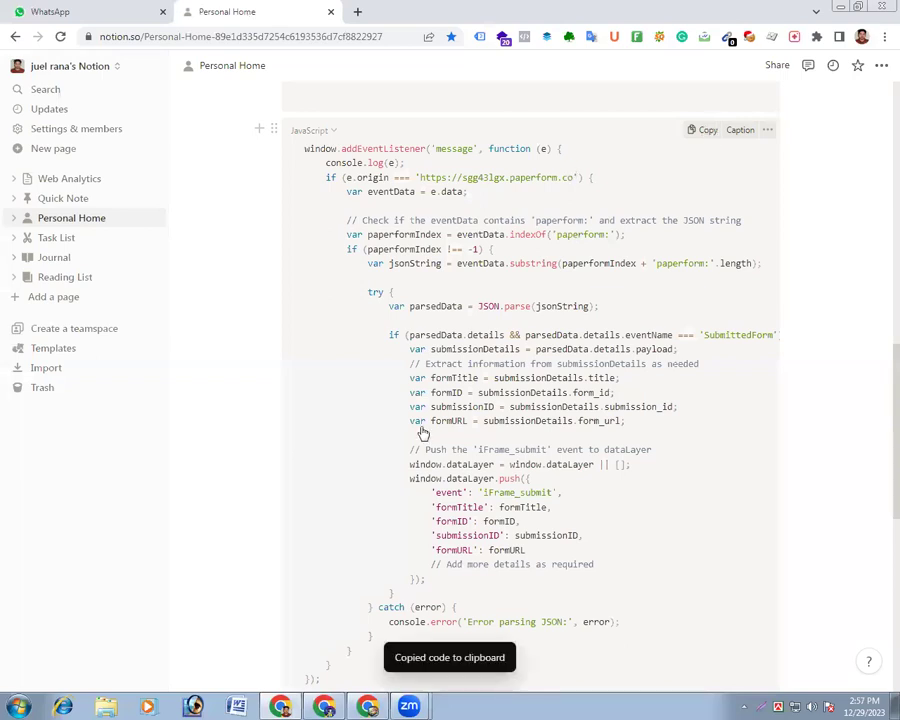
{"action": "left_click", "coordinate": [160, 12]}
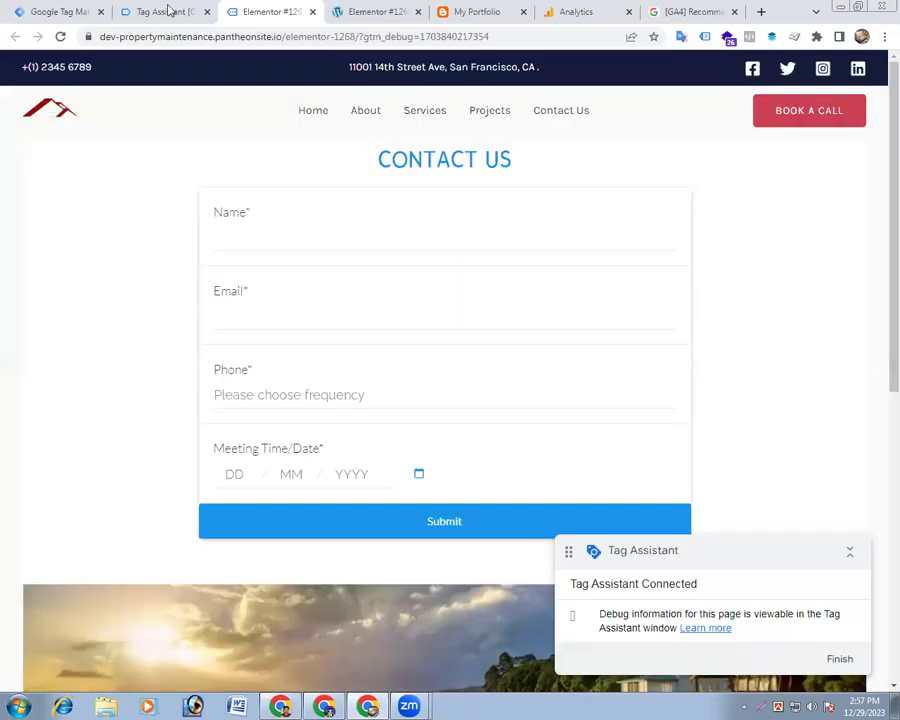
{"action": "mouse_move", "coordinate": [340, 346]}
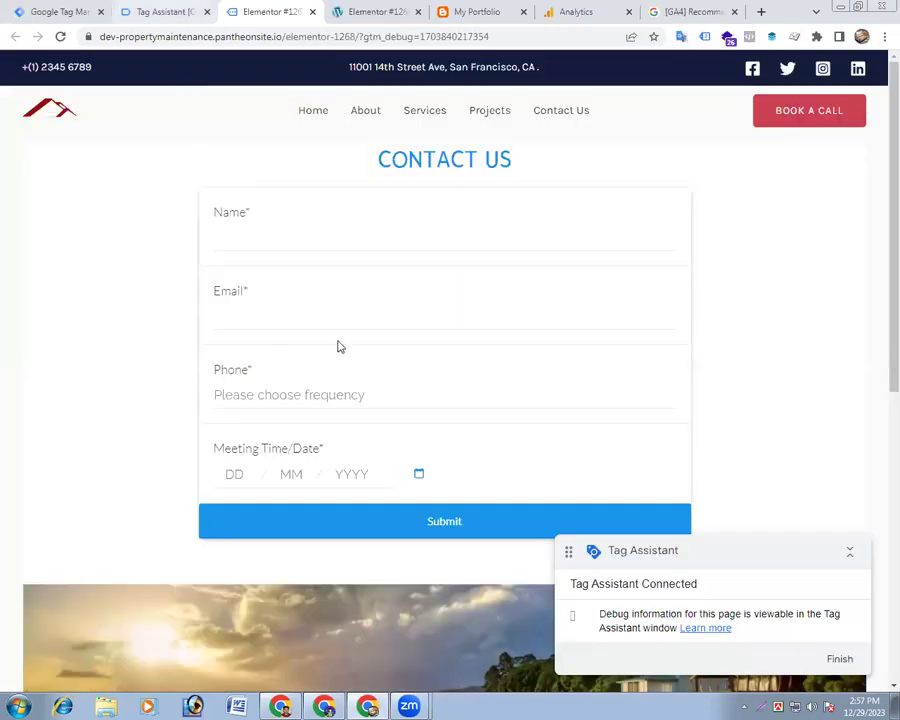
{"action": "left_click", "coordinate": [164, 12]}
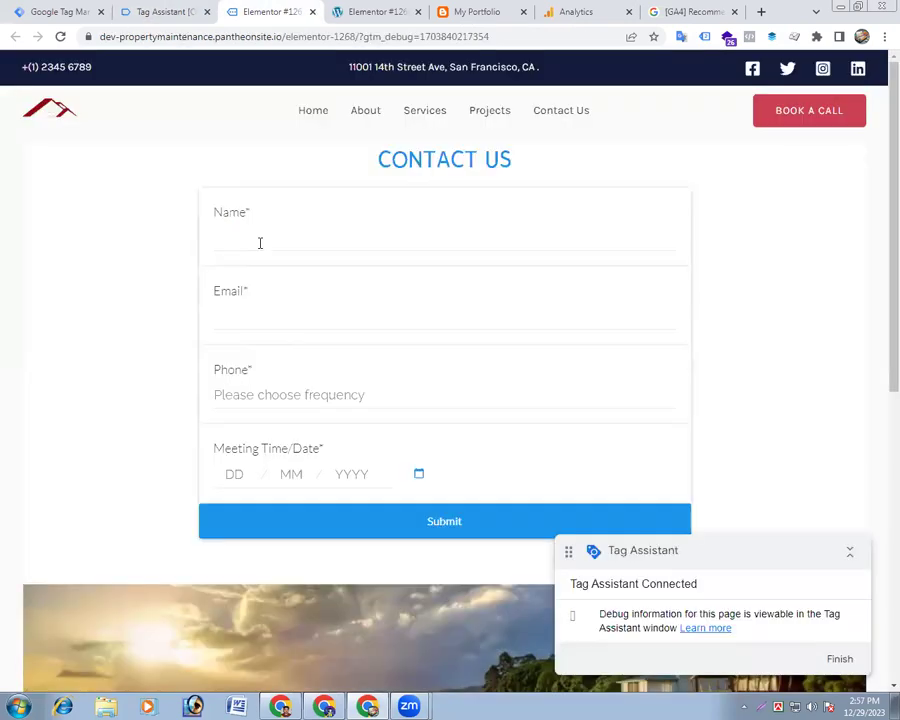
{"action": "type", "text": "test"}
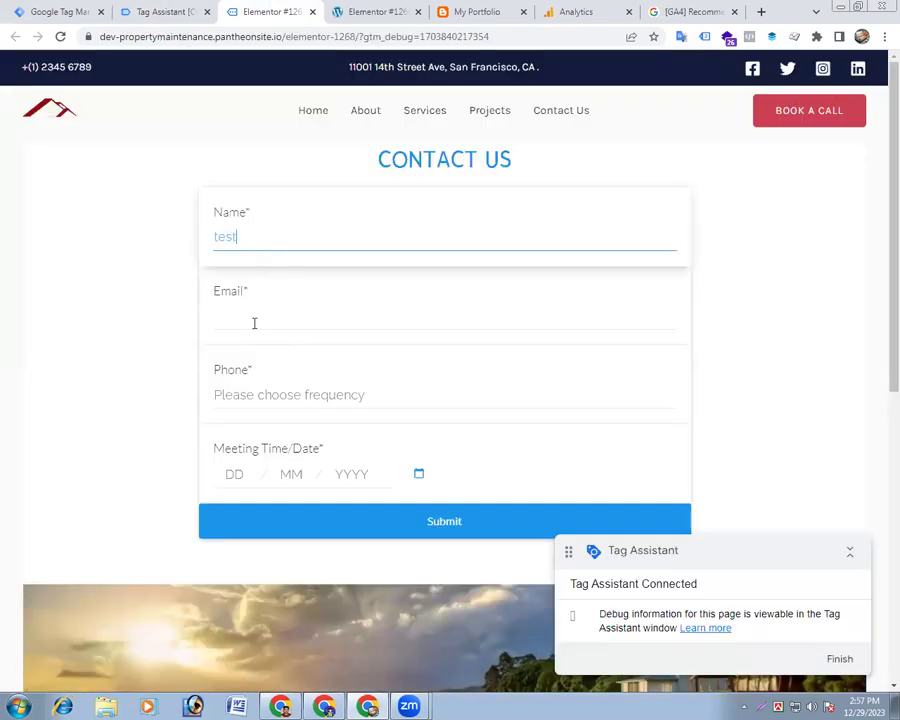
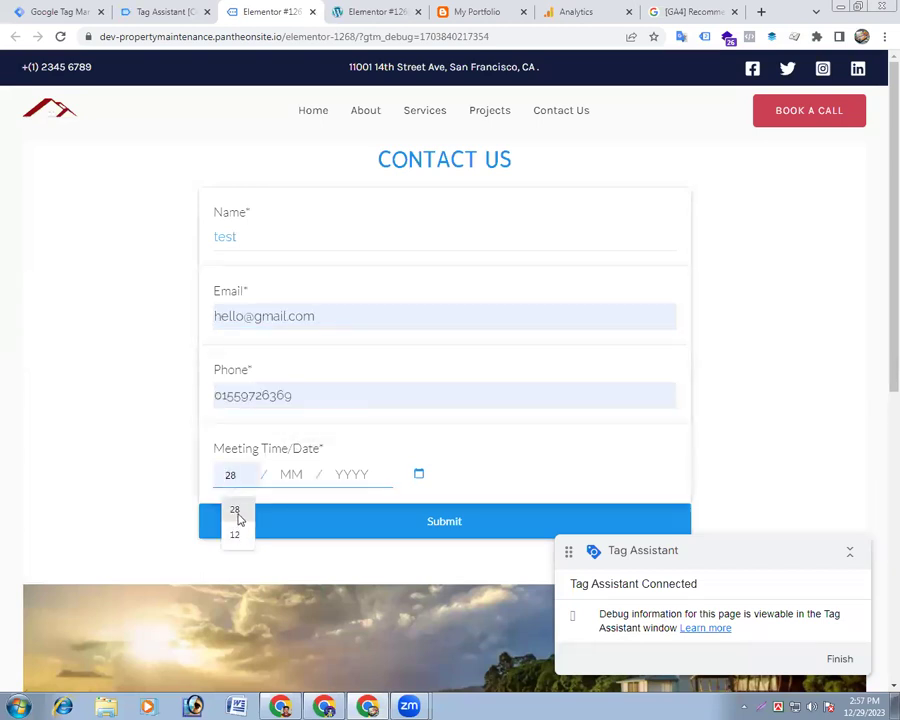
{"action": "left_click", "coordinate": [234, 532]}
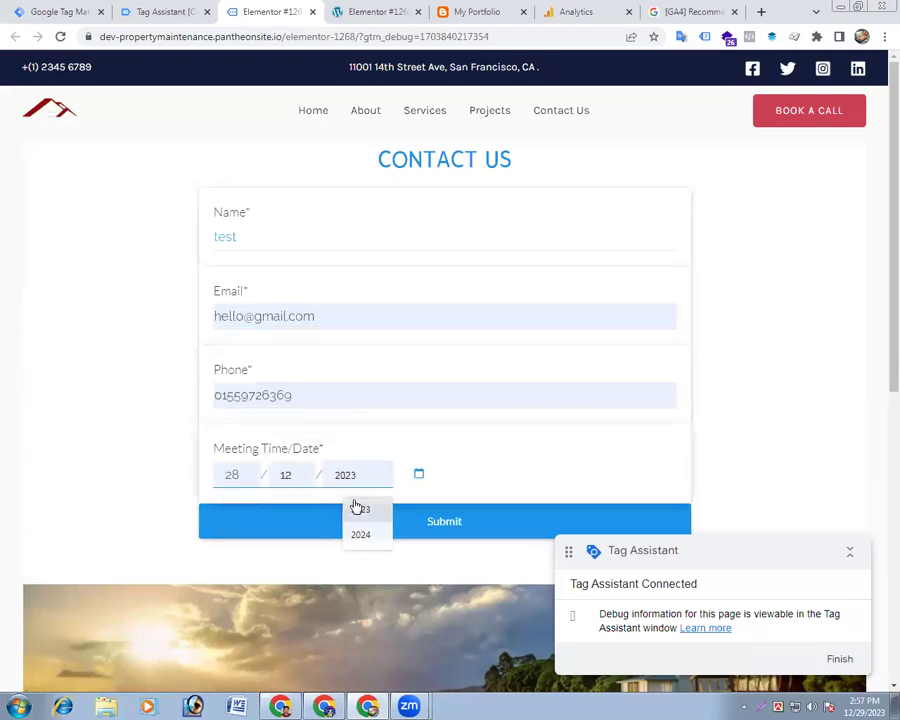
{"action": "left_click", "coordinate": [444, 520]}
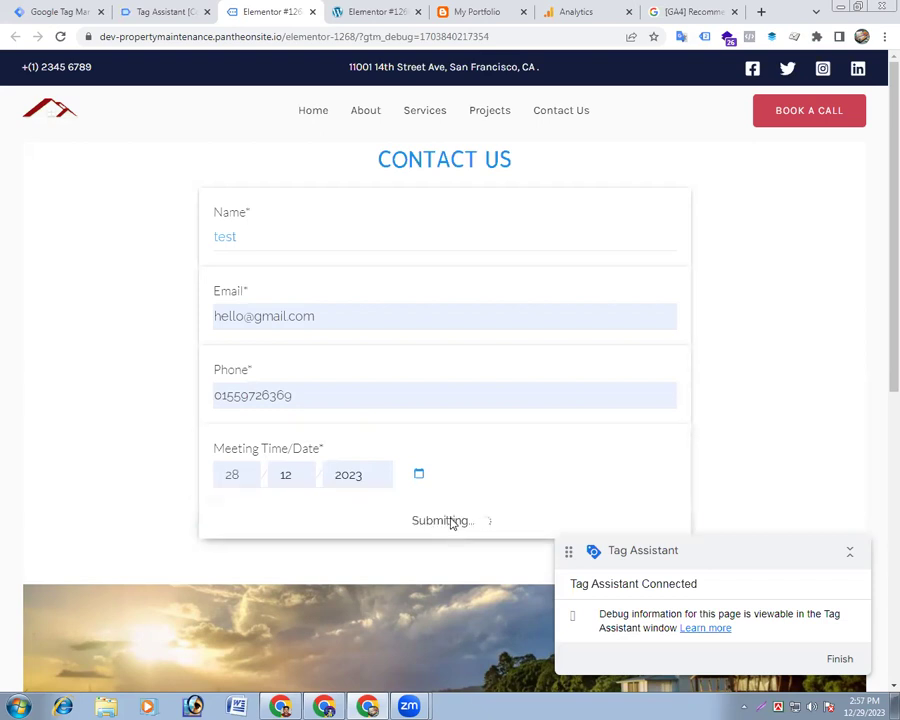
{"action": "left_click", "coordinate": [440, 520]}
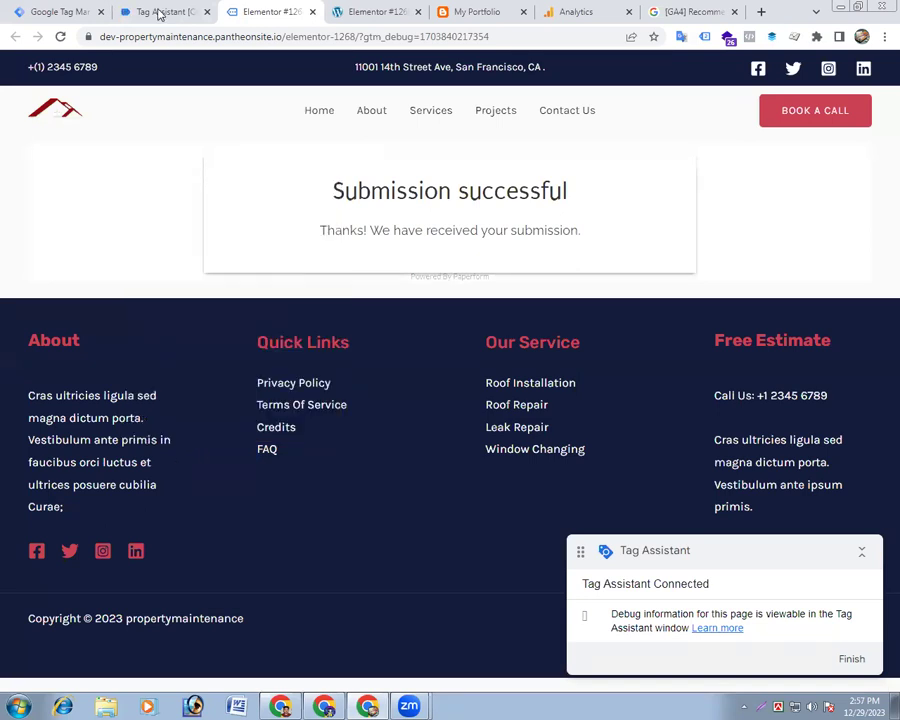
Submit a second test form so the listener logs MessageEvents in the DevTools console.
{"action": "left_click", "coordinate": [160, 12]}
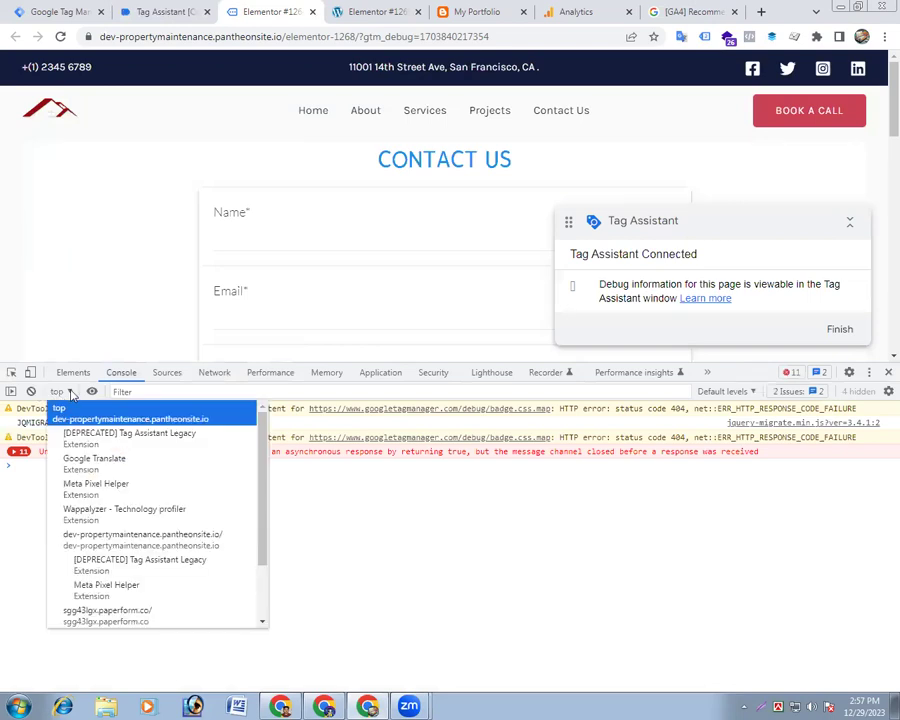
{"action": "mouse_move", "coordinate": [40, 400]}
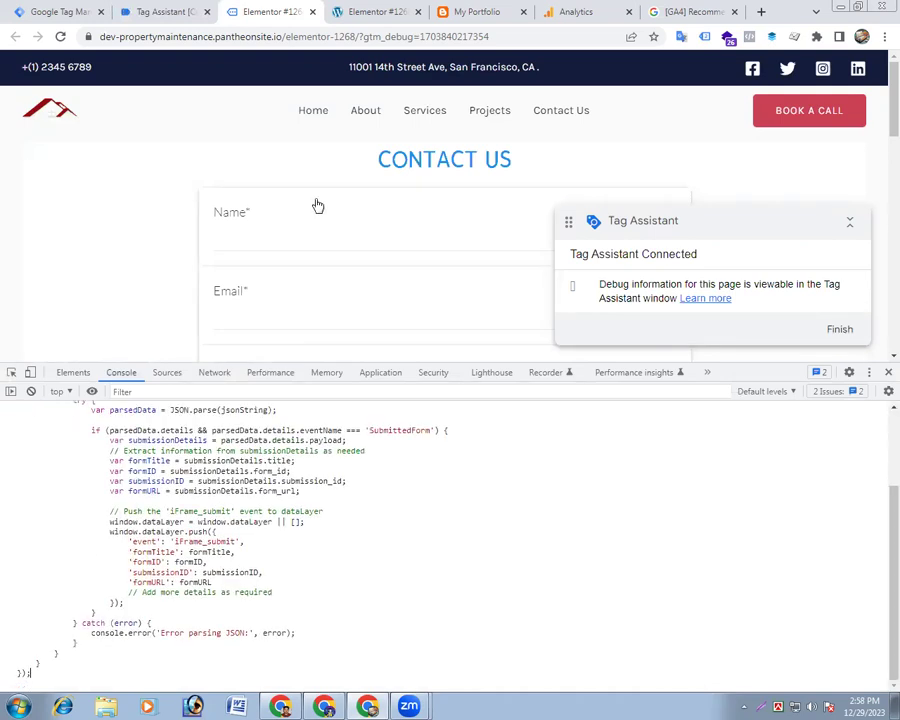
{"action": "type", "text": "te"}
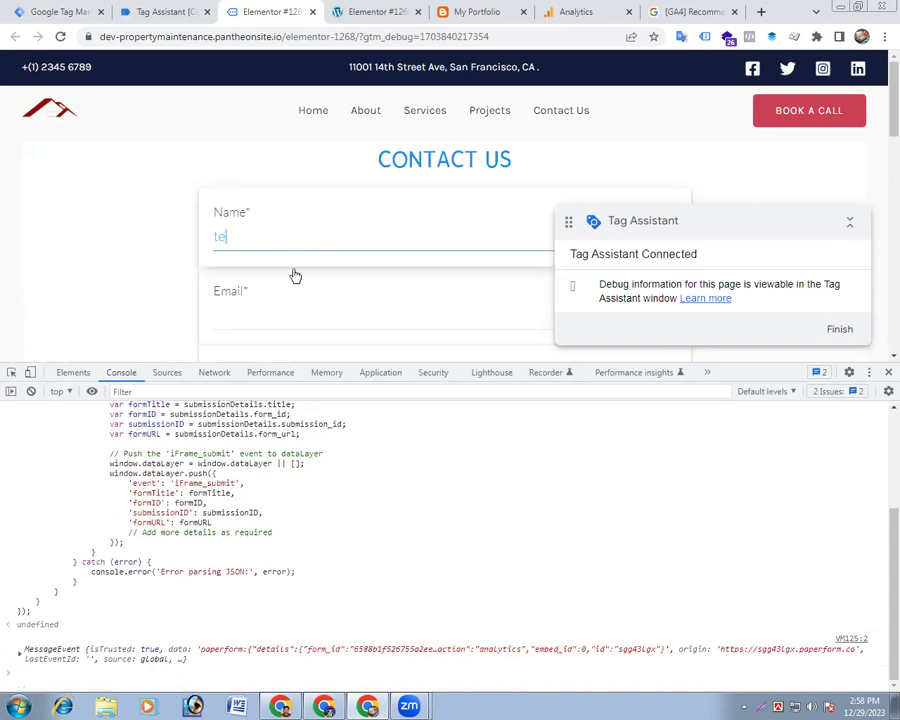
{"action": "scroll", "scroll_direction": "down", "scroll_amount": 3}
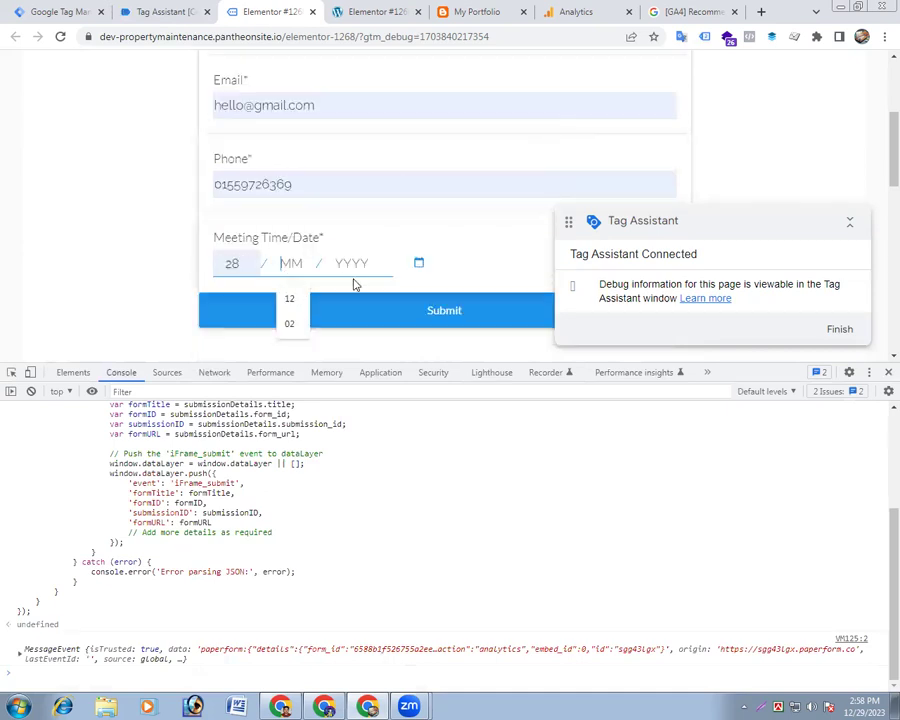
{"action": "left_click", "coordinate": [444, 308]}
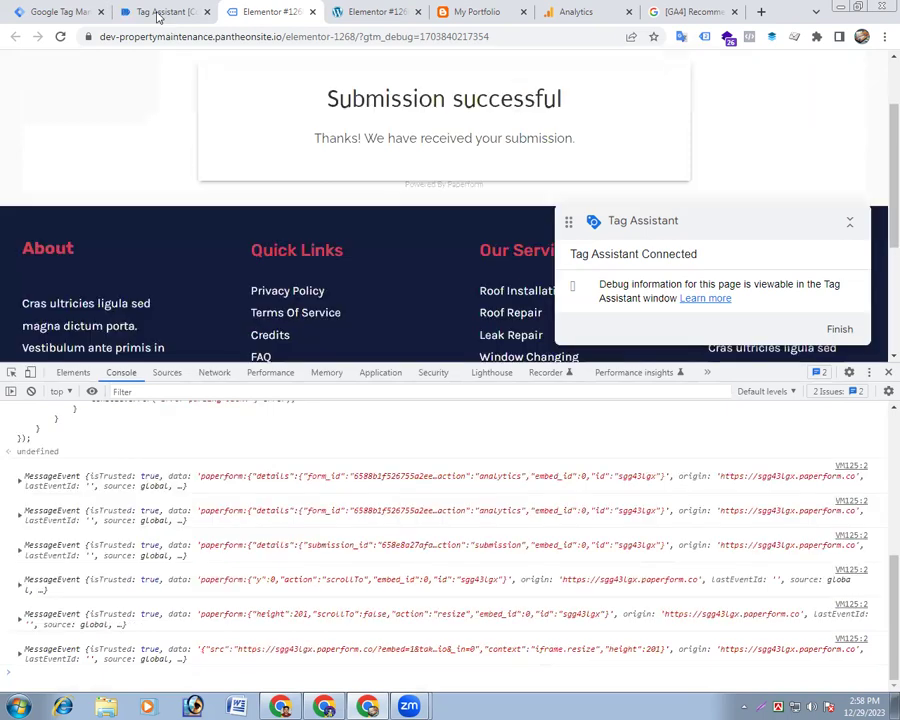
Check that Tag Assistant recorded an iframe_submit event for the container.
{"action": "left_click", "coordinate": [164, 12]}
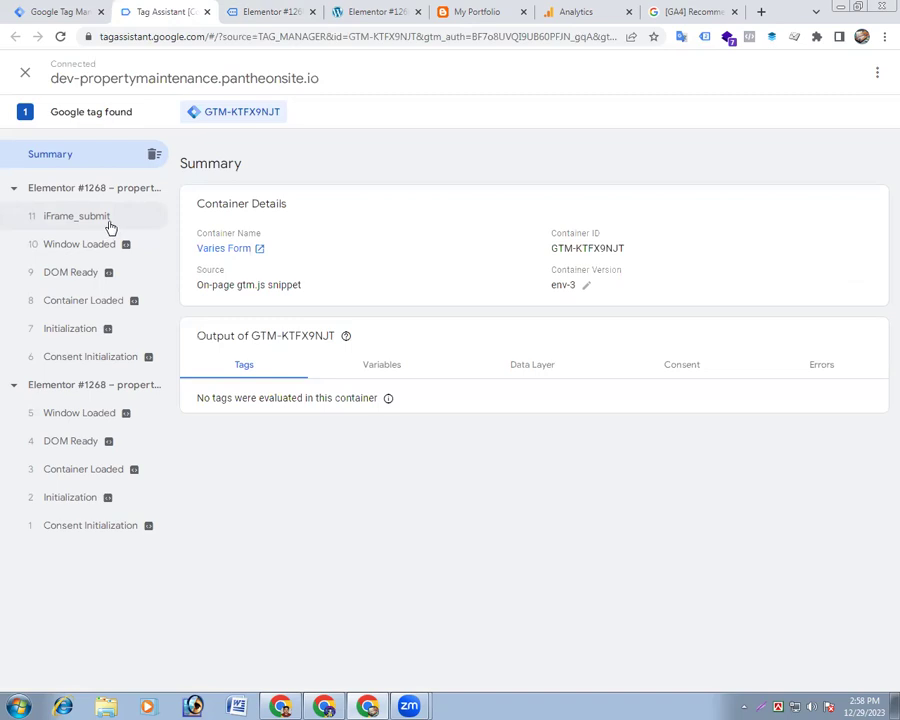
{"action": "mouse_move", "coordinate": [76, 216]}
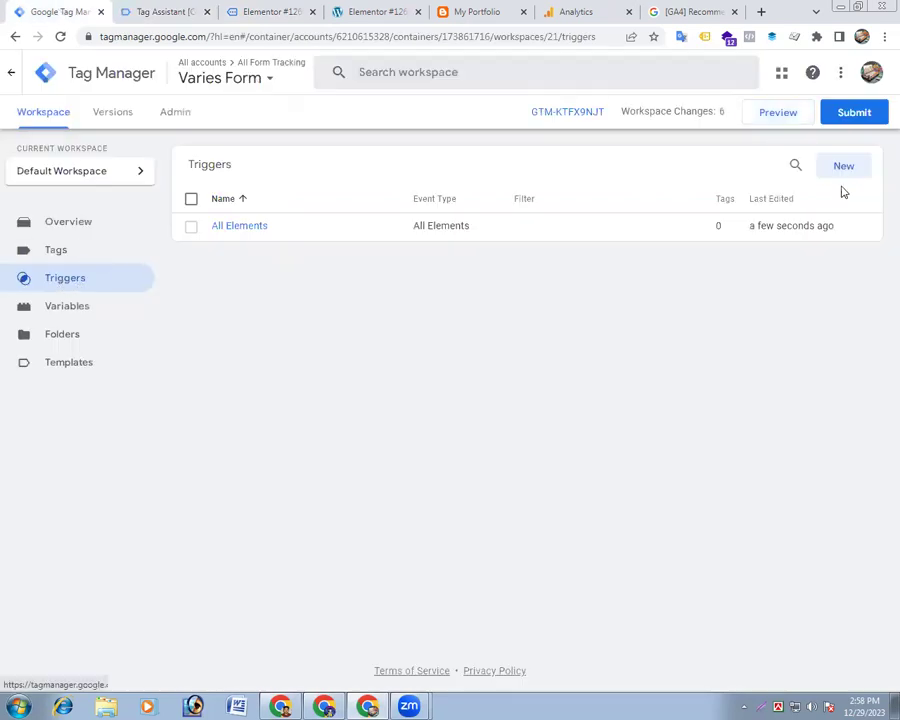
Save a Custom Event trigger 'Event- iFrame' on the iFrame_submit name copied from Tag Assistant.
{"action": "left_click", "coordinate": [844, 166]}
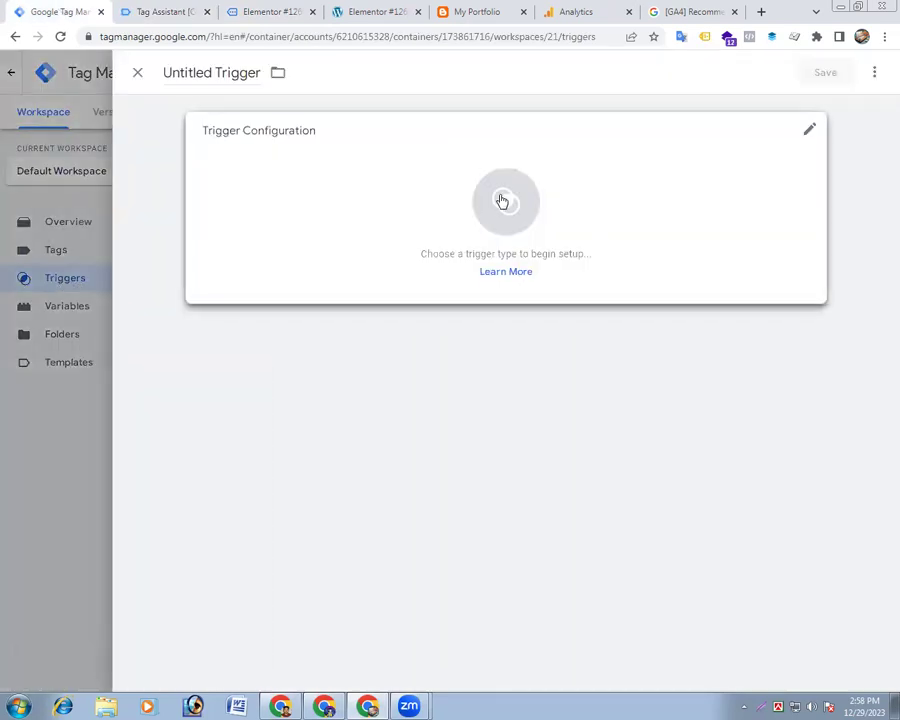
{"action": "left_click", "coordinate": [504, 200]}
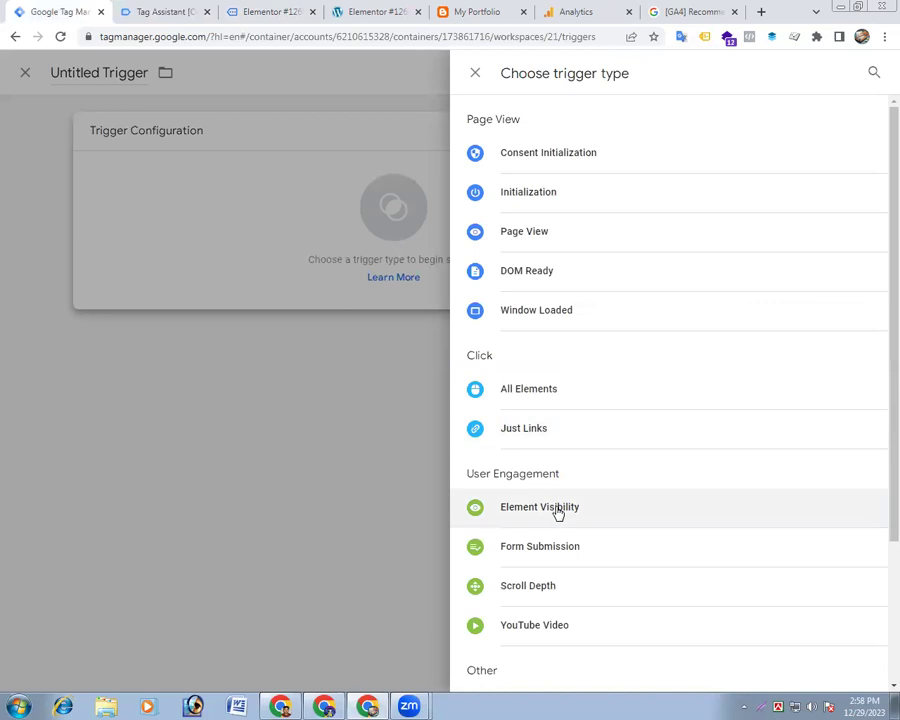
{"action": "scroll", "scroll_direction": "down", "scroll_amount": 3}
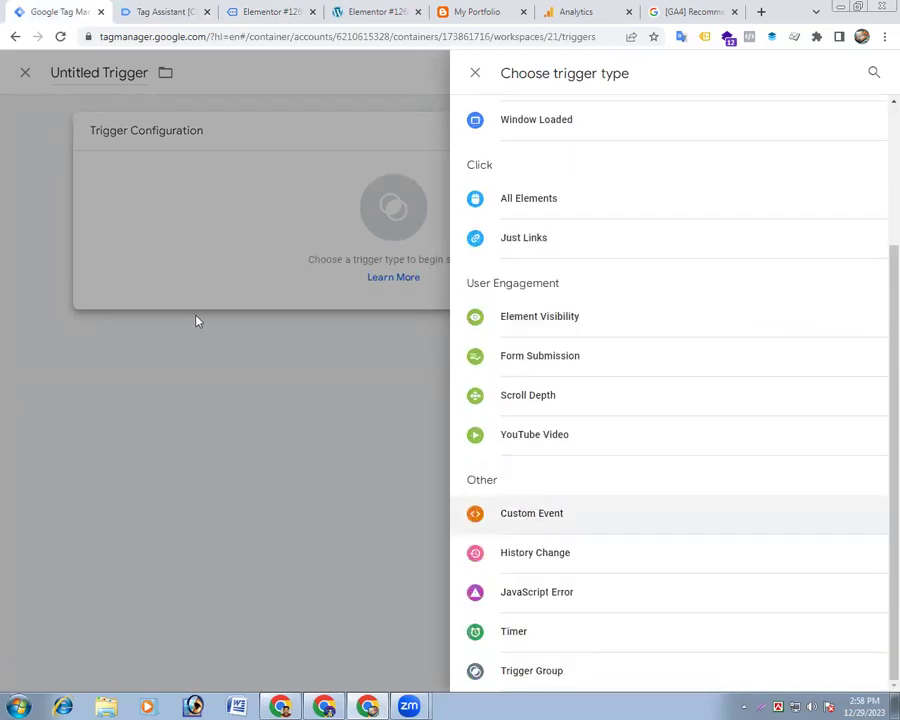
{"action": "left_click", "coordinate": [160, 12]}
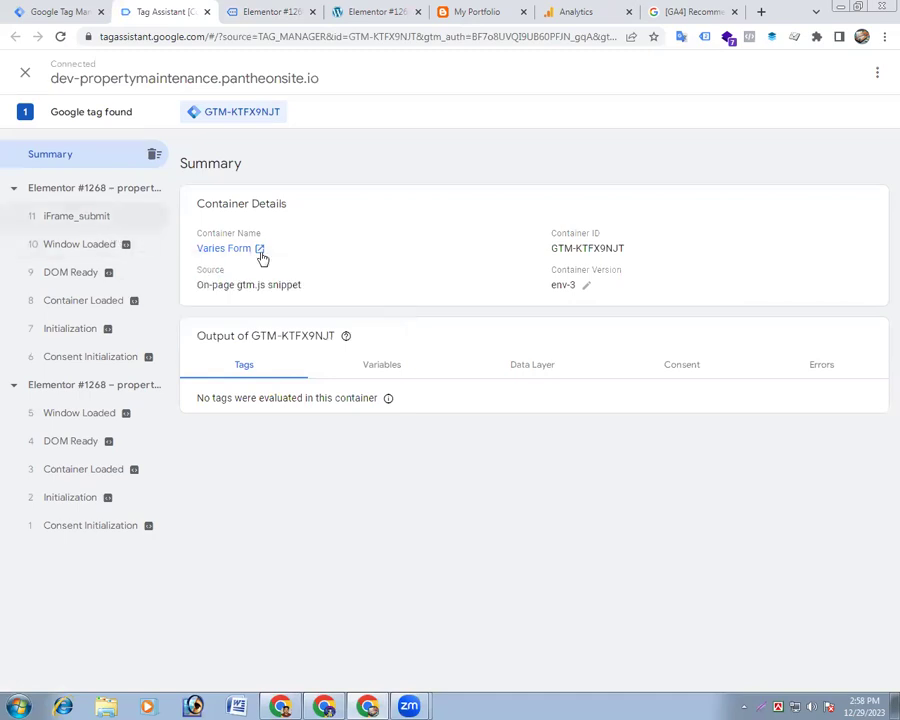
{"action": "left_click", "coordinate": [76, 216]}
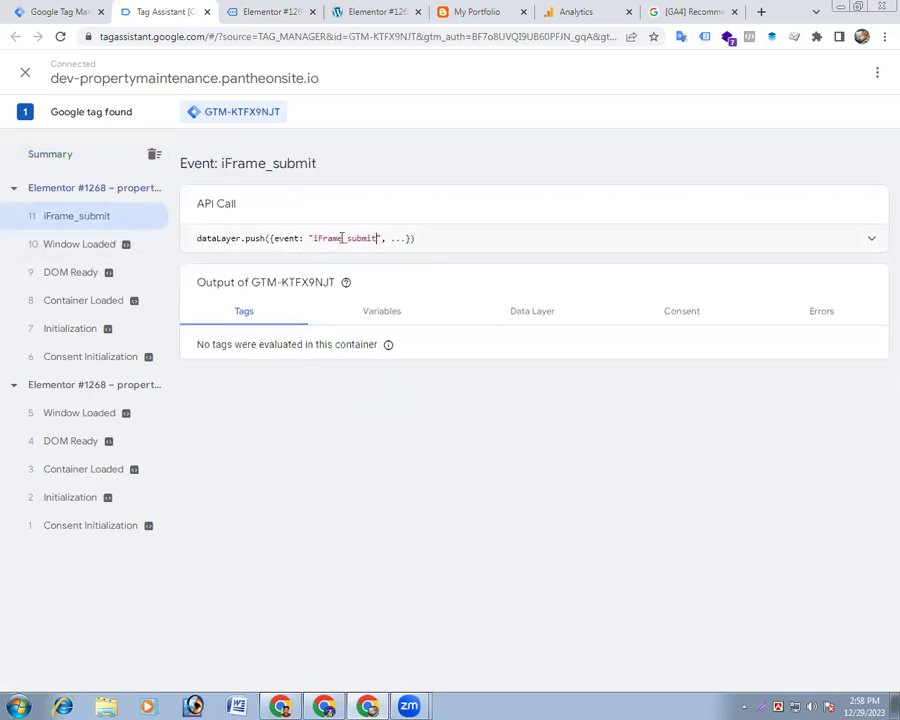
{"action": "right_click", "coordinate": [344, 238]}
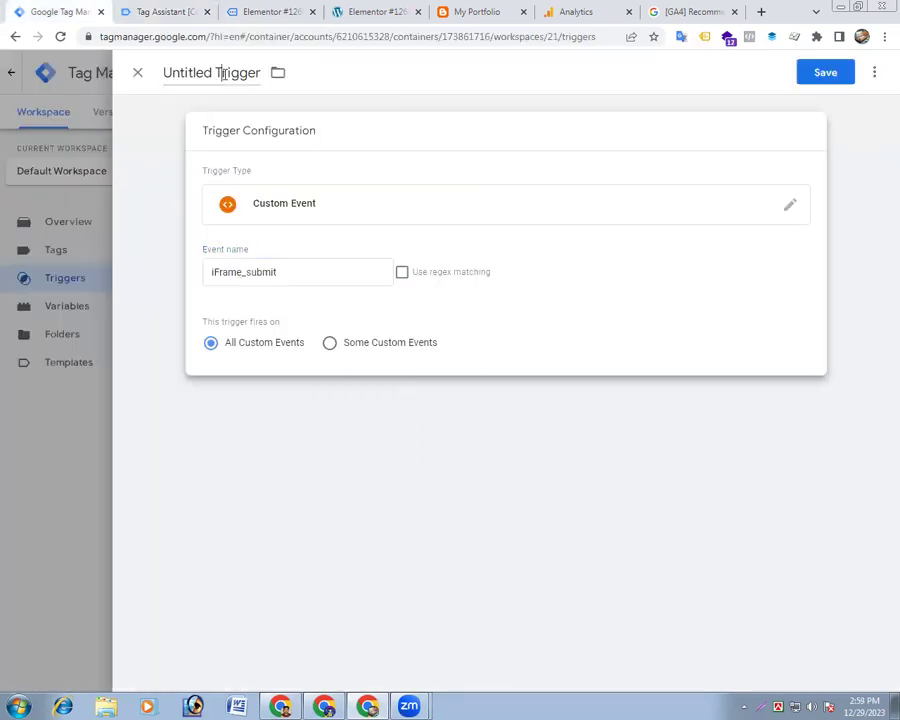
{"action": "type", "text": "Event- iFra"}
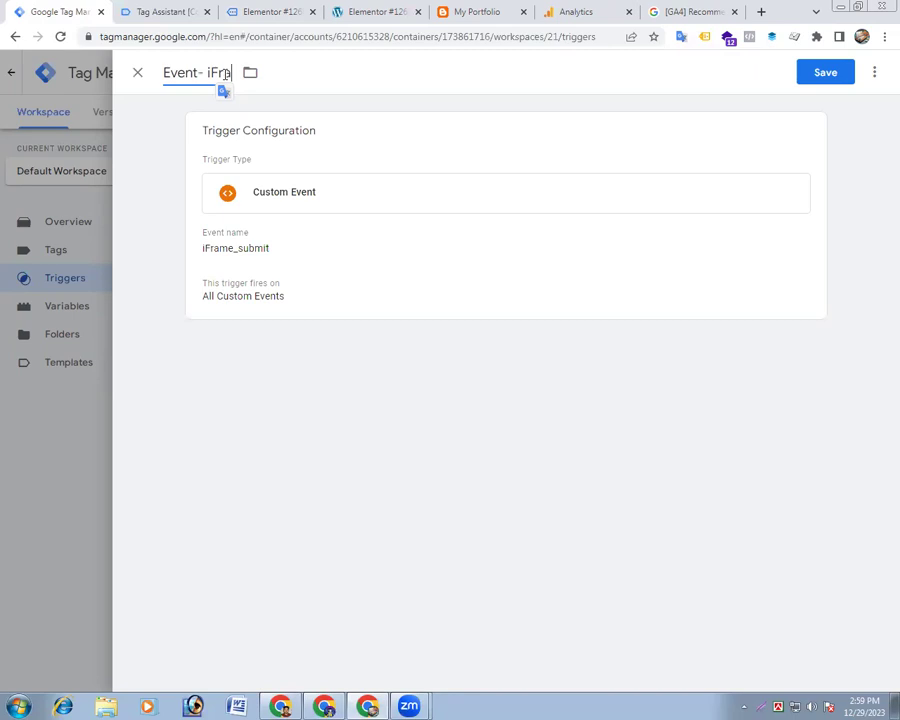
{"action": "left_click", "coordinate": [824, 72]}
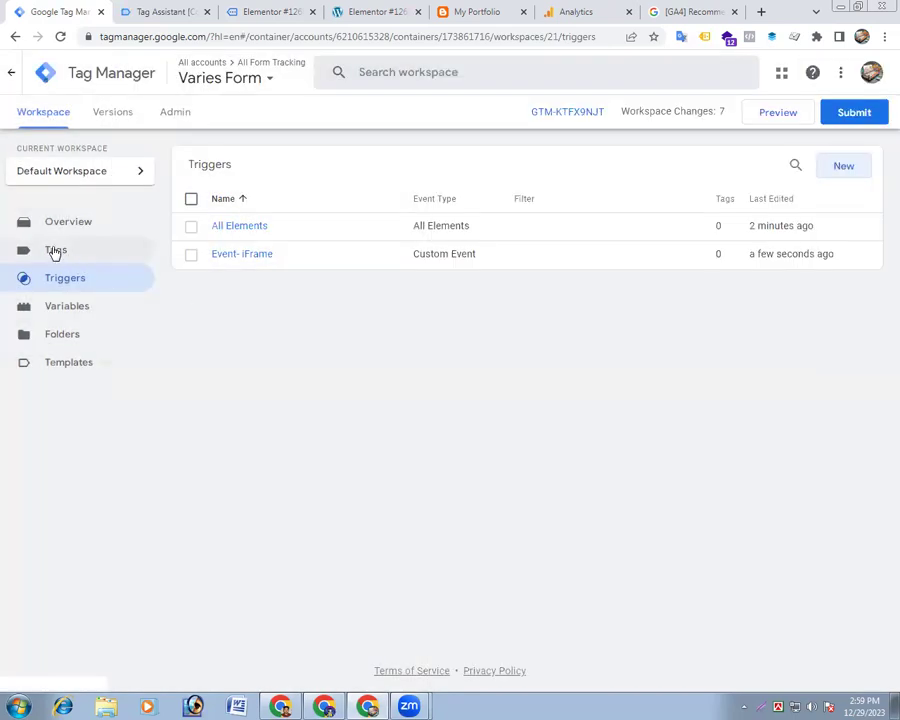
Start a new tag of the Google Analytics > Google Tag type.
{"action": "left_click", "coordinate": [56, 248]}
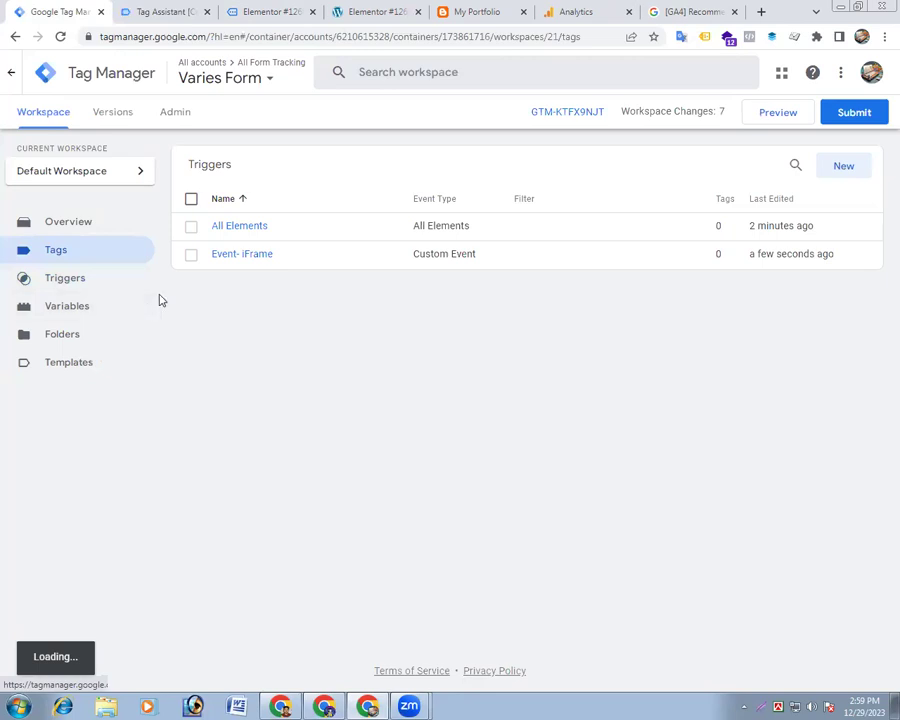
{"action": "left_click", "coordinate": [56, 248]}
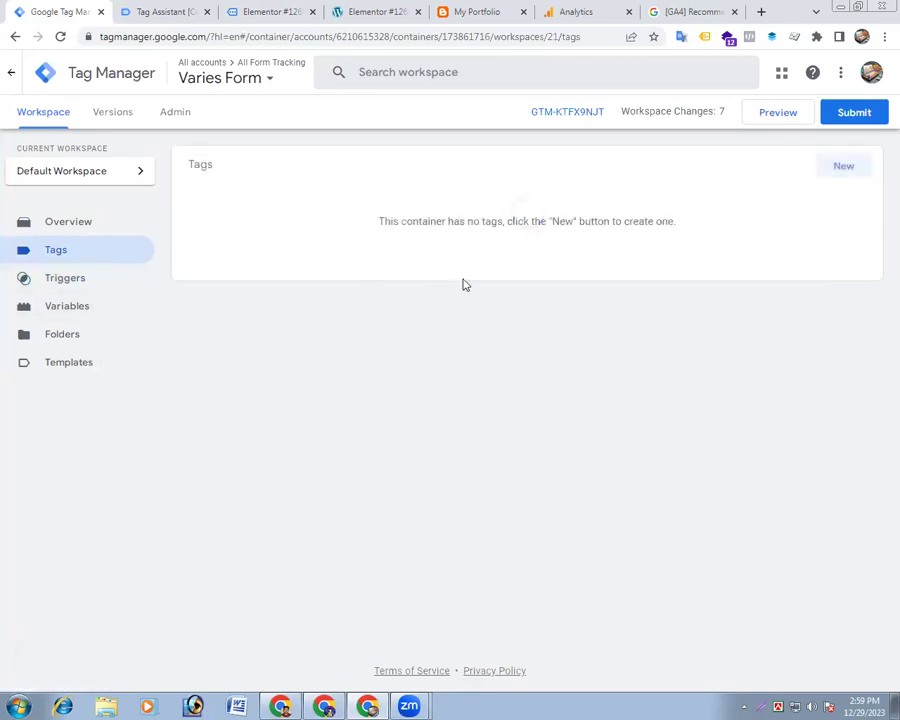
{"action": "mouse_move", "coordinate": [588, 12]}
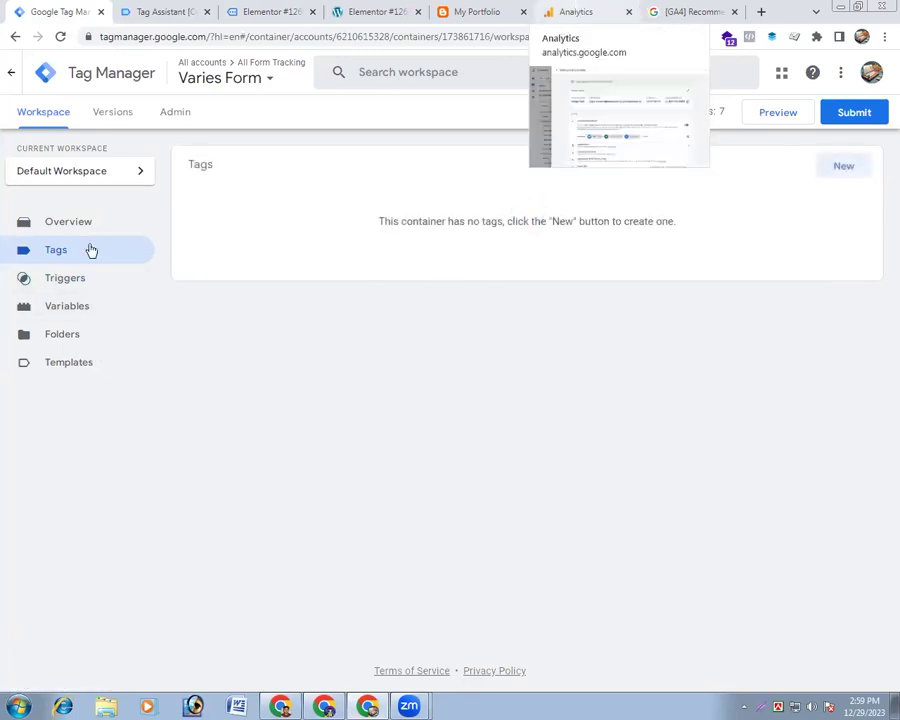
{"action": "left_click", "coordinate": [844, 164]}
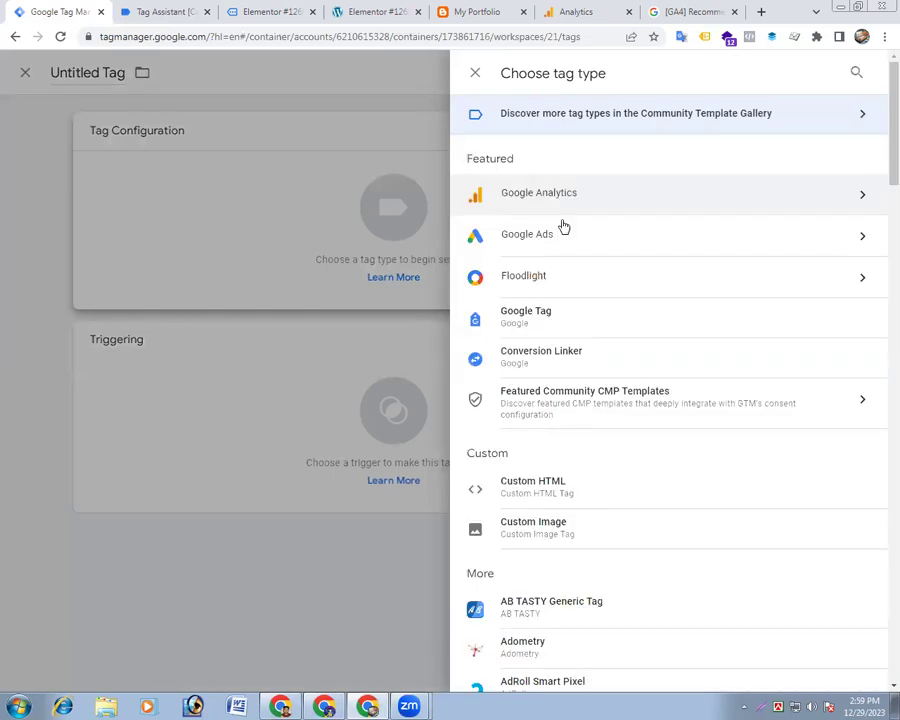
{"action": "left_click", "coordinate": [538, 192]}
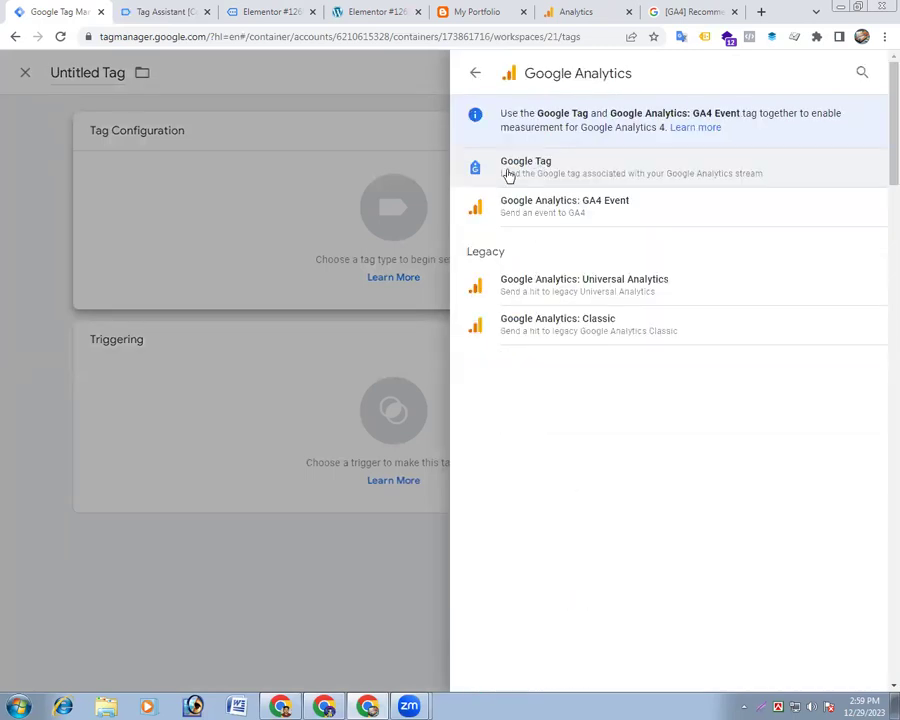
{"action": "left_click", "coordinate": [526, 168]}
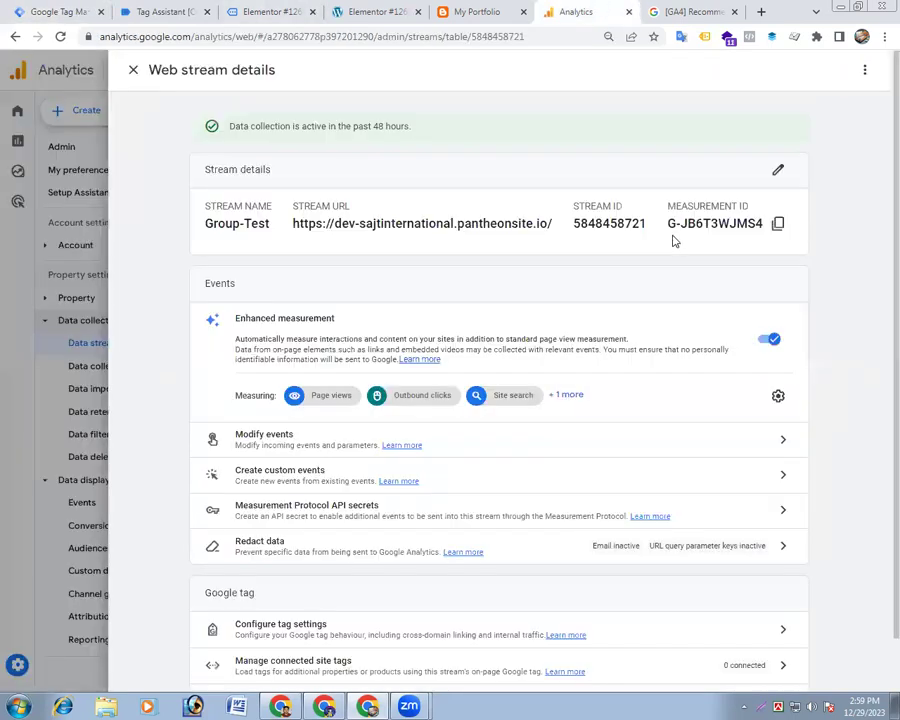
Bring up the variable picker for the Google Tag's Tag ID field.
{"action": "left_click", "coordinate": [778, 224]}
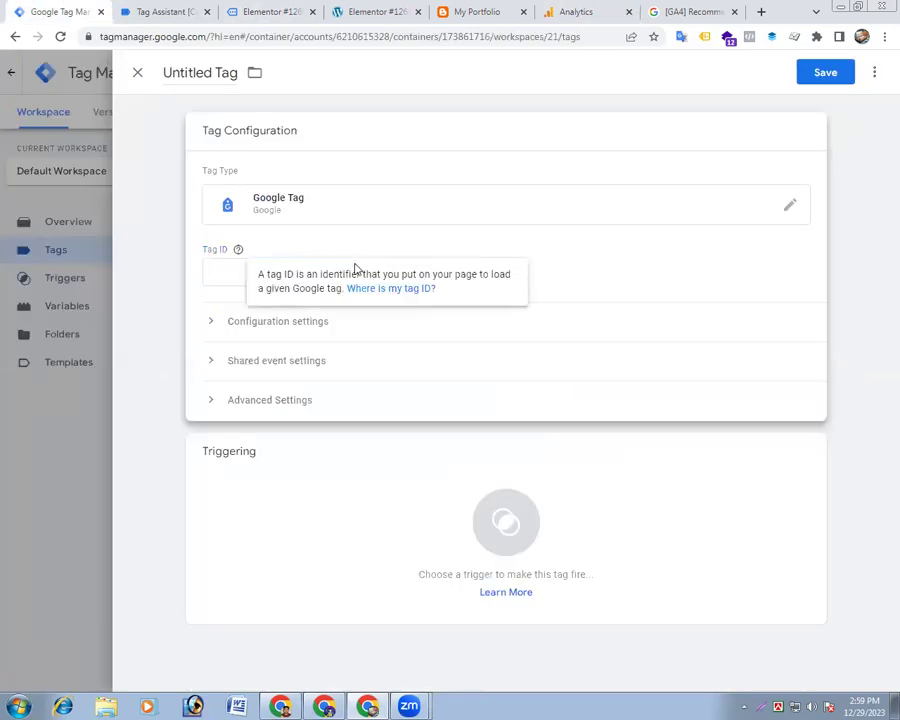
{"action": "left_click", "coordinate": [282, 272]}
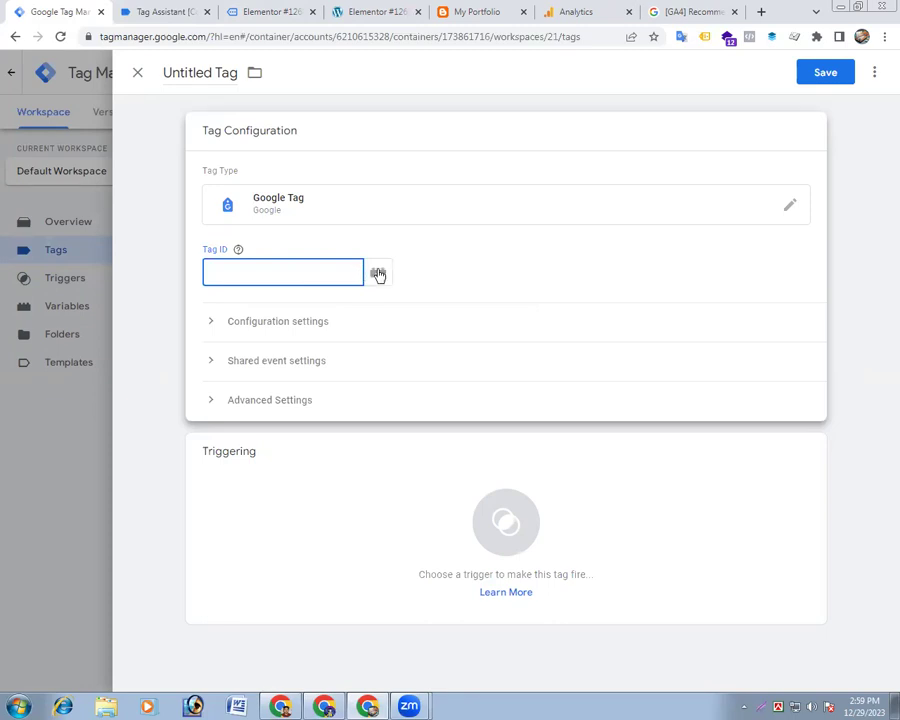
{"action": "left_click", "coordinate": [378, 272]}
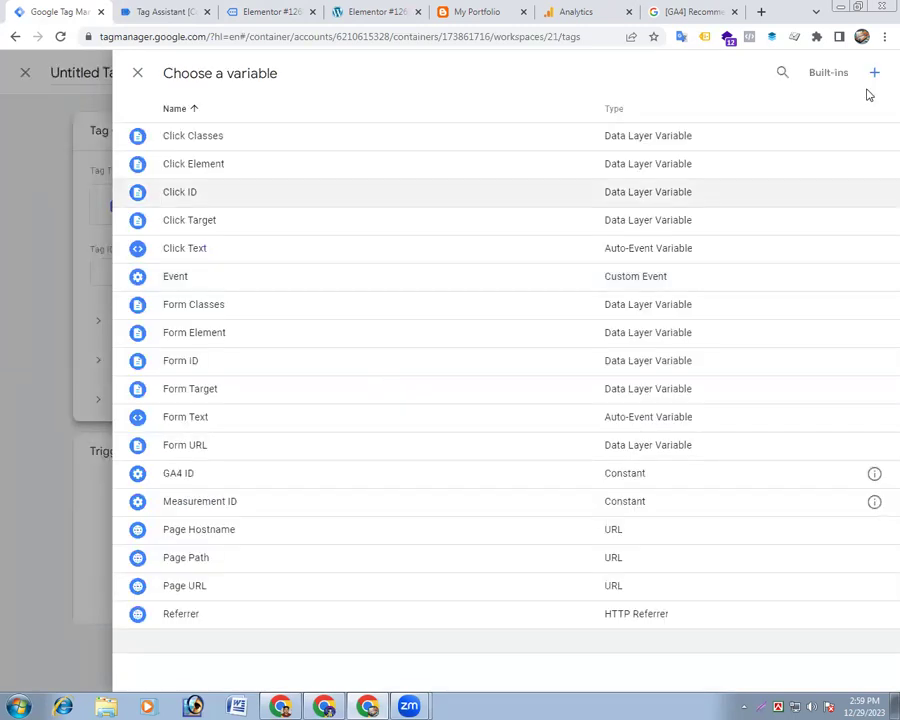
Save a Constant variable 'GA4- ID' with value G-JB6T3WJMS4 as the Tag ID.
{"action": "left_click", "coordinate": [872, 72]}
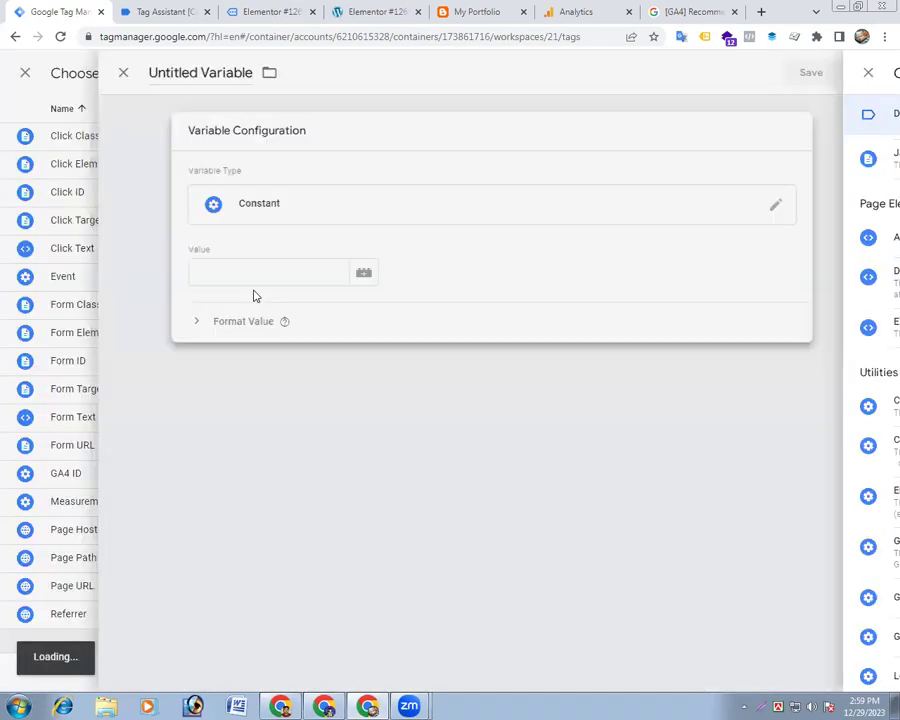
{"action": "type", "text": "G-JB6T3WJMS4"}
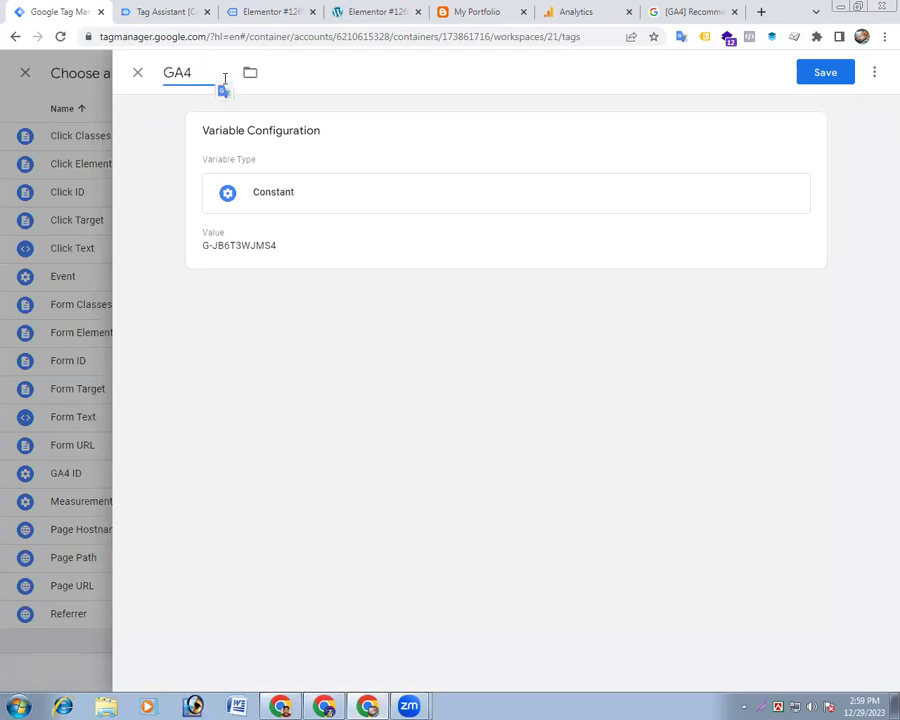
{"action": "type", "text": "- ID"}
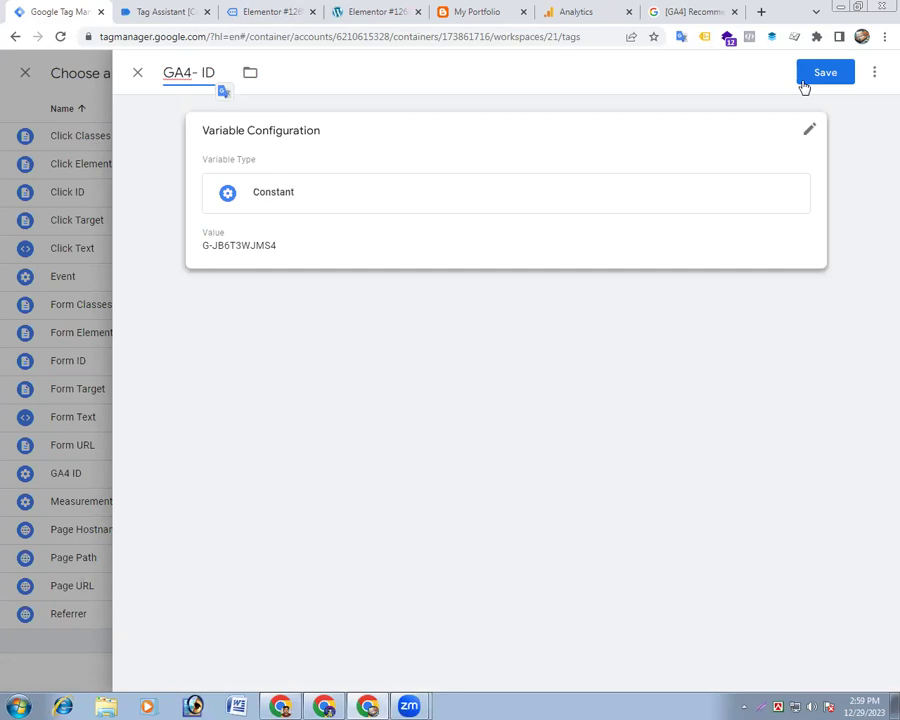
{"action": "left_click", "coordinate": [824, 72]}
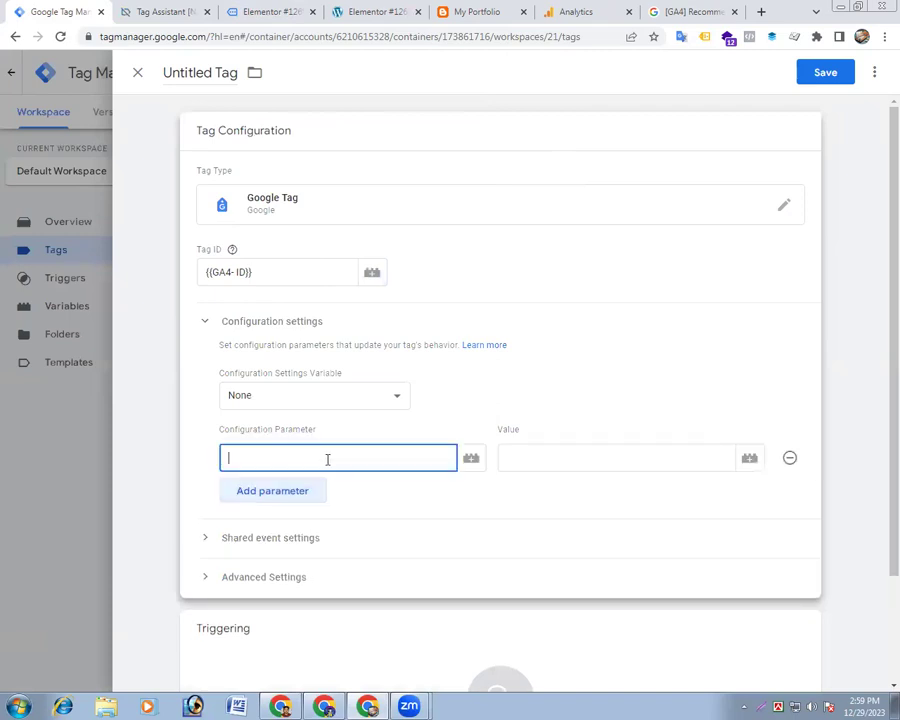
Set send_page_view to true, fire on All Pages and save as 'Google Tag'.
{"action": "type", "text": "sen"}
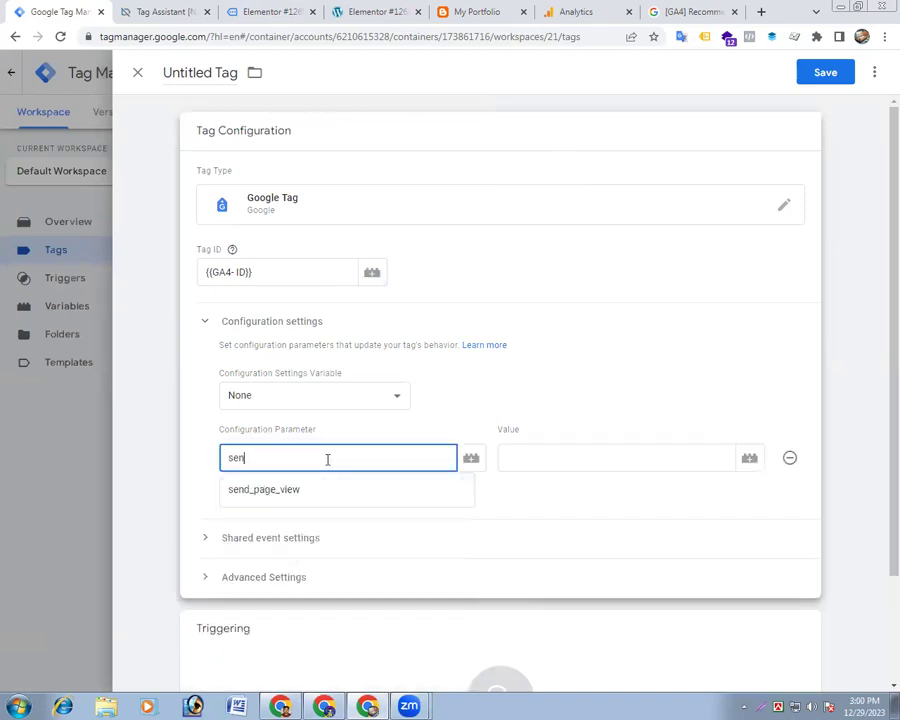
{"action": "type", "text": "tre"}
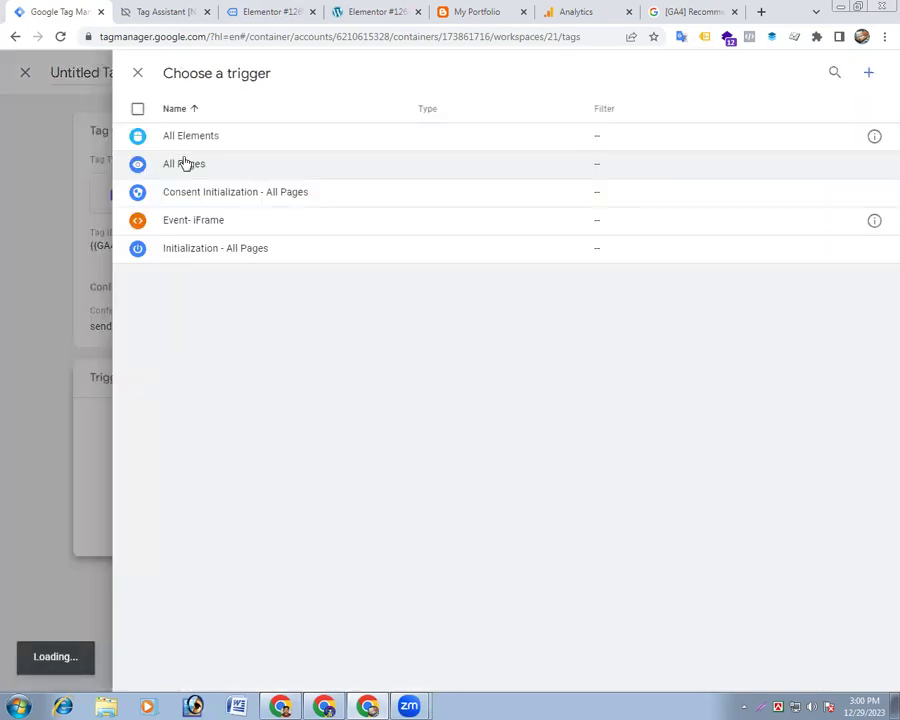
{"action": "left_click", "coordinate": [184, 164]}
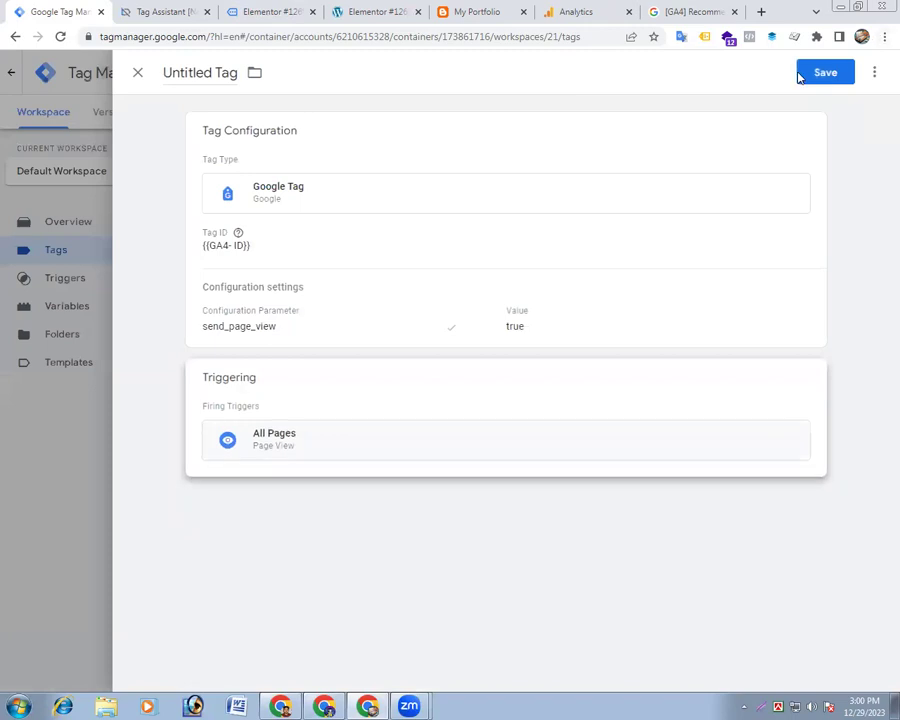
{"action": "left_click", "coordinate": [824, 72]}
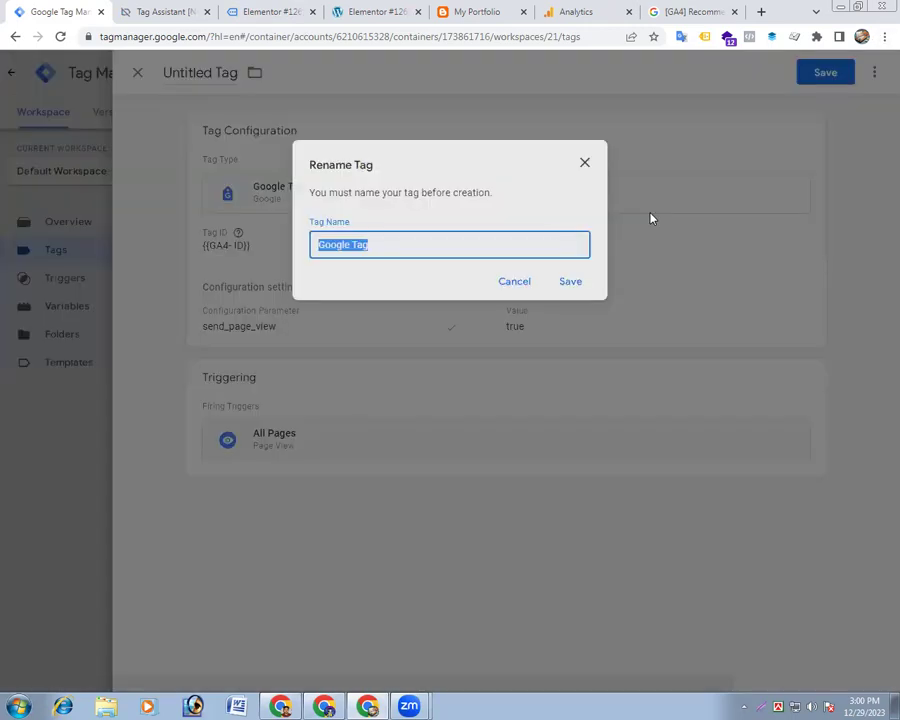
{"action": "left_click", "coordinate": [570, 280]}
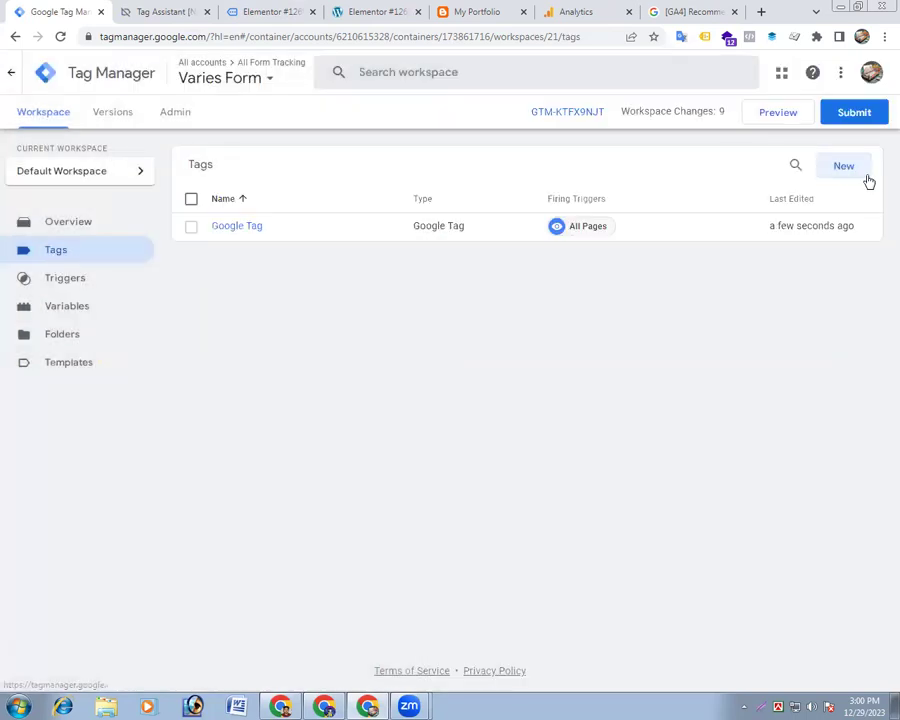
Start a new tag of type Google Analytics > GA4 Event.
{"action": "left_click", "coordinate": [844, 166]}
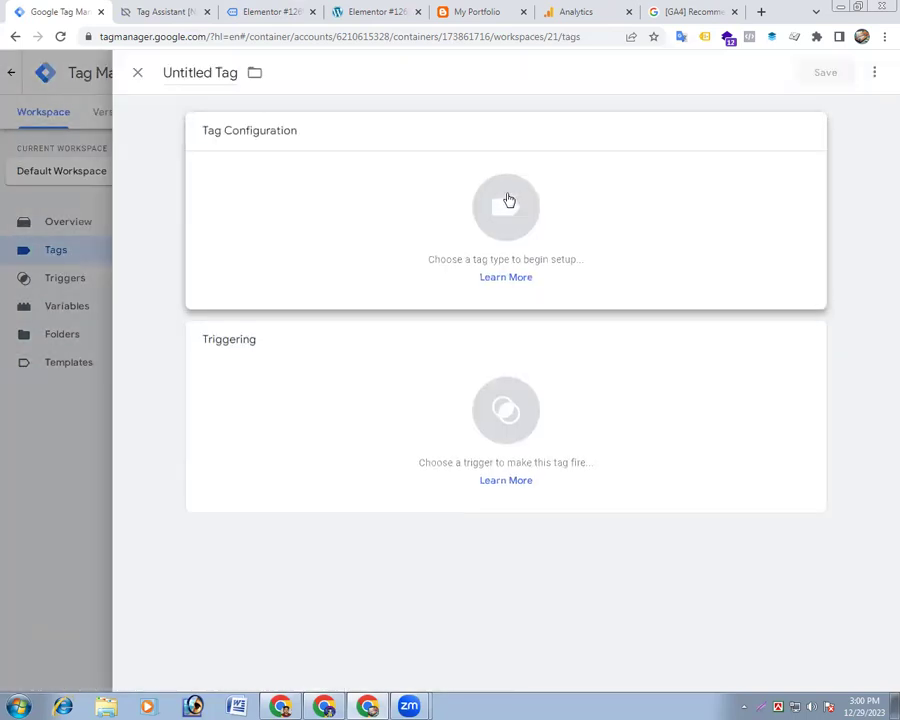
{"action": "left_click", "coordinate": [506, 206]}
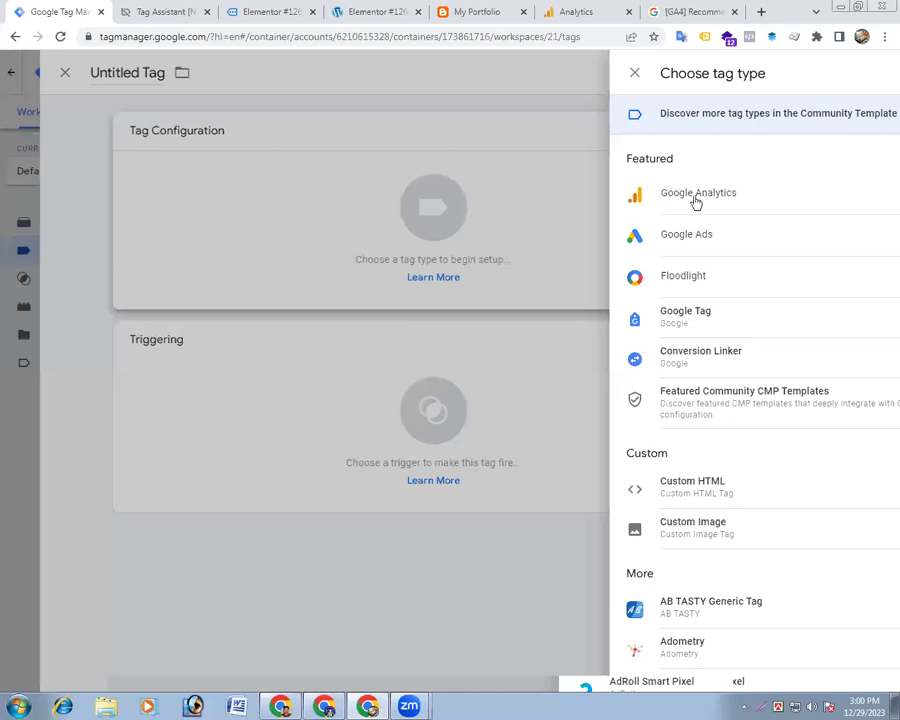
{"action": "left_click", "coordinate": [698, 192]}
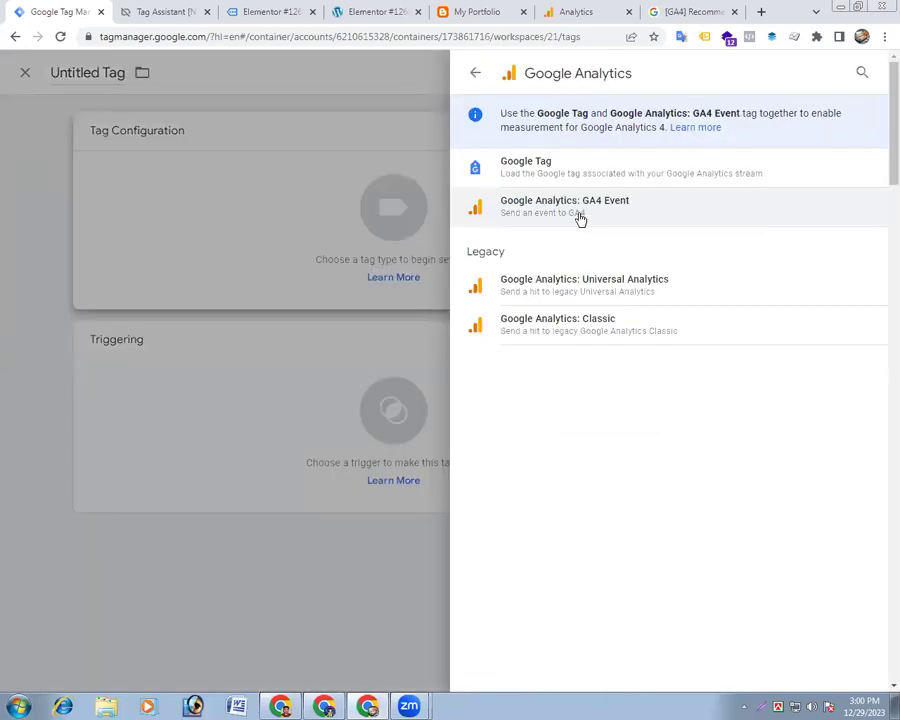
{"action": "left_click", "coordinate": [564, 204]}
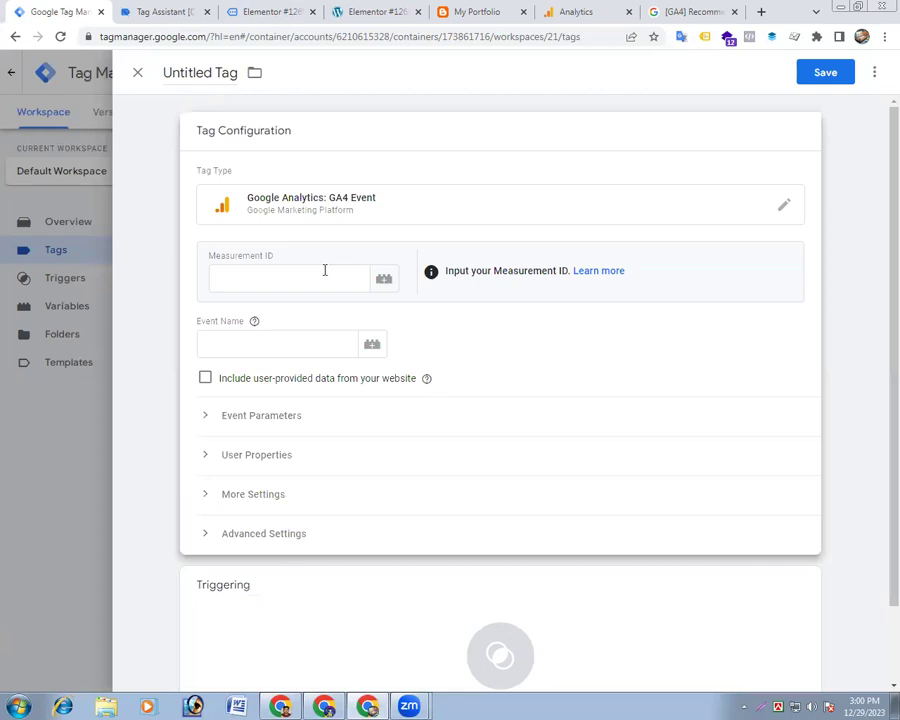
Set the Measurement ID to the {{GA4-ID}} variable from the suggestions.
{"action": "type", "text": "P"}
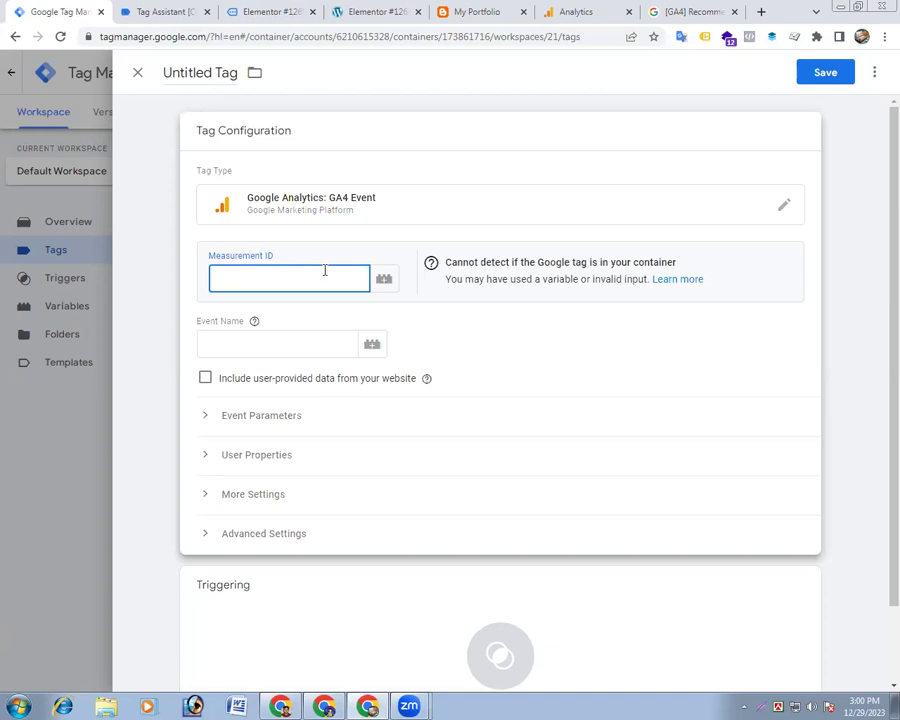
{"action": "type", "text": "PP"}
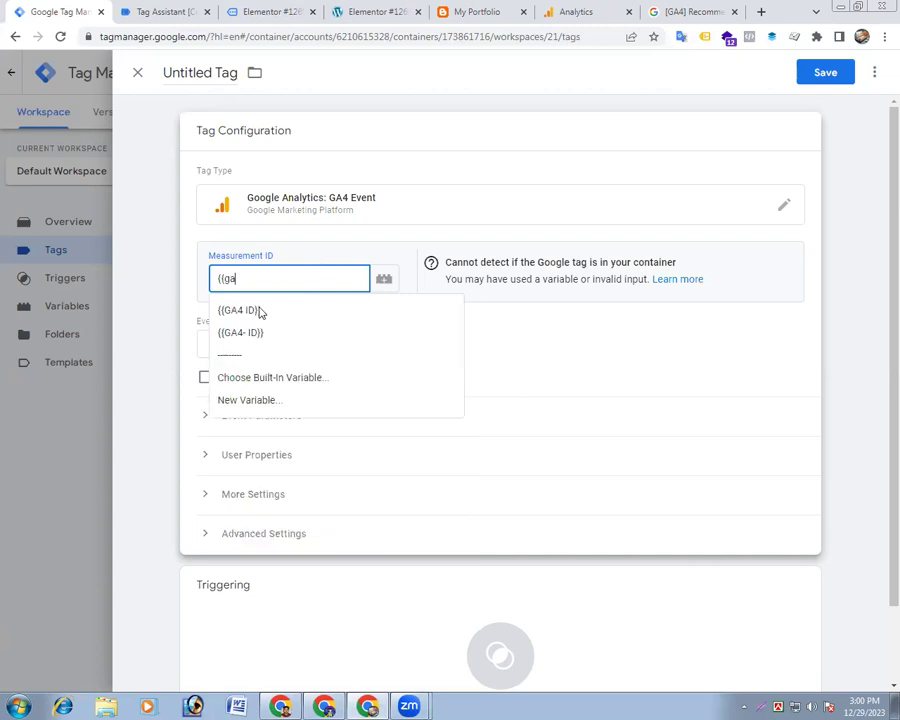
{"action": "left_click", "coordinate": [232, 310]}
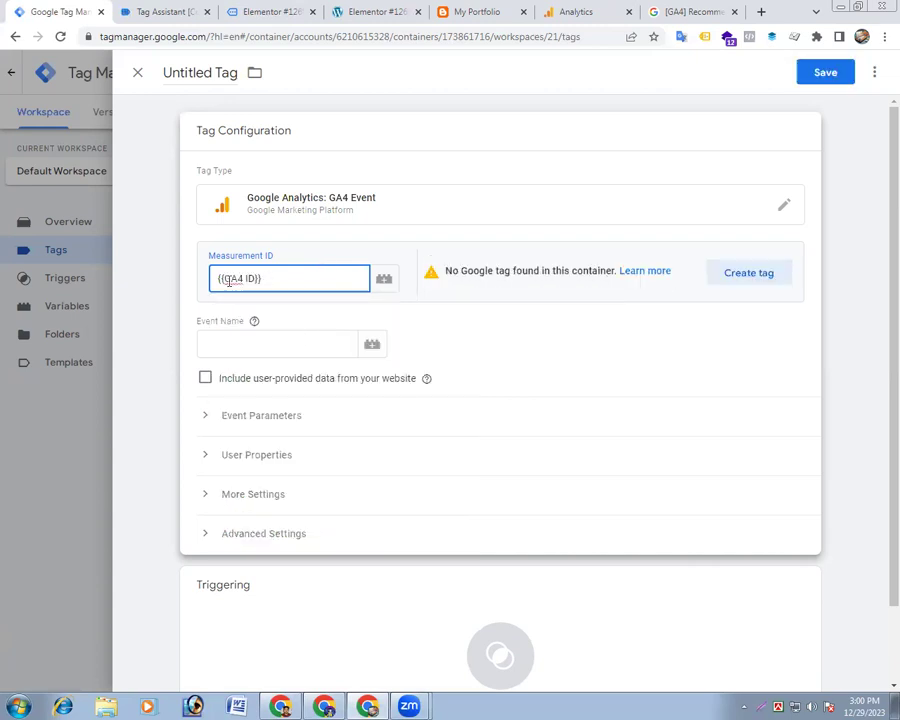
{"action": "double_click", "coordinate": [240, 278]}
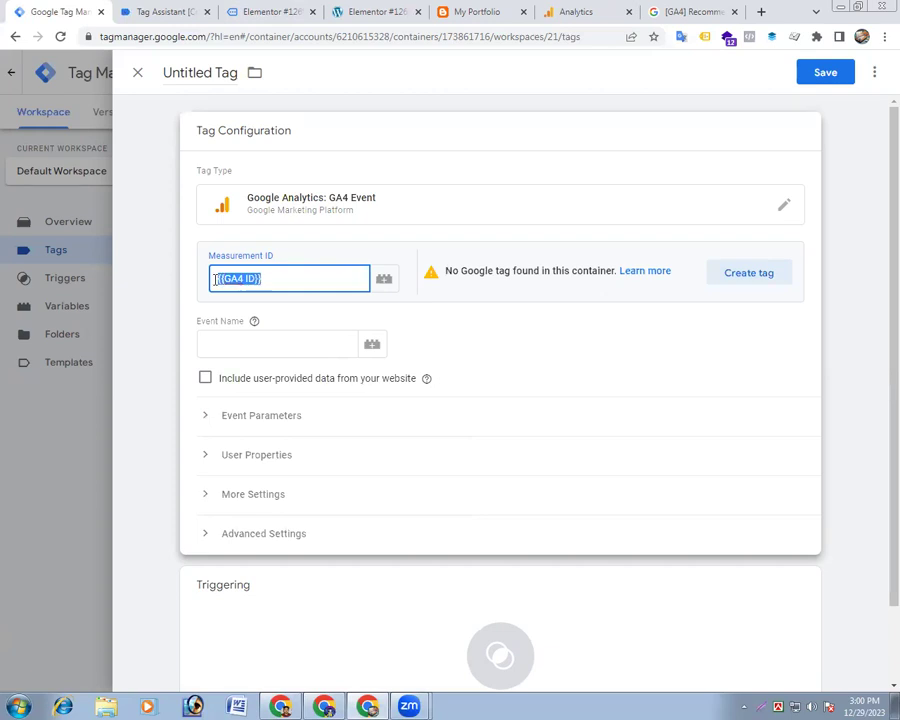
{"action": "type", "text": "{{ga"}
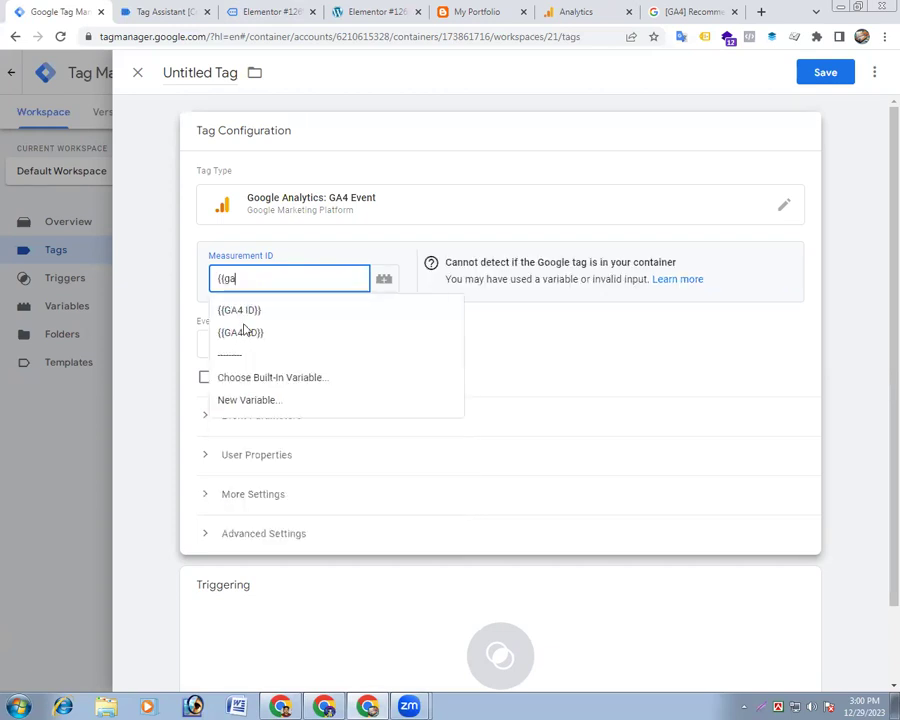
{"action": "left_click", "coordinate": [240, 308]}
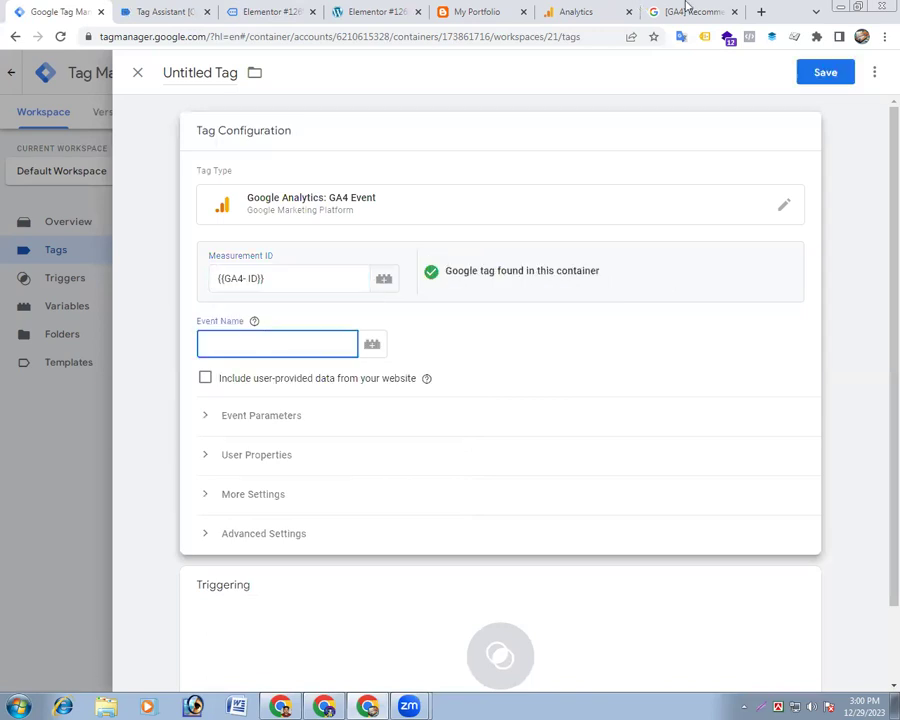
Copy generate_lead from the GA4 recommended events page as the Event Name, firing on Event-iFrame.
{"action": "left_click", "coordinate": [690, 12]}
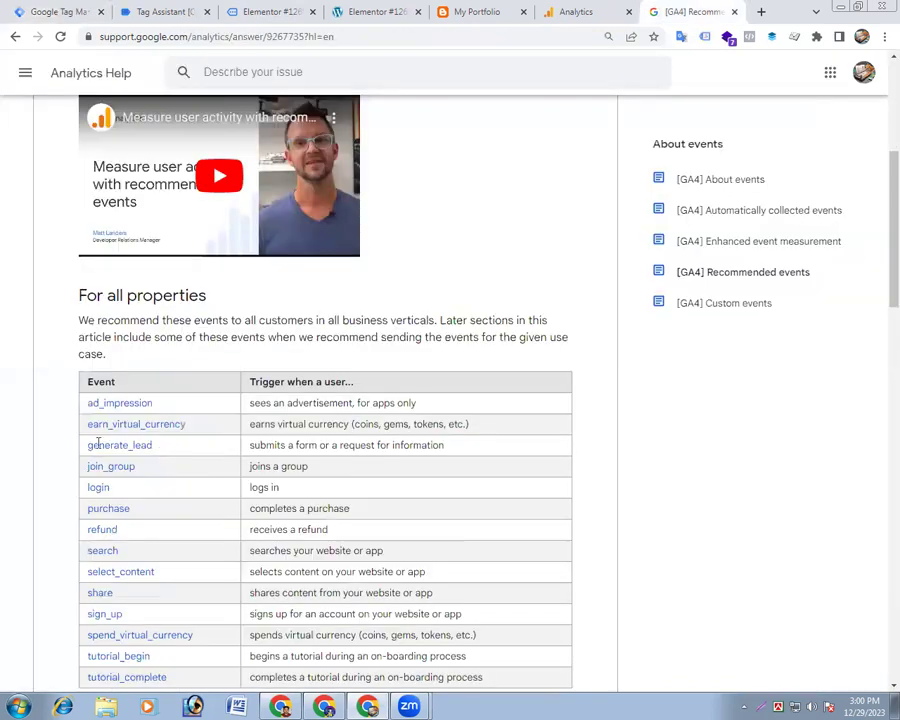
{"action": "double_click", "coordinate": [118, 444]}
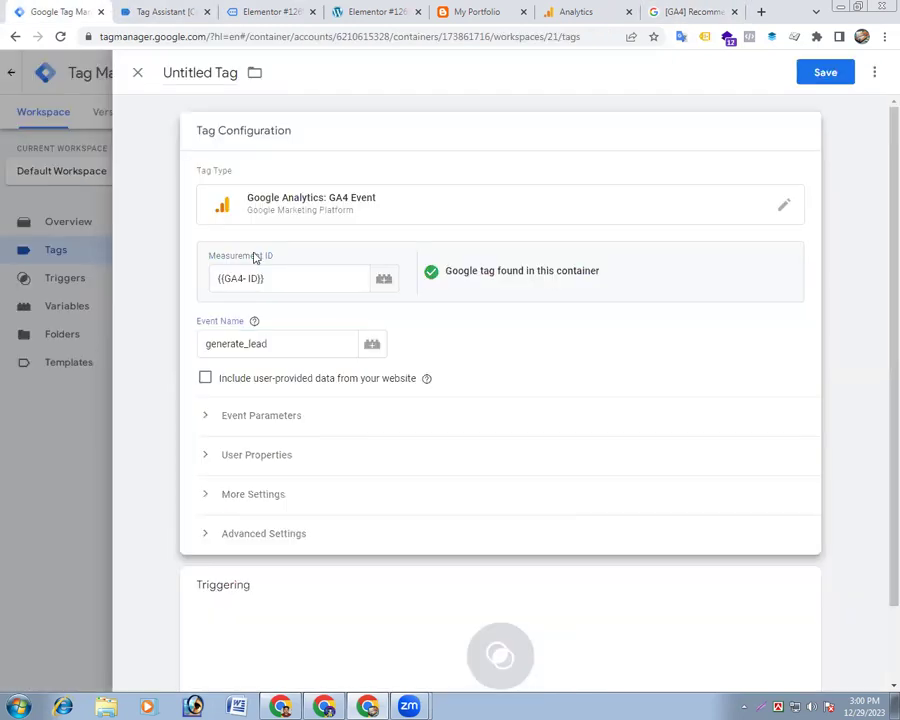
{"action": "scroll", "scroll_direction": "down", "scroll_amount": 3}
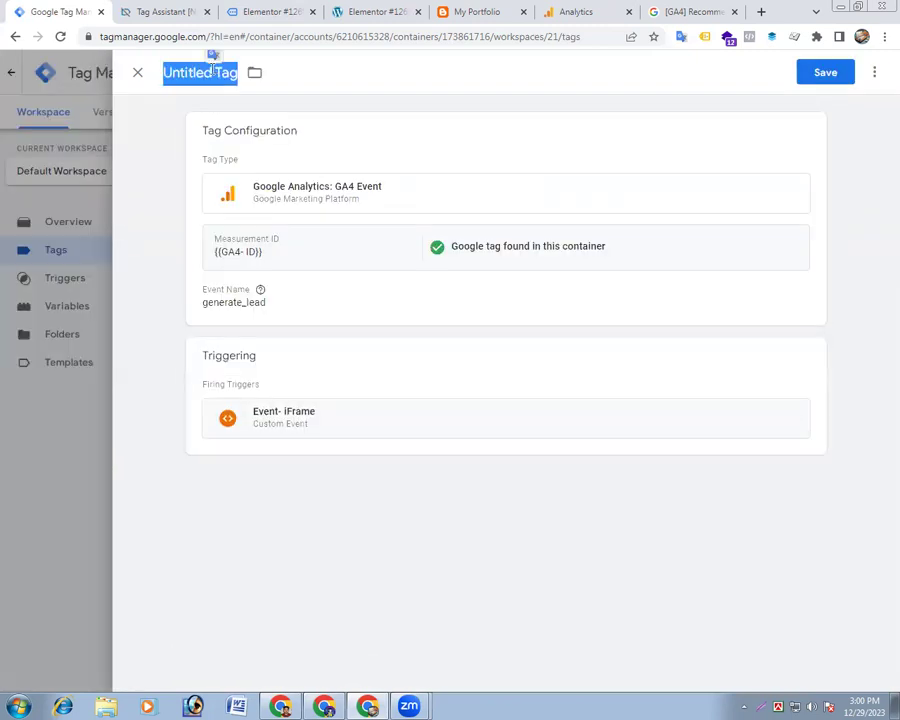
Rename the tag to 'GA4- iFram', correcting a mistyped character.
{"action": "type", "text": "GA4-"}
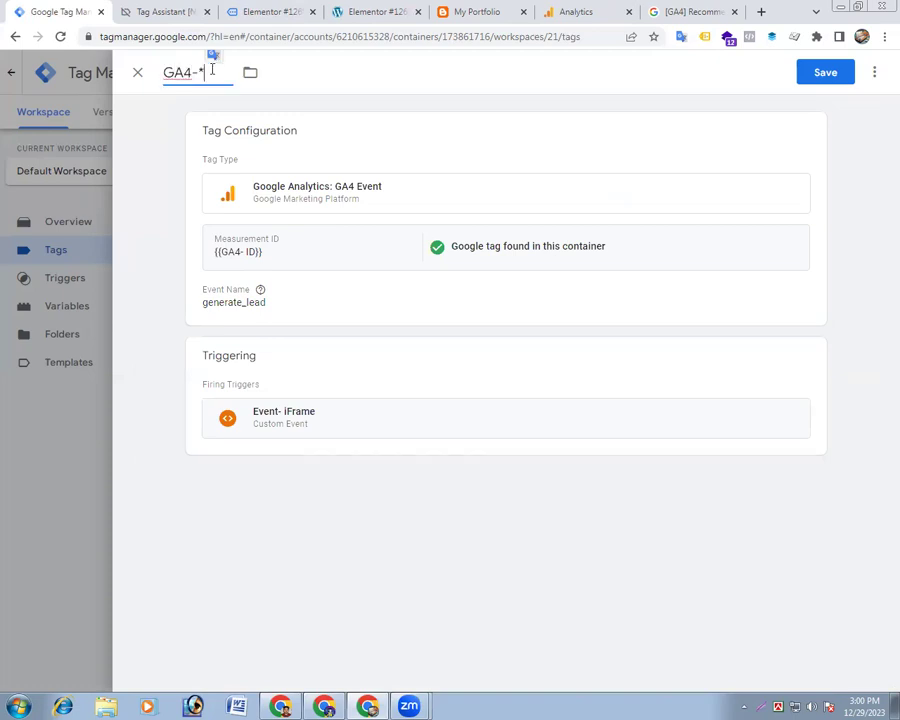
{"action": "key", "text": "Backspace"}
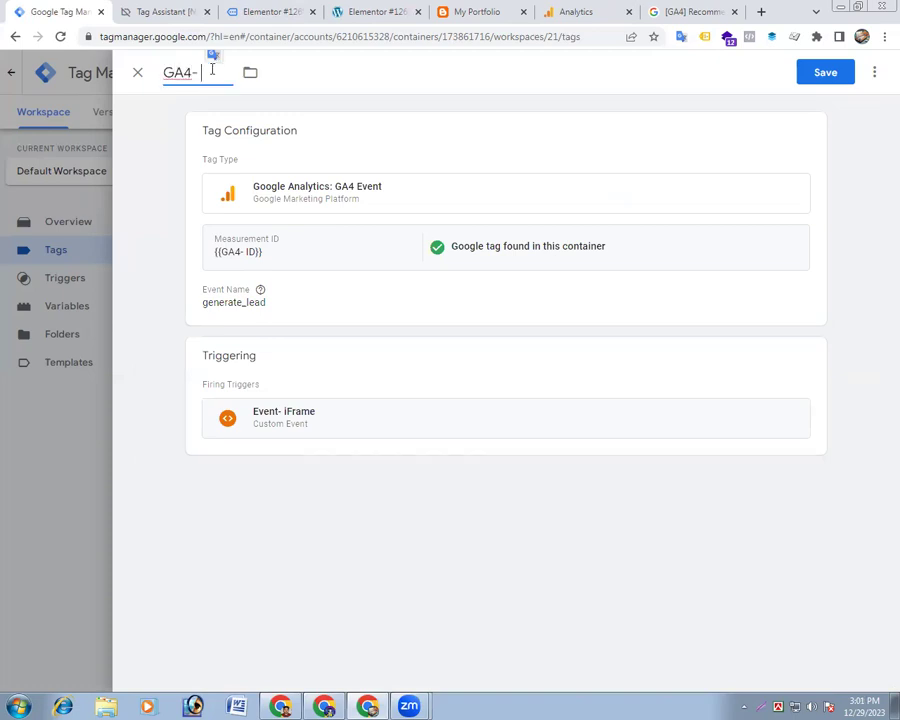
{"action": "type", "text": "Le"}
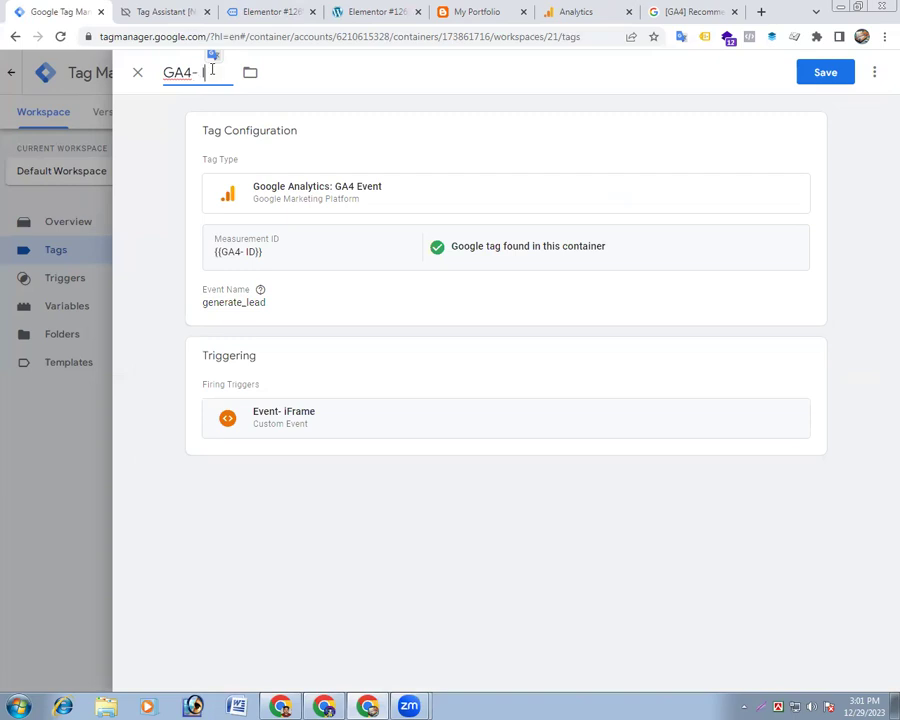
{"action": "type", "text": "iFram"}
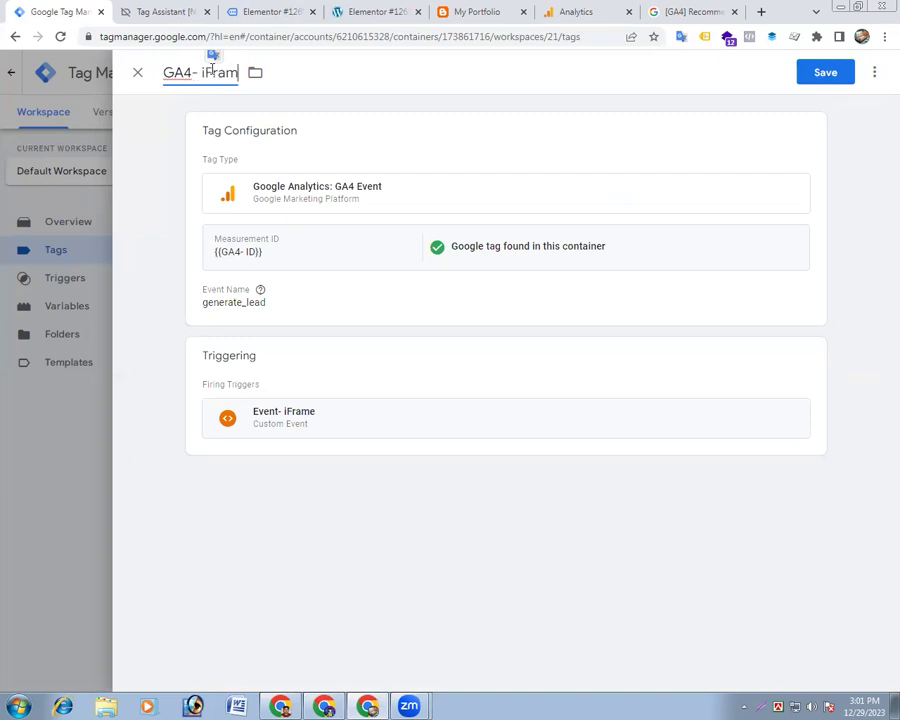
Save the GA4- iFrame tag and publish the workspace changes as a live version.
{"action": "left_click", "coordinate": [824, 72]}
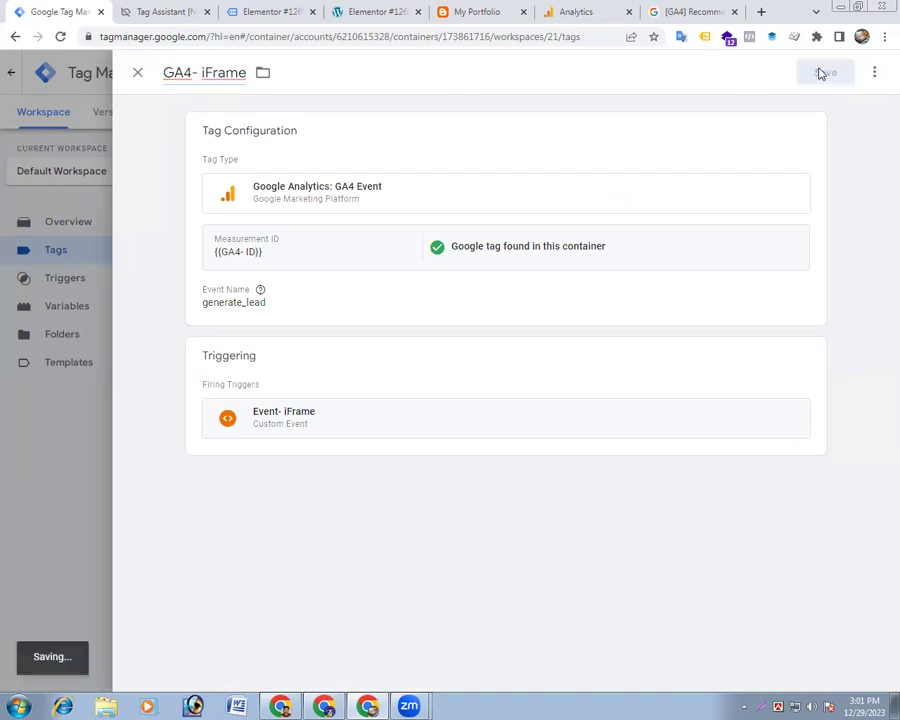
{"action": "left_click", "coordinate": [824, 72]}
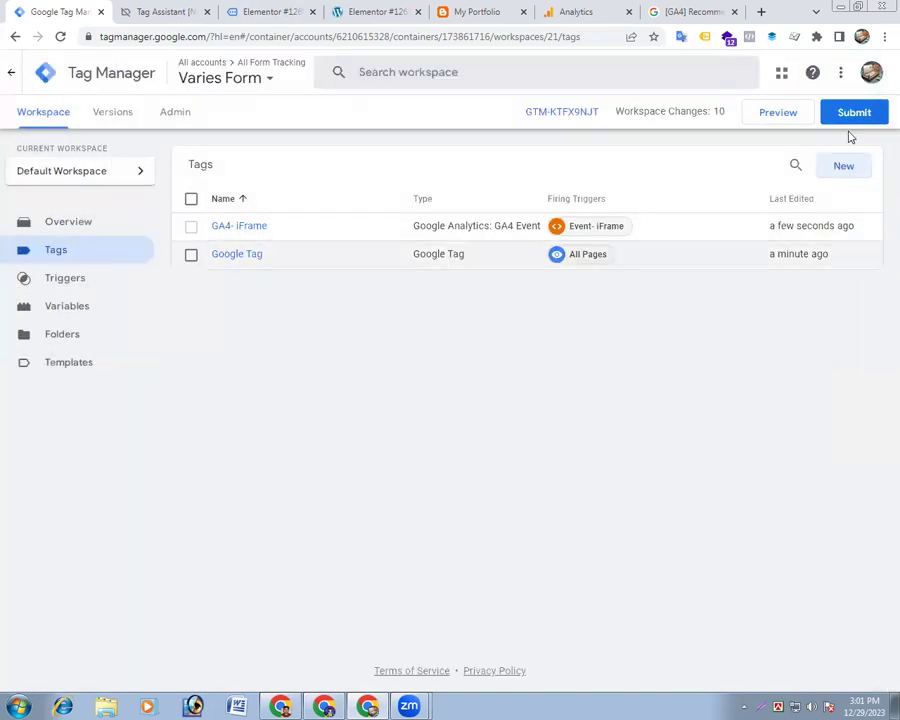
{"action": "left_click", "coordinate": [854, 112]}
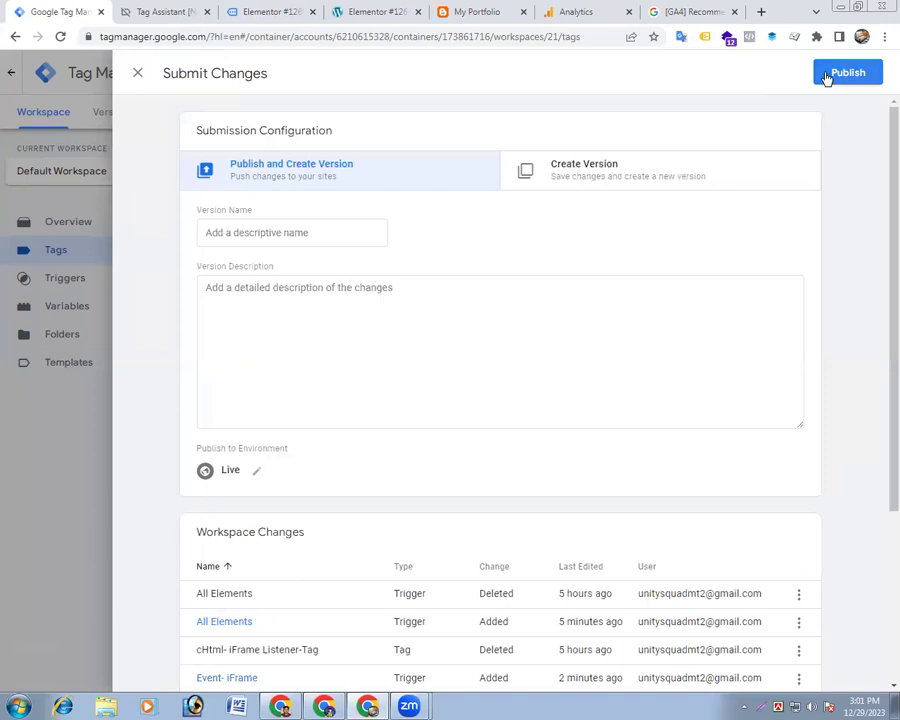
{"action": "left_click", "coordinate": [846, 72]}
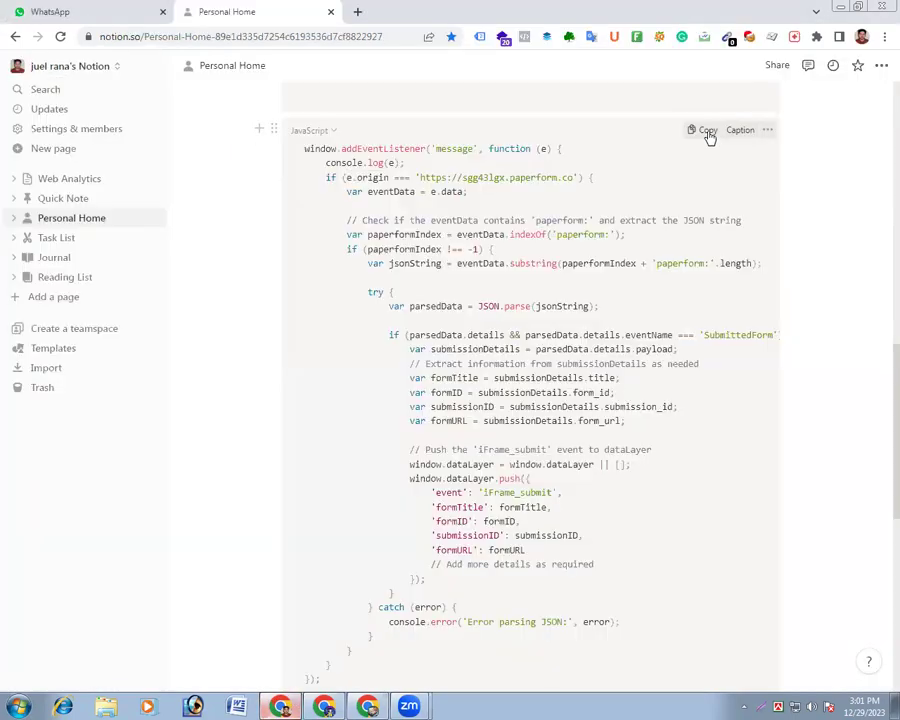
Copy the iframe listener script from Notion and return to the GTM workspace tag list.
{"action": "left_click", "coordinate": [704, 130]}
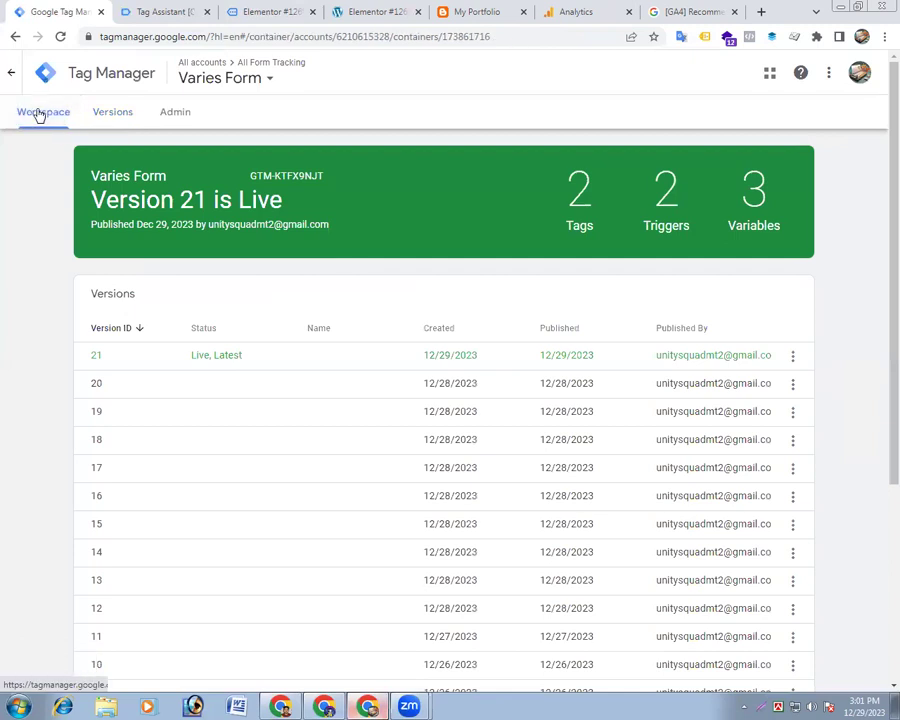
{"action": "left_click", "coordinate": [44, 112]}
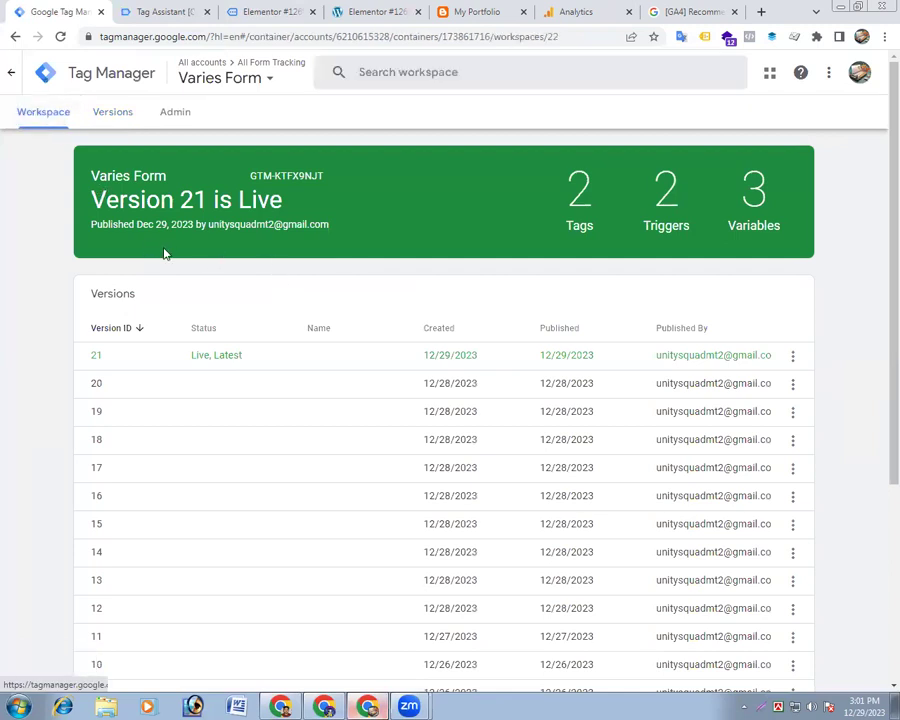
{"action": "mouse_move", "coordinate": [52, 156]}
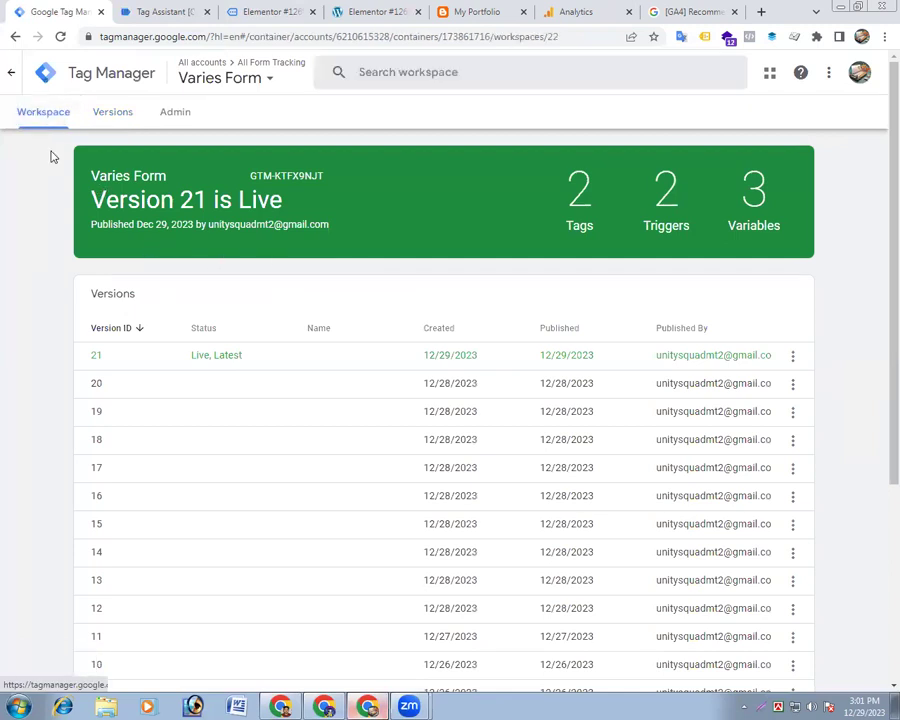
{"action": "left_click", "coordinate": [112, 112]}
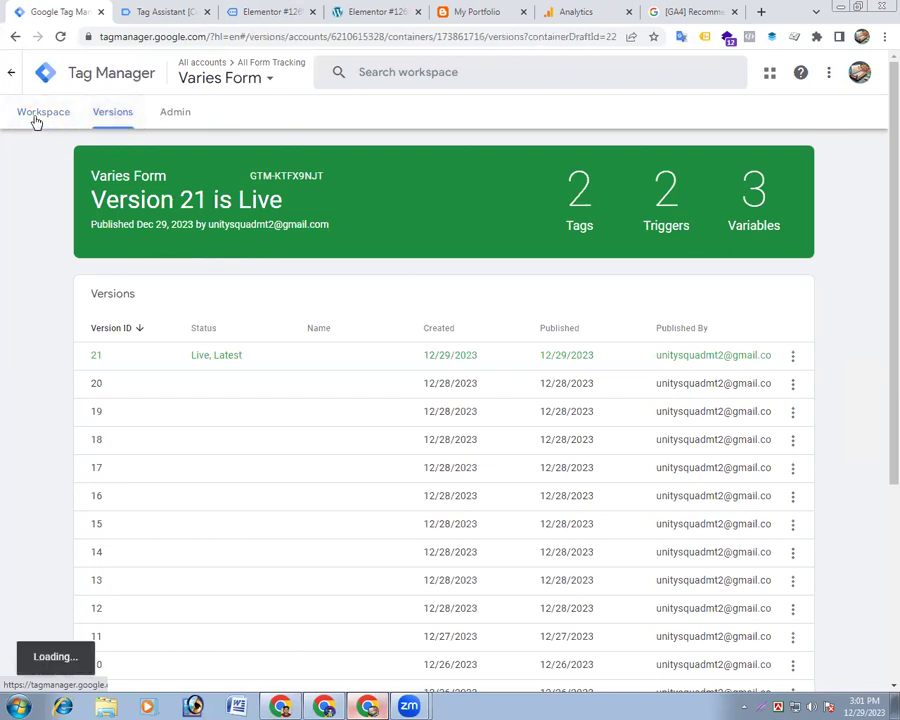
{"action": "left_click", "coordinate": [44, 112]}
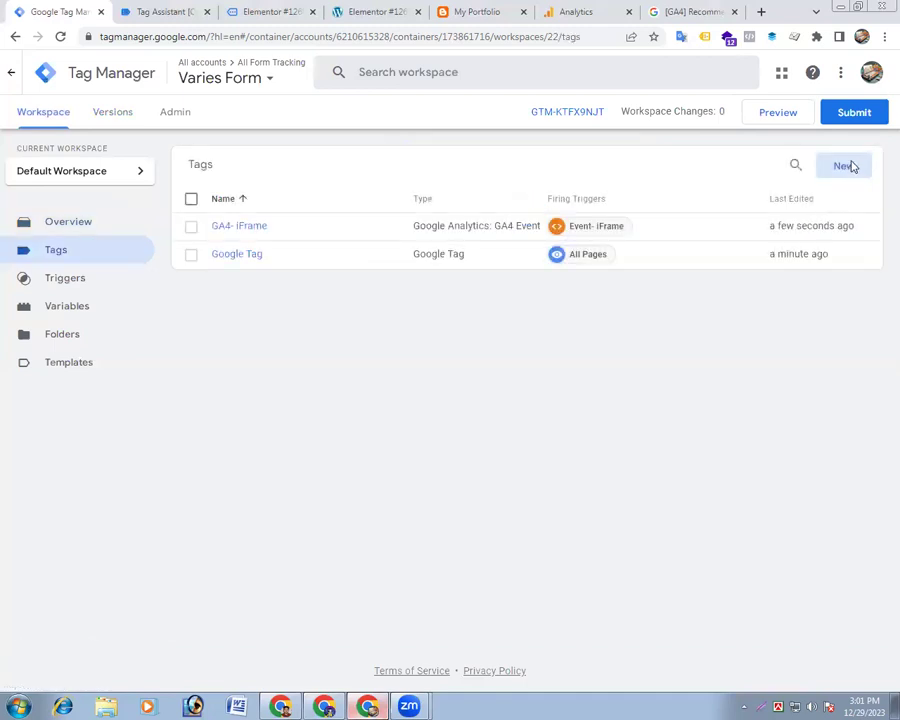
Start a Custom HTML tag with the listener code wrapped in <script></script>.
{"action": "left_click", "coordinate": [844, 164]}
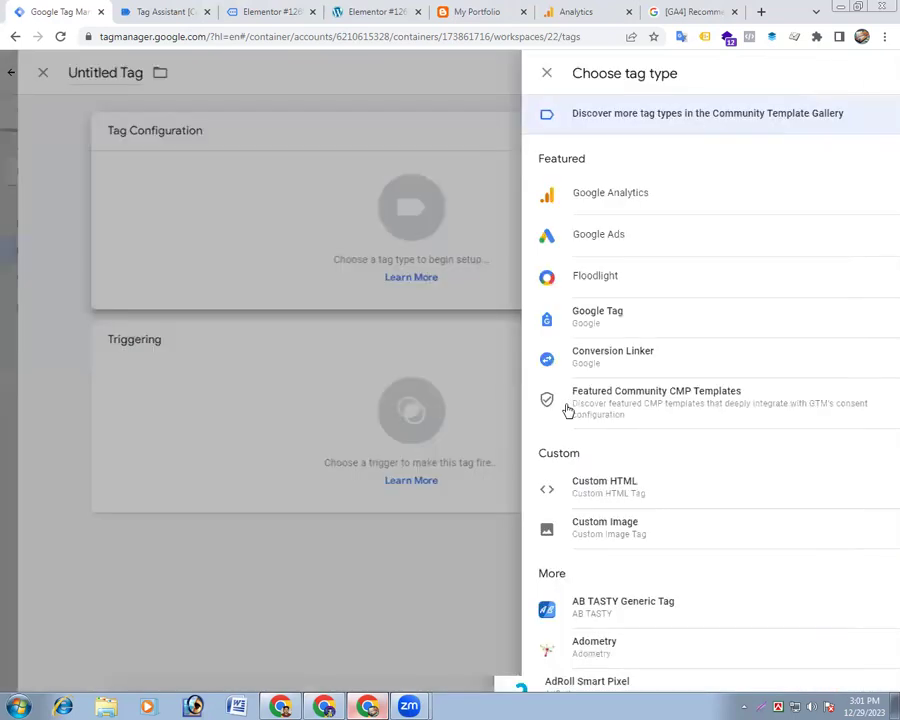
{"action": "left_click", "coordinate": [604, 486]}
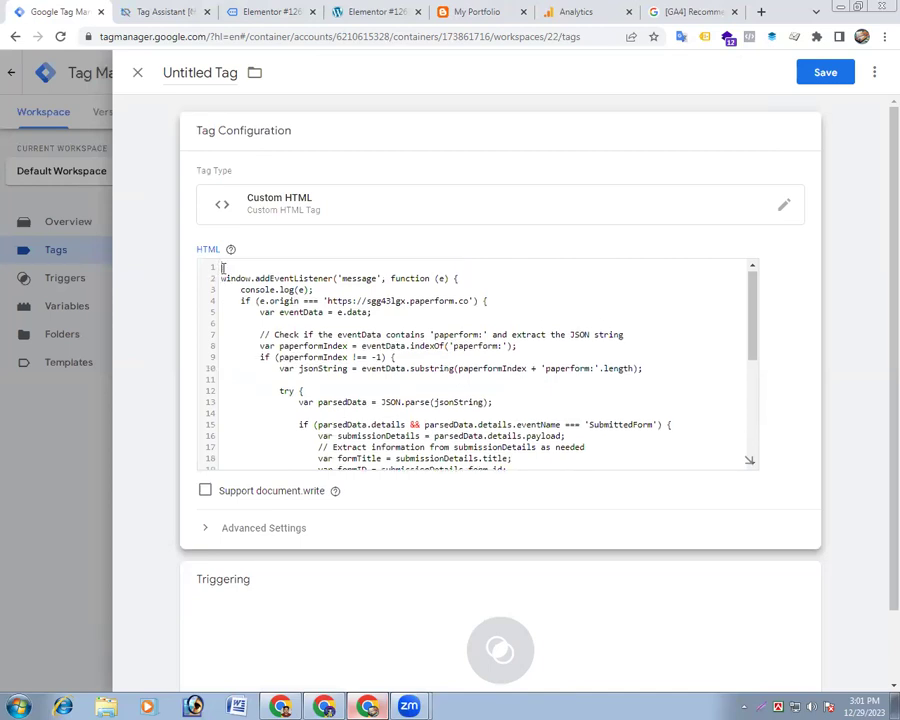
{"action": "type", "text": "scr"}
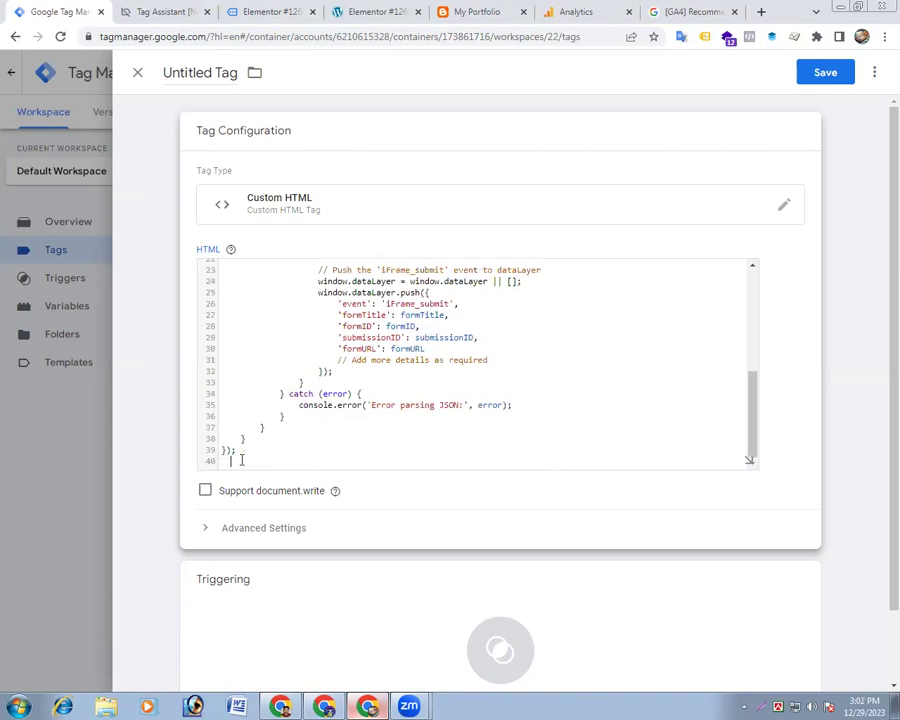
{"action": "type", "text": "<script>"}
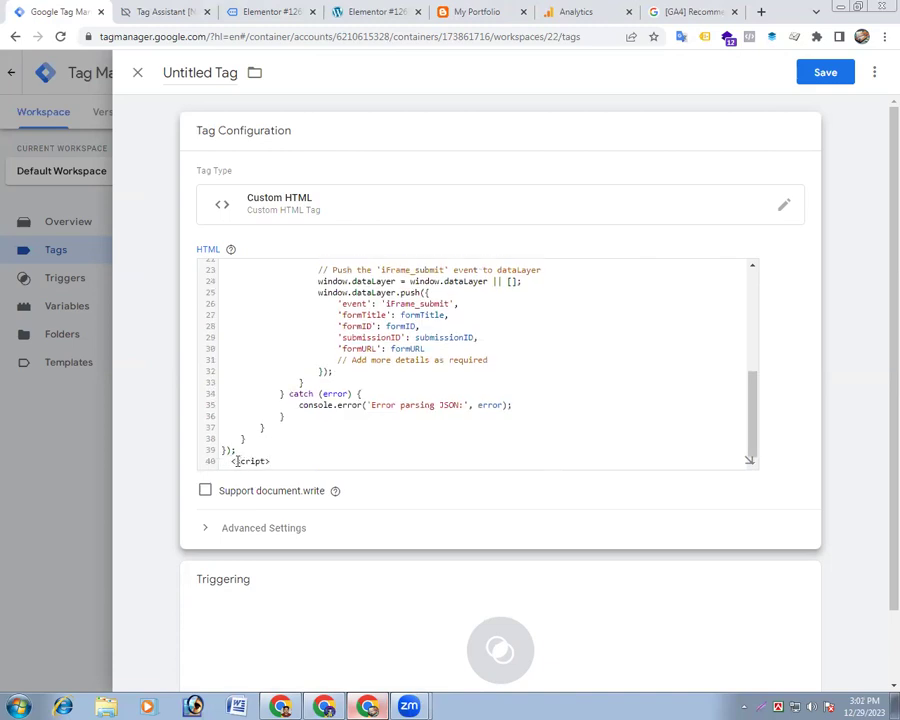
Fire it on All Pages, name it 'cHtml- iFrame listener' and save.
{"action": "double_click", "coordinate": [250, 460]}
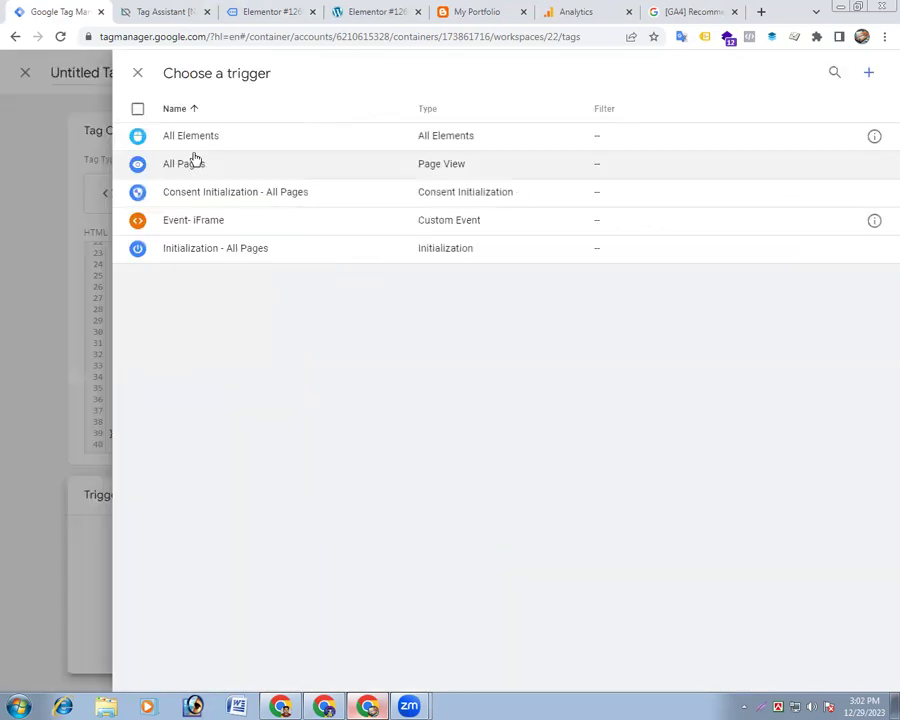
{"action": "left_click", "coordinate": [184, 164]}
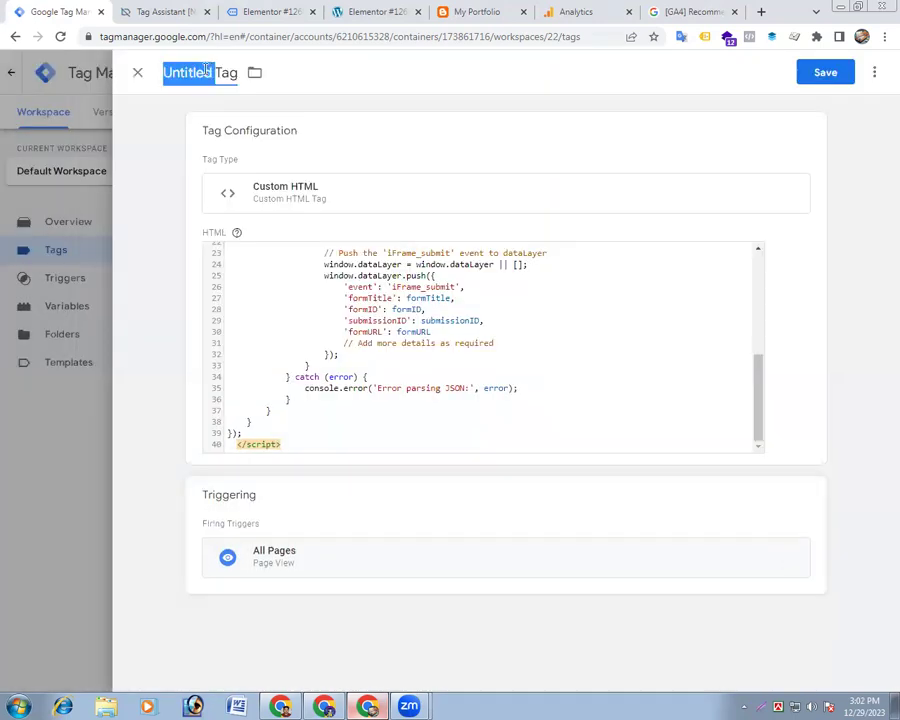
{"action": "type", "text": "cH"}
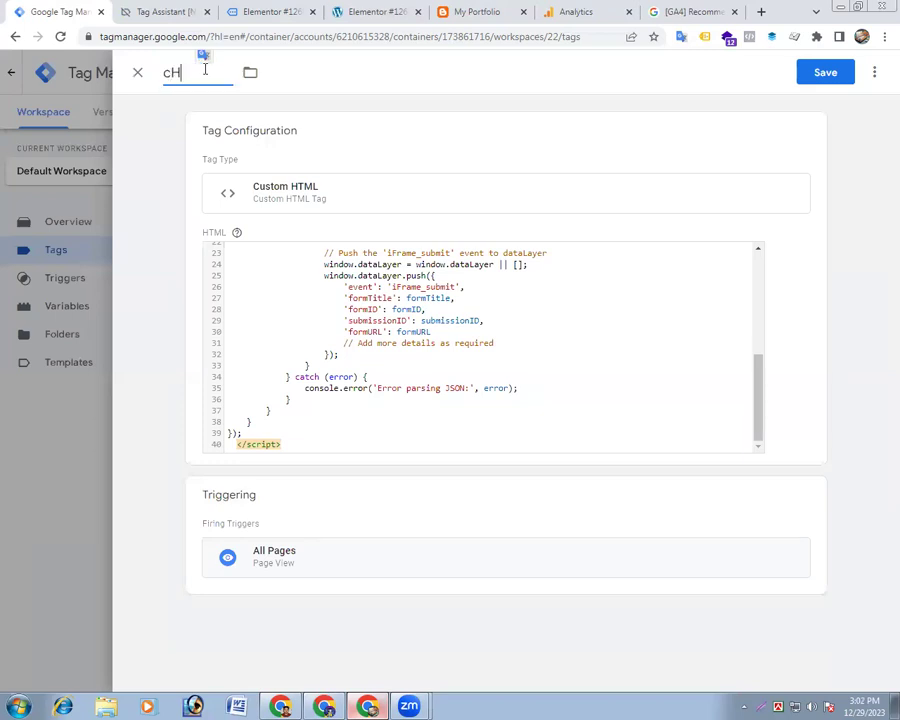
{"action": "type", "text": "tml"}
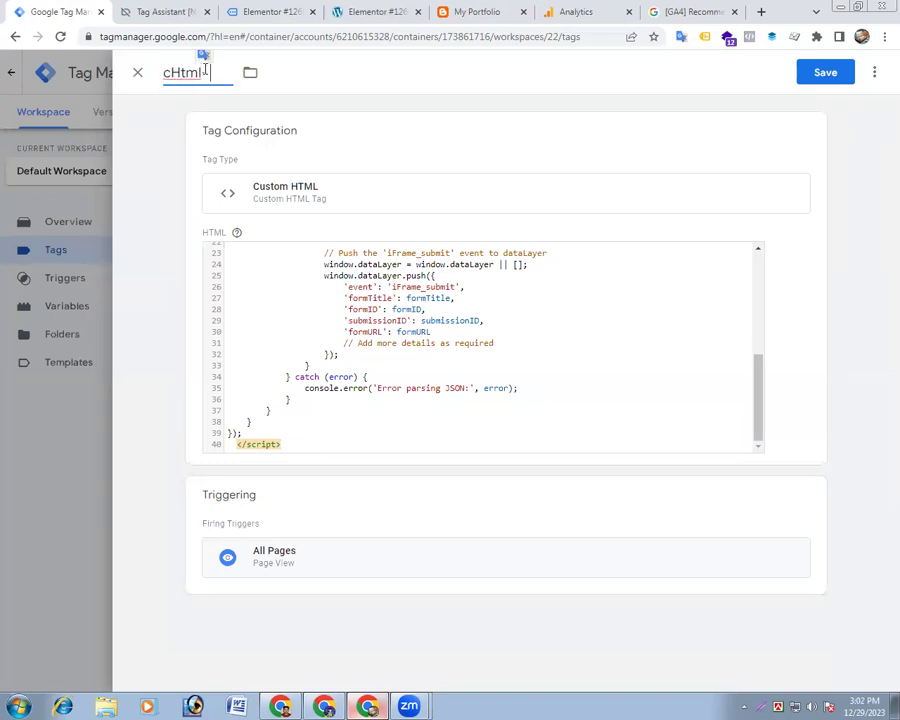
{"action": "type", "text": "iFrame"}
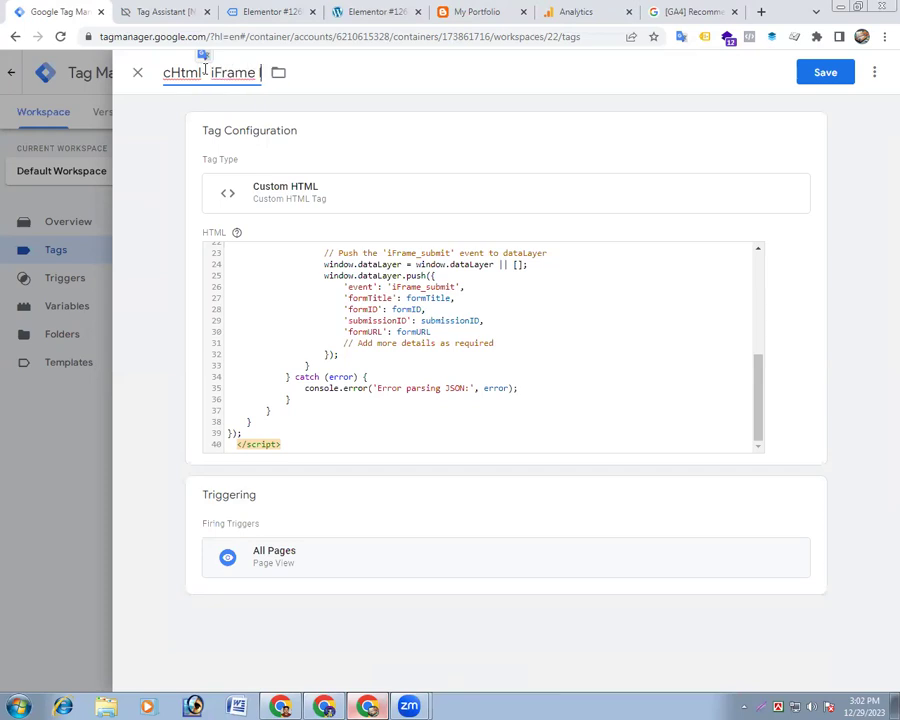
{"action": "type", "text": "listener"}
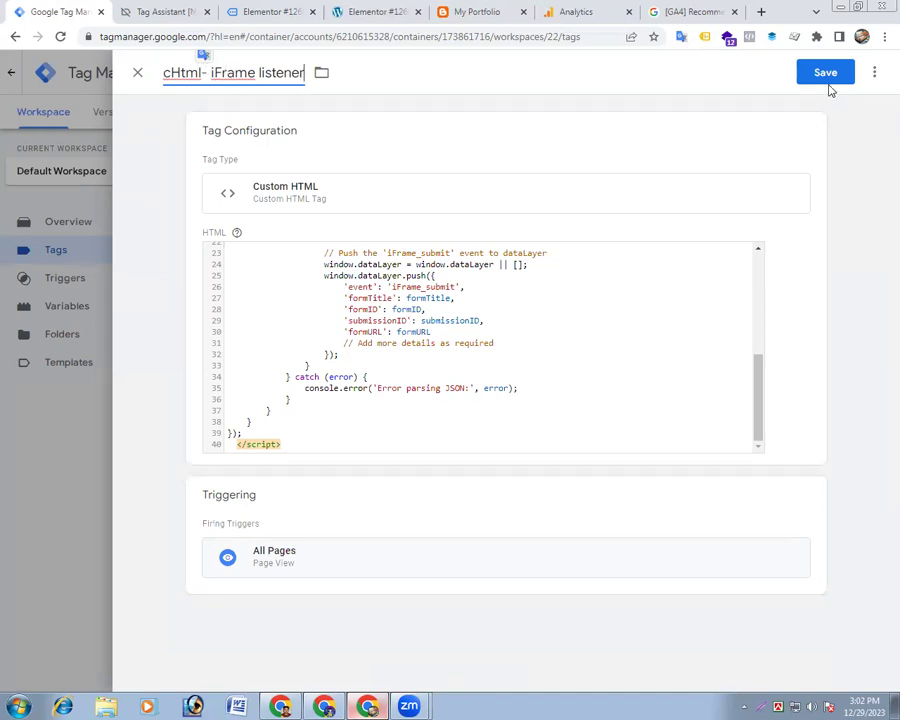
{"action": "left_click", "coordinate": [824, 72]}
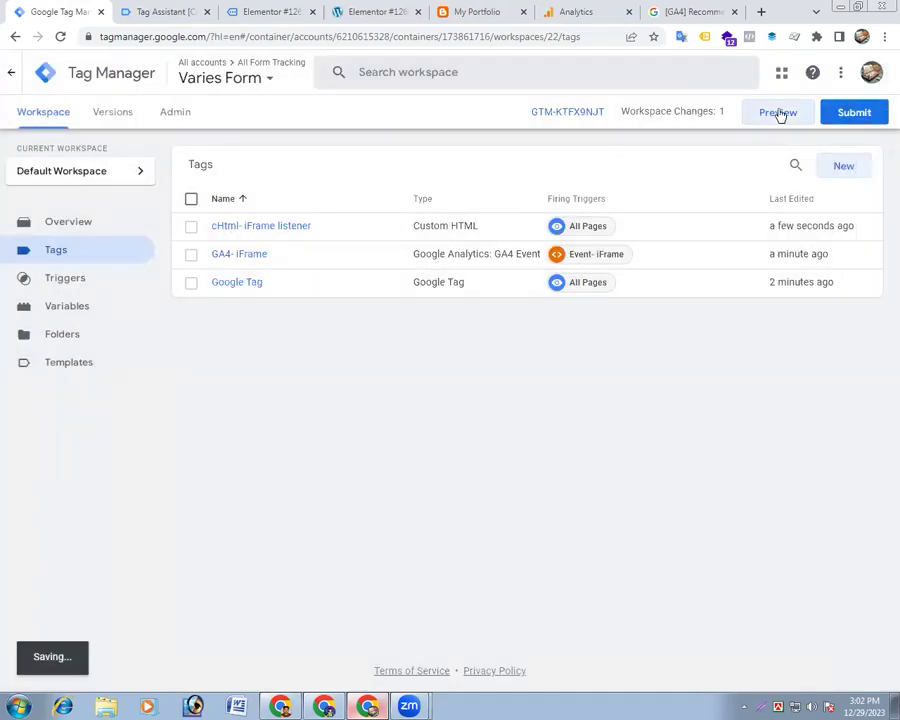
Launch a Tag Assistant debug preview connected to the property maintenance site.
{"action": "left_click", "coordinate": [778, 112]}
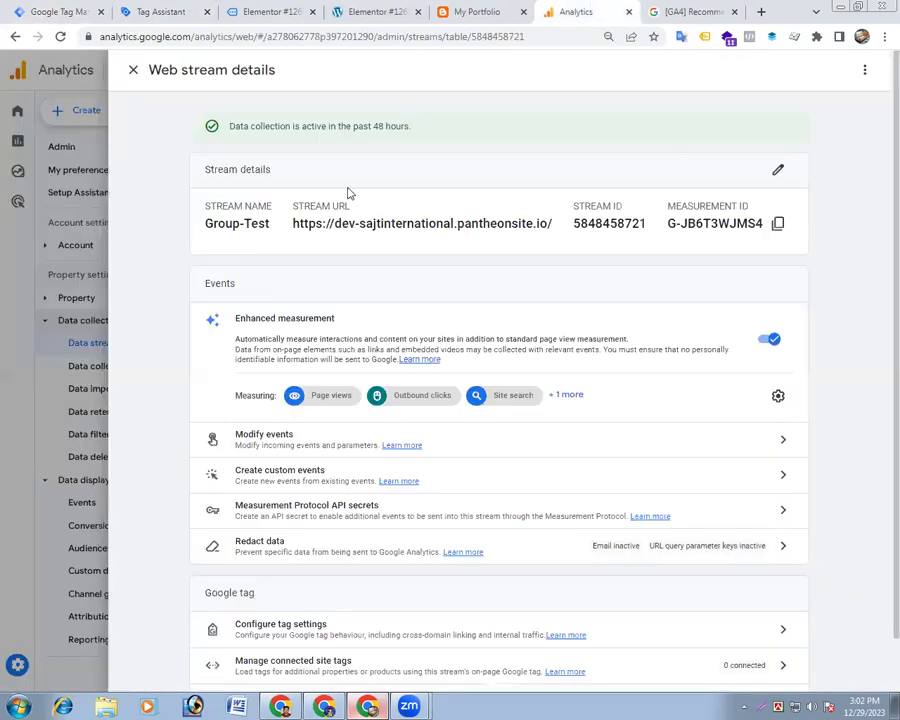
{"action": "left_click", "coordinate": [132, 68]}
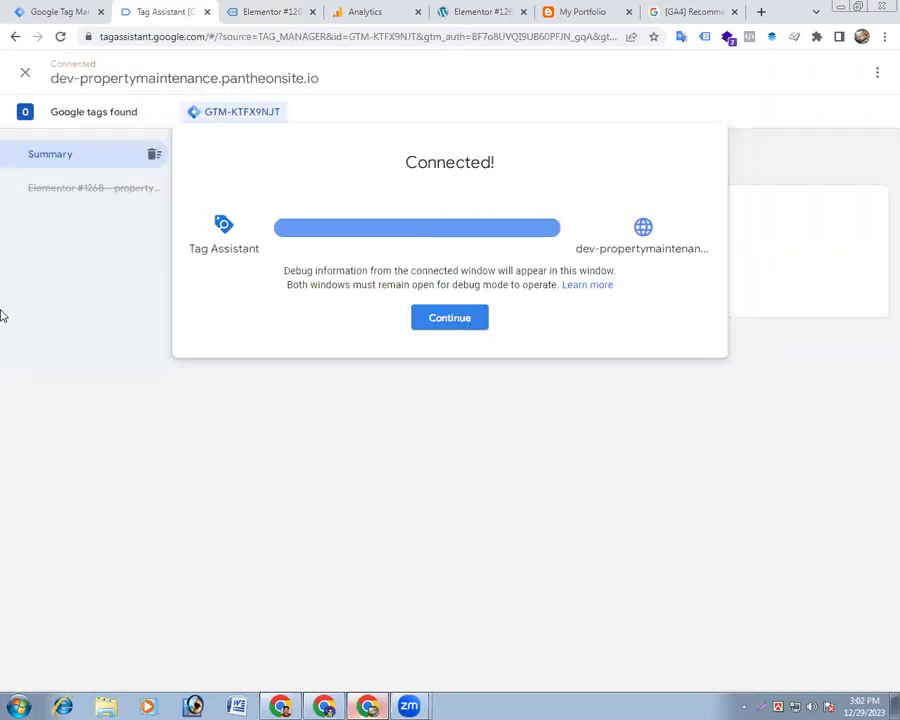
Reload GA4 DebugView until the page_view event appears, then return to the site's contact form.
{"action": "left_click", "coordinate": [448, 316]}
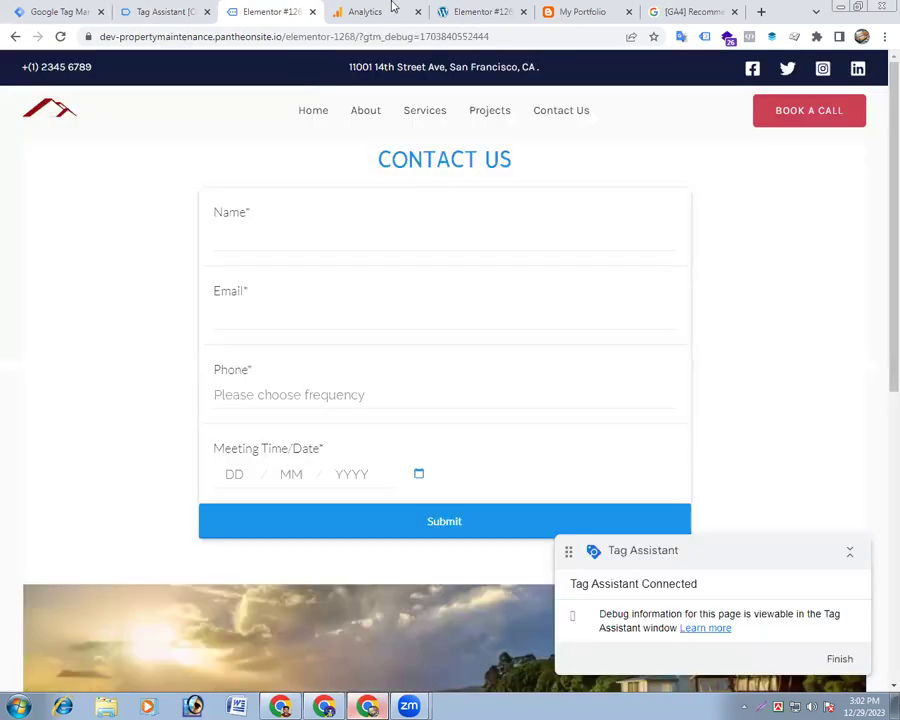
{"action": "left_click", "coordinate": [376, 12]}
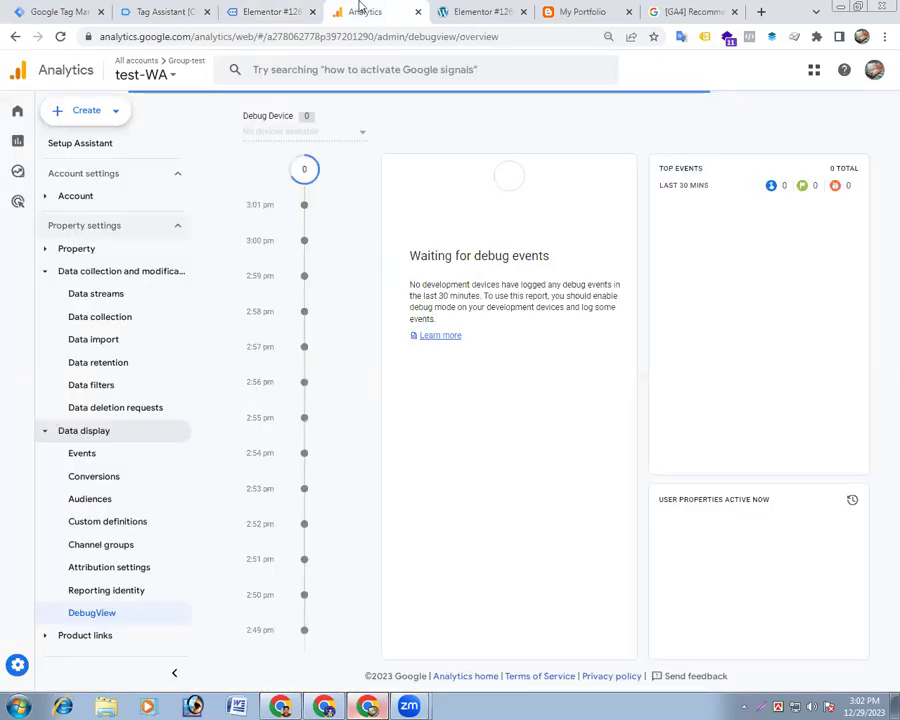
{"action": "right_click", "coordinate": [376, 12]}
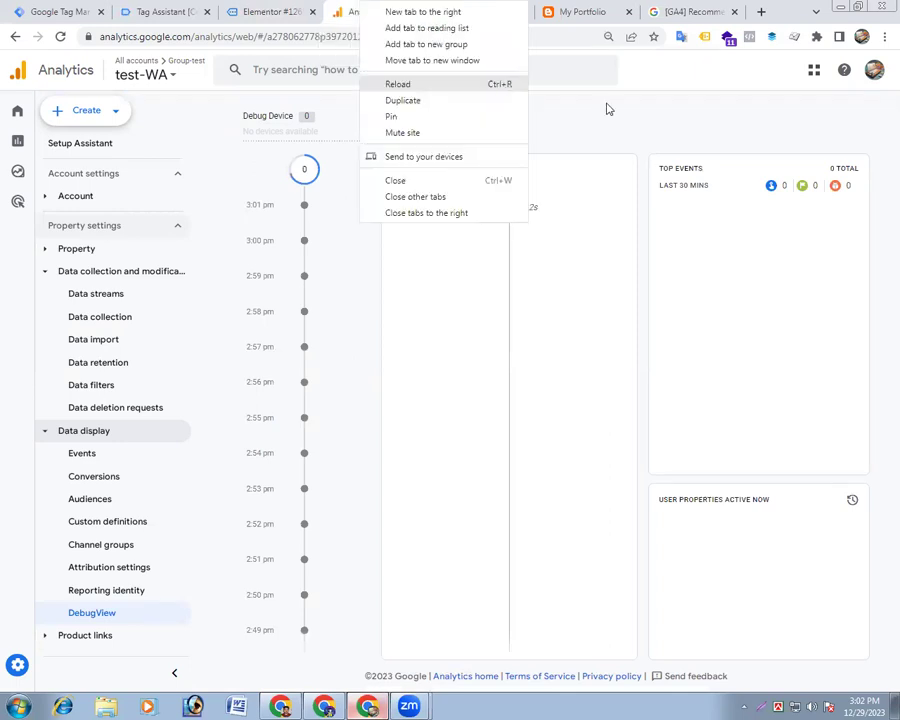
{"action": "left_click", "coordinate": [398, 84]}
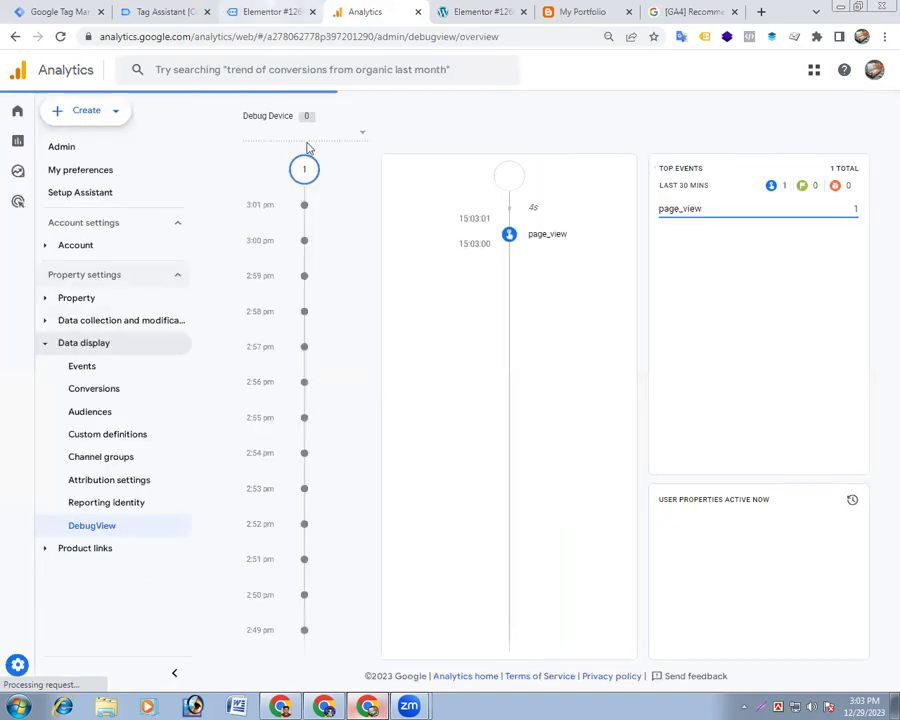
{"action": "left_click", "coordinate": [270, 12]}
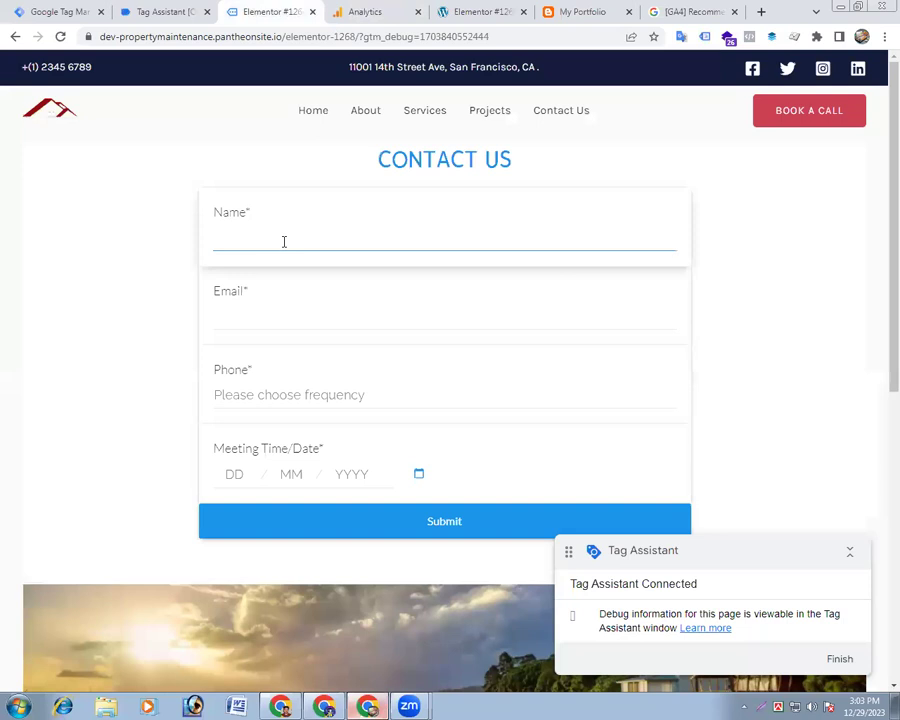
Submit the contact form with 'test' details and switch to the Tag Assistant summary.
{"action": "type", "text": "test"}
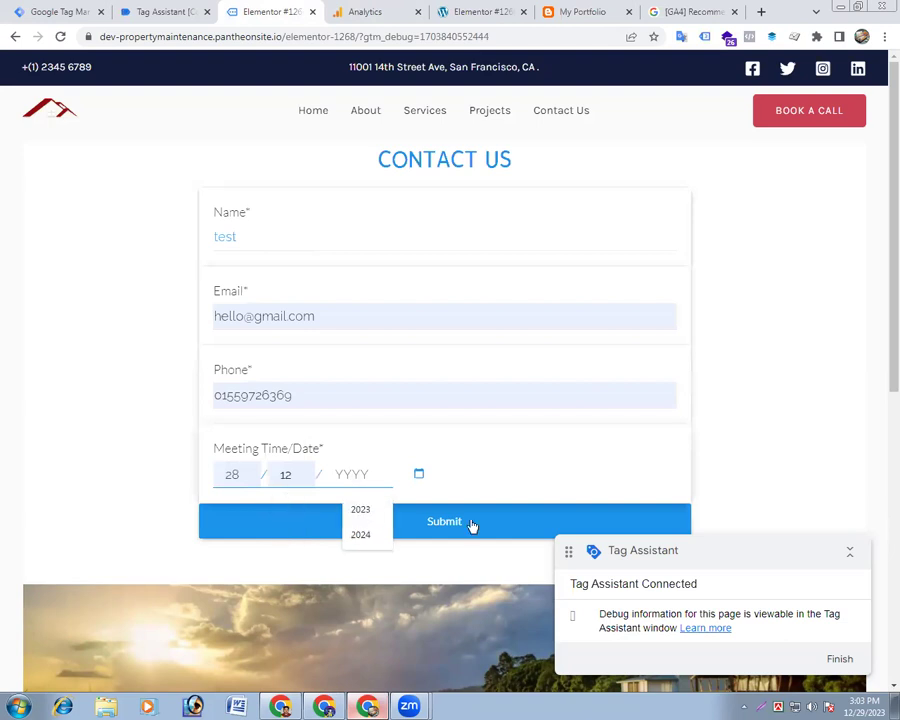
{"action": "left_click", "coordinate": [444, 520]}
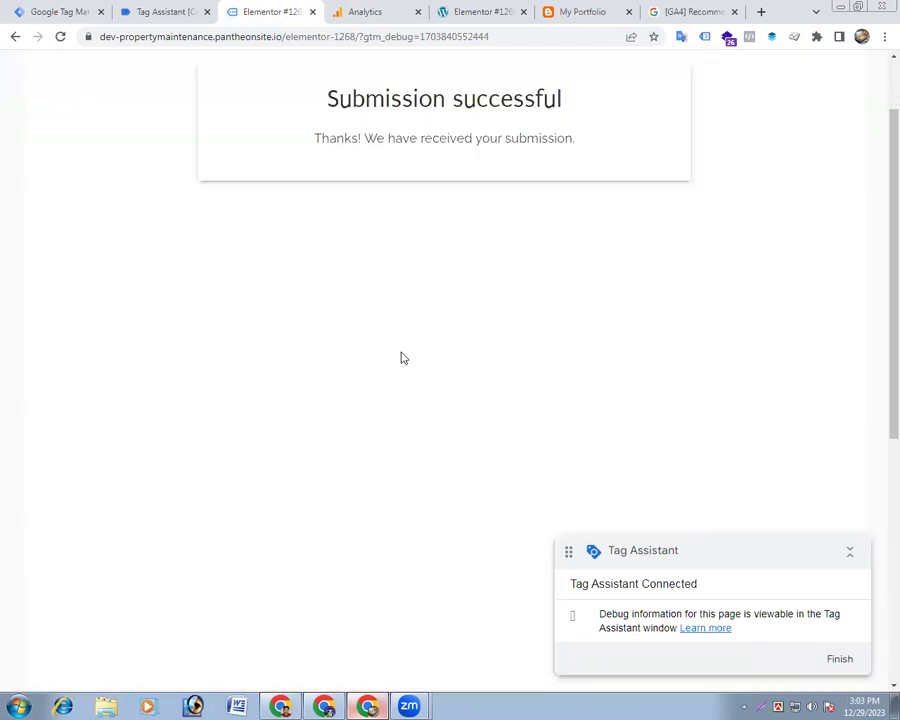
{"action": "left_click", "coordinate": [160, 12]}
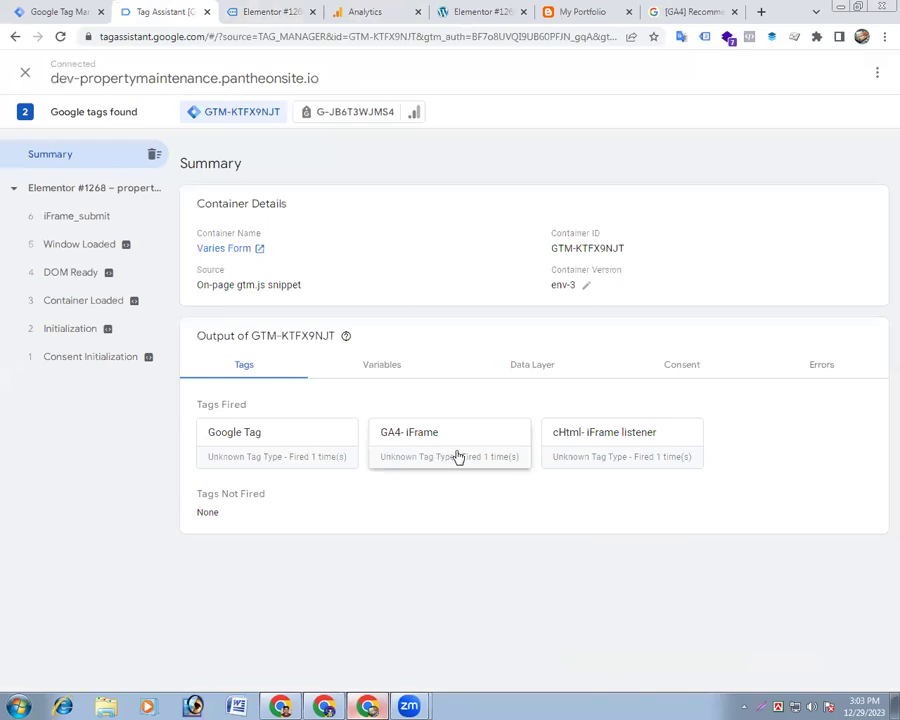
Check the iFrame_submit event's Tags Fired list, then switch to the Analytics tab.
{"action": "left_click", "coordinate": [376, 12]}
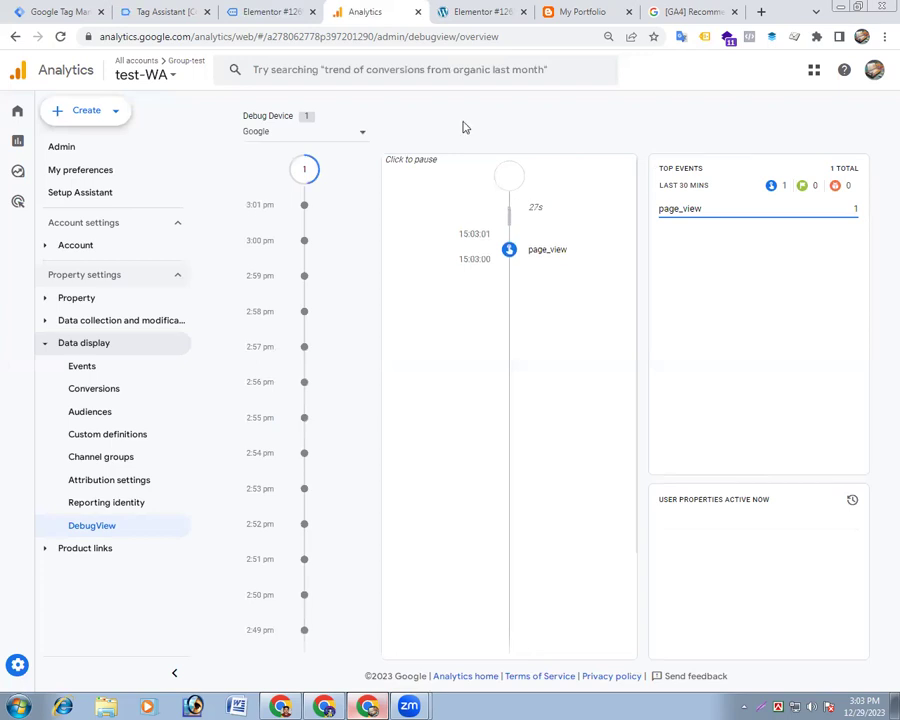
{"action": "mouse_move", "coordinate": [418, 294]}
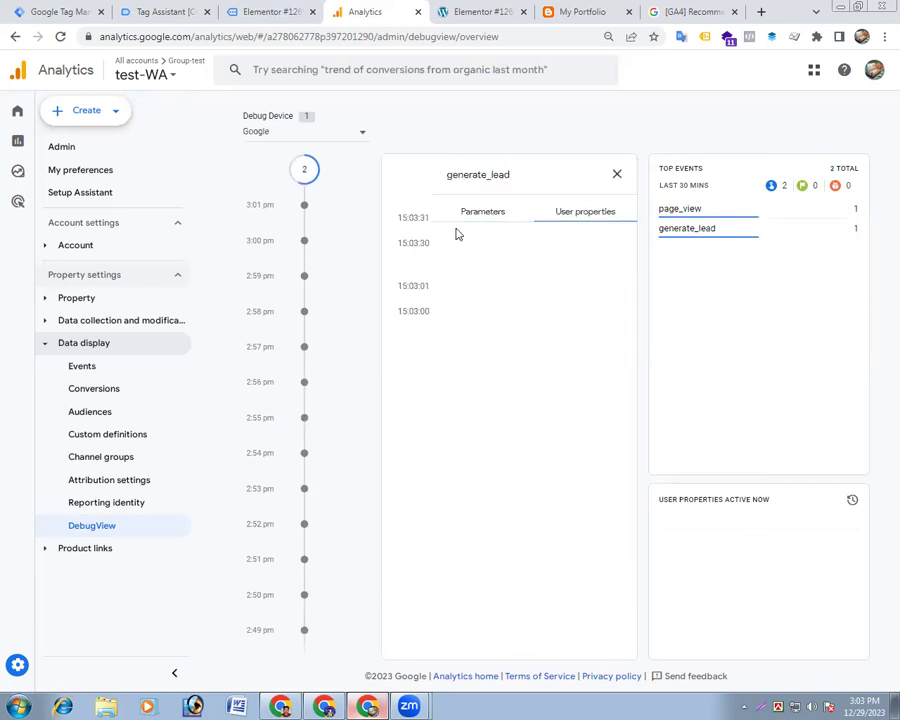
Show the generate_lead event's parameters in DebugView.
{"action": "left_click", "coordinate": [482, 212]}
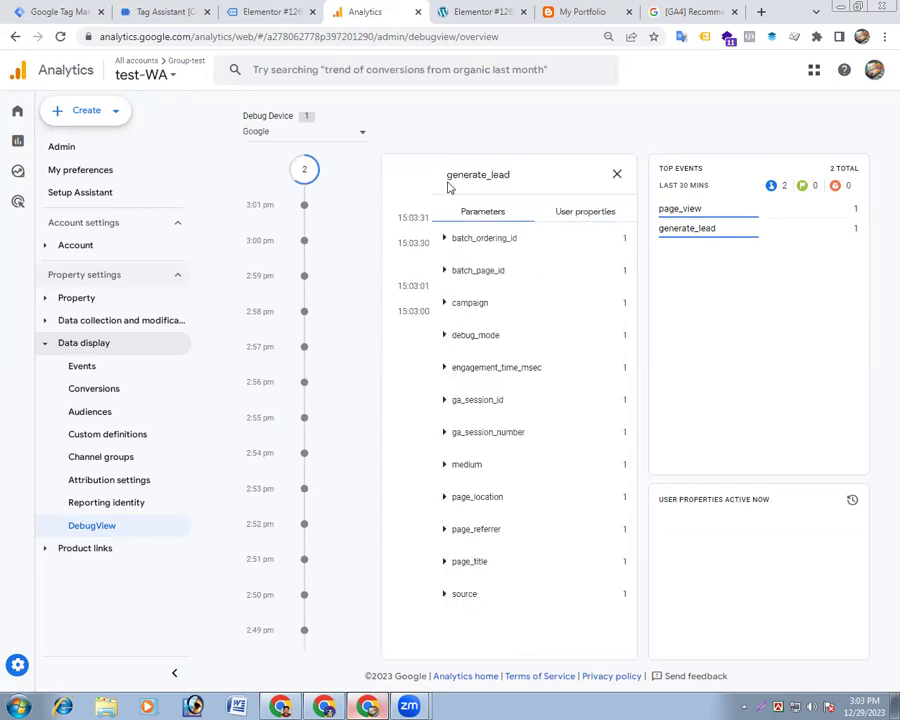
{"action": "mouse_move", "coordinate": [460, 130]}
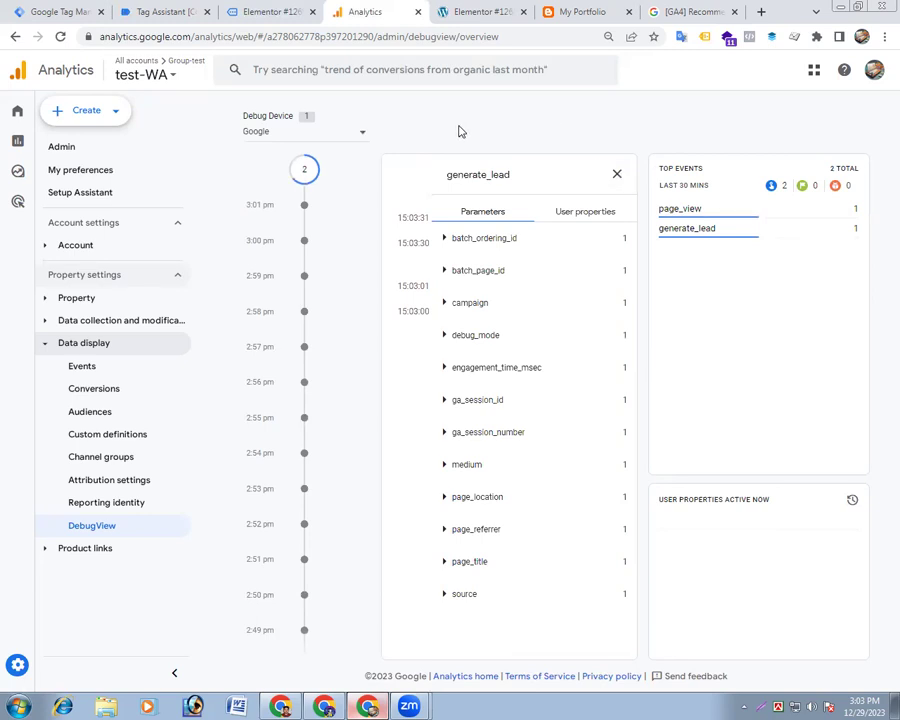
{"action": "mouse_move", "coordinate": [500, 132]}
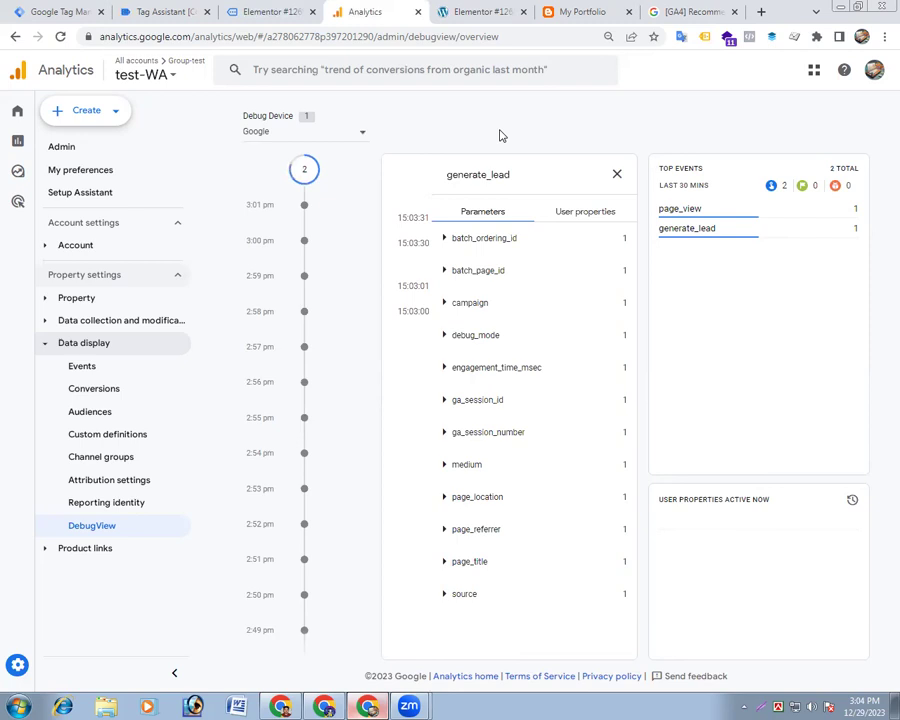
{"action": "mouse_move", "coordinate": [528, 598]}
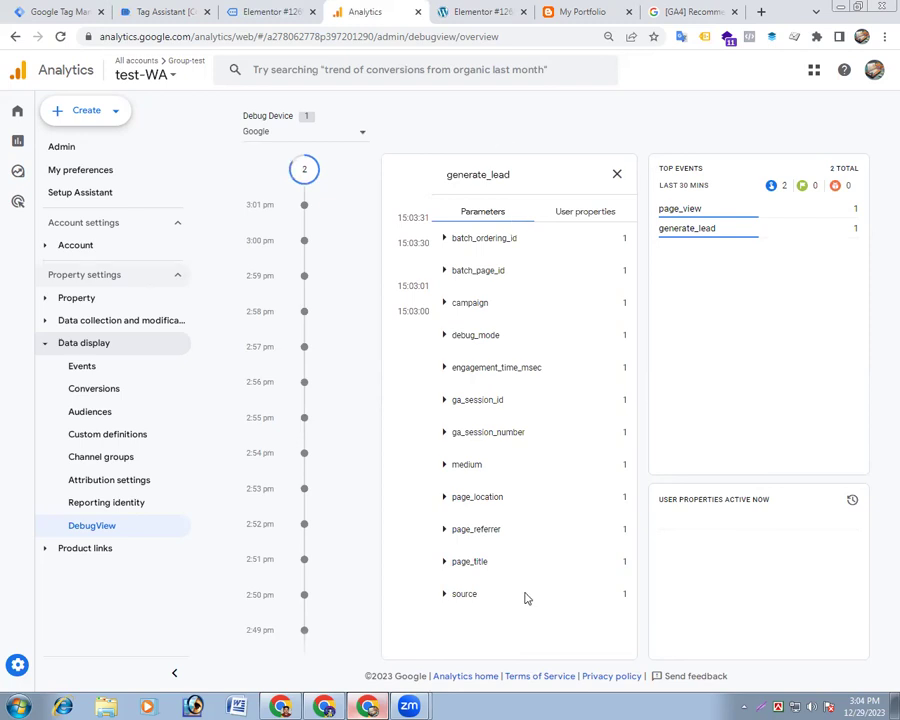